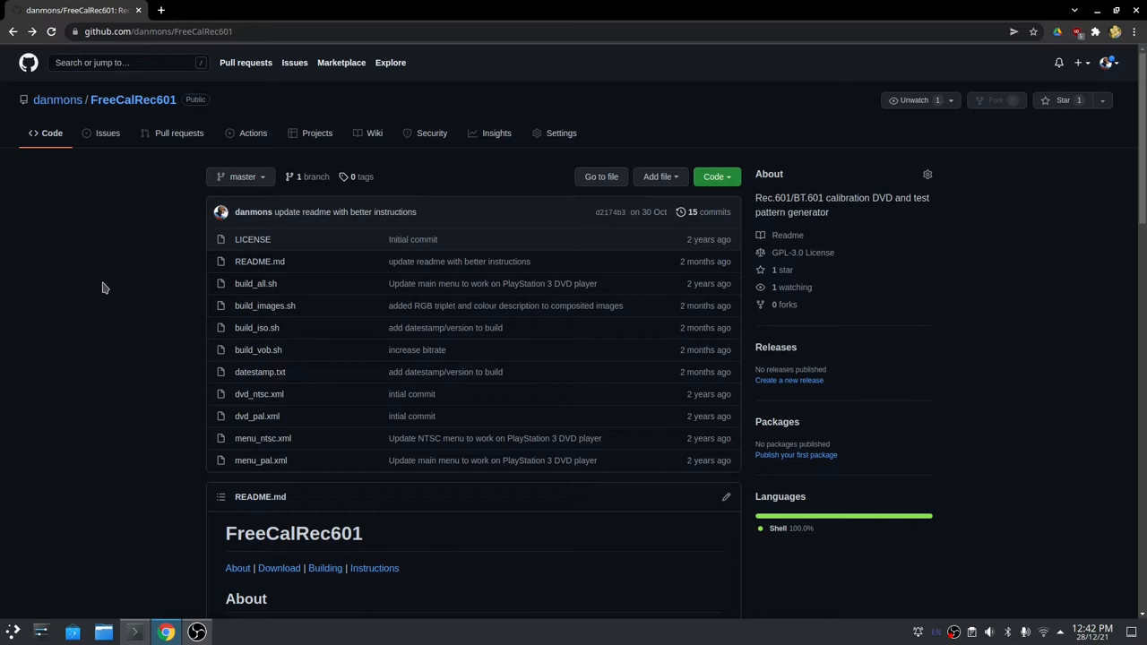
mouse_move(98, 378)
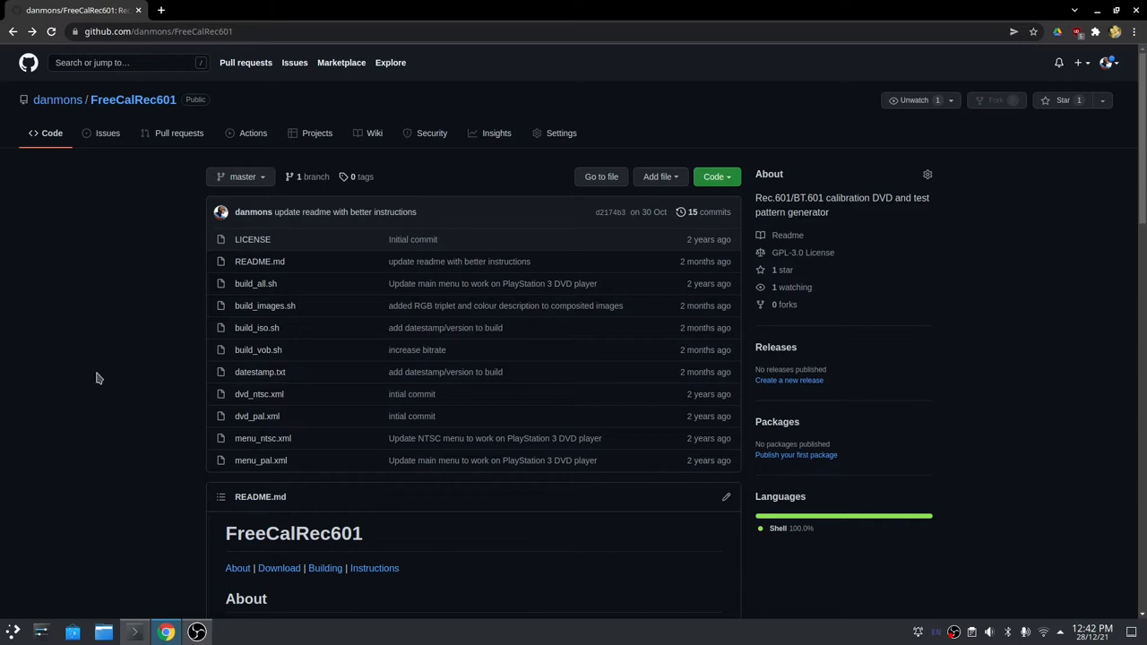
mouse_move(93, 396)
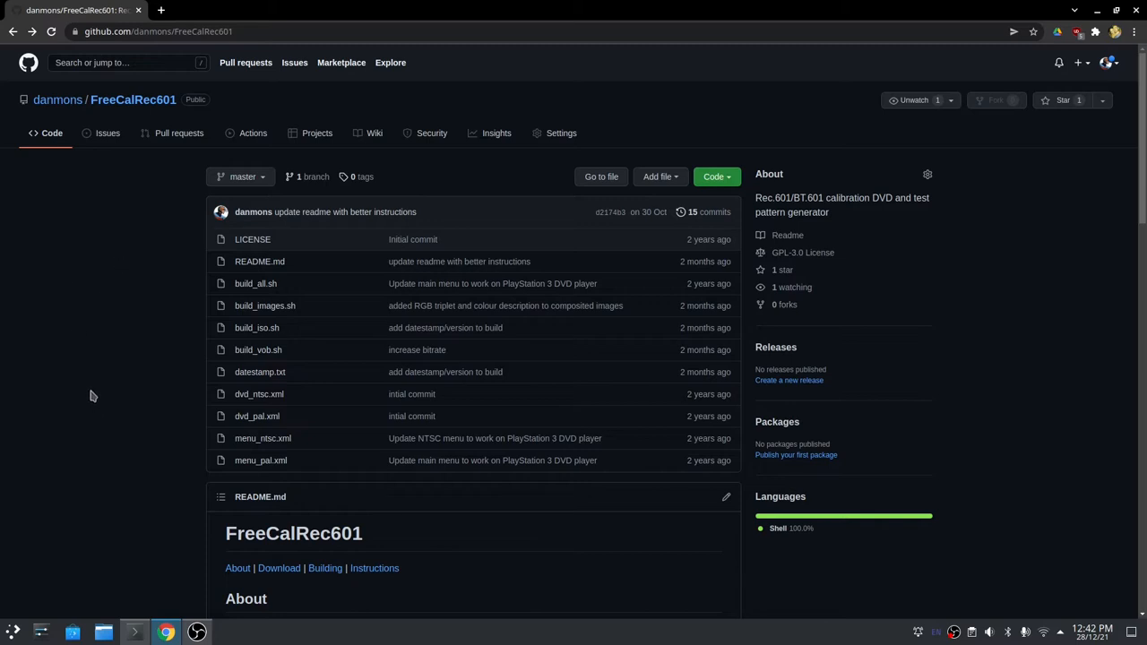
mouse_move(93, 394)
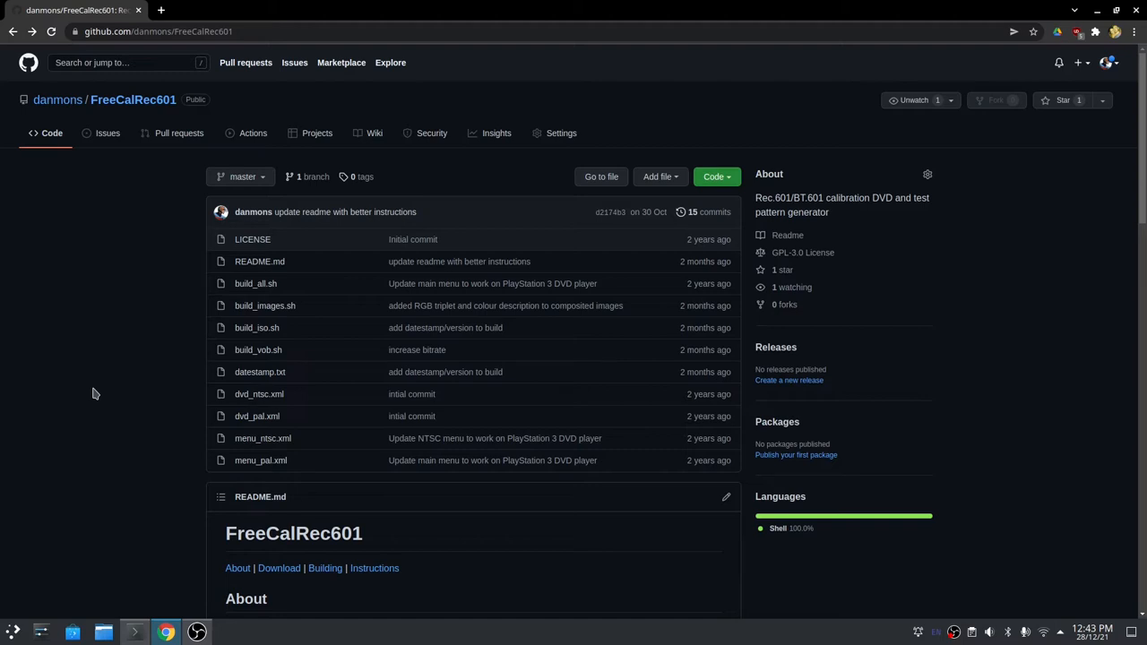
mouse_move(54, 369)
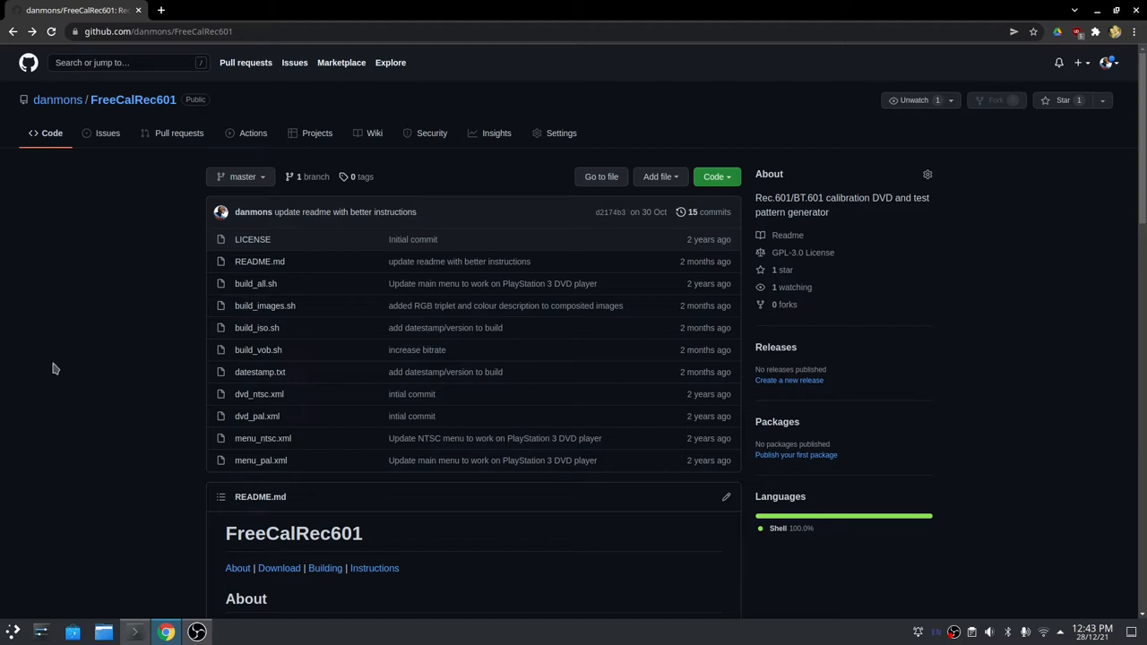
mouse_move(365, 347)
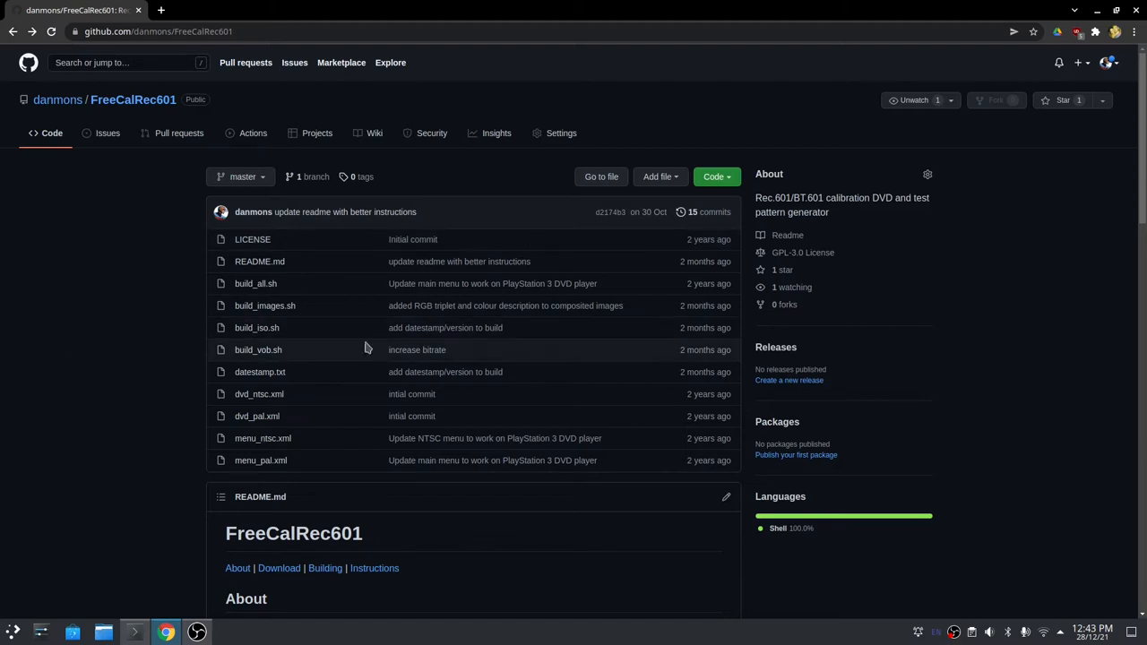
mouse_move(231, 419)
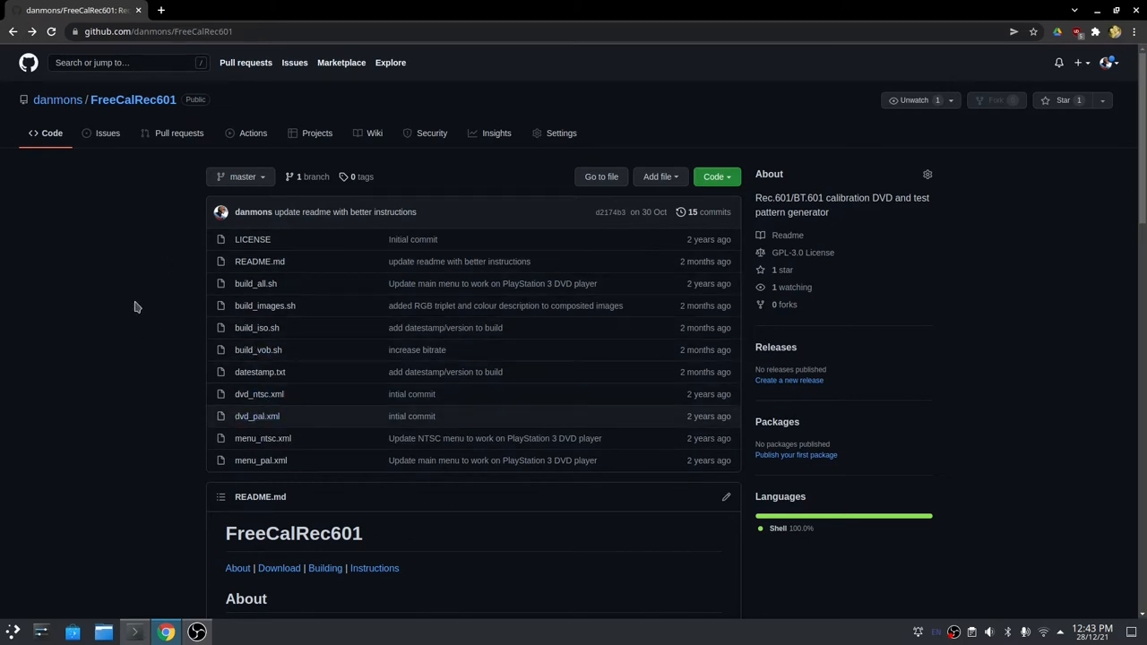
- Read down the README, noting the NTSC 525 flavour line, to the builds download link
scroll("down", 3)
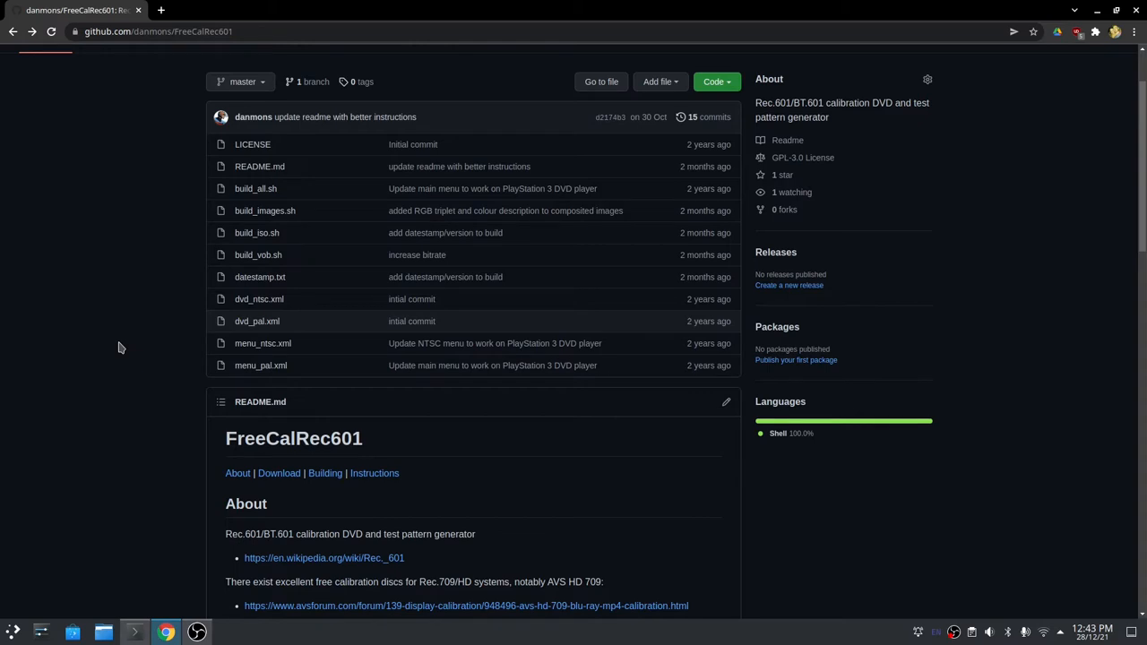
mouse_move(136, 349)
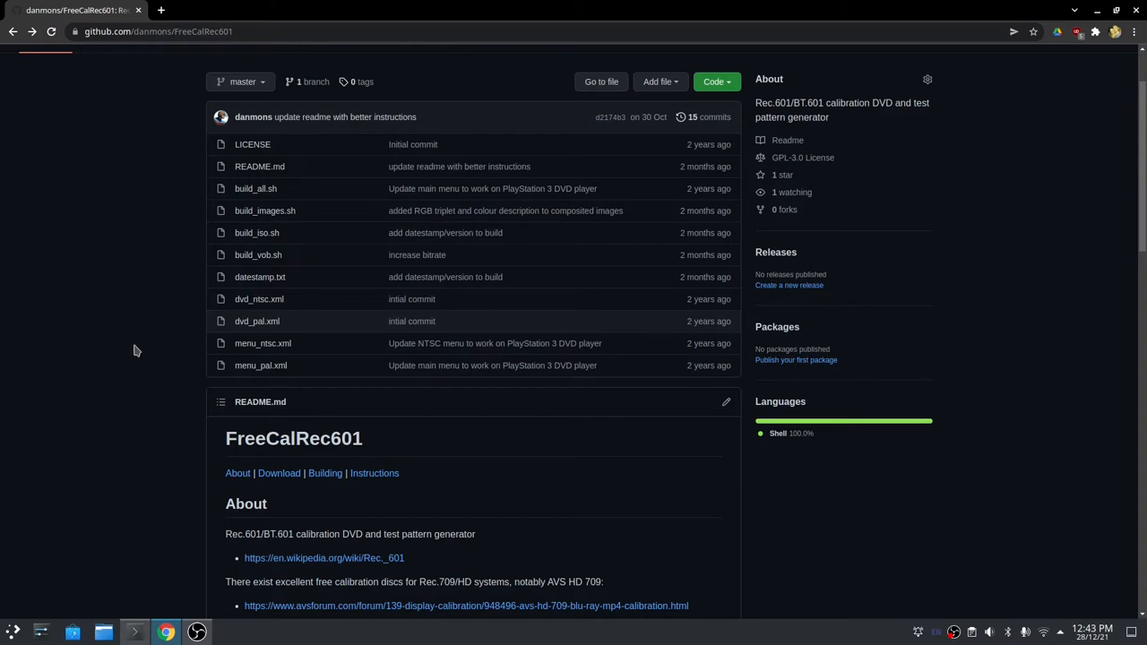
mouse_move(139, 312)
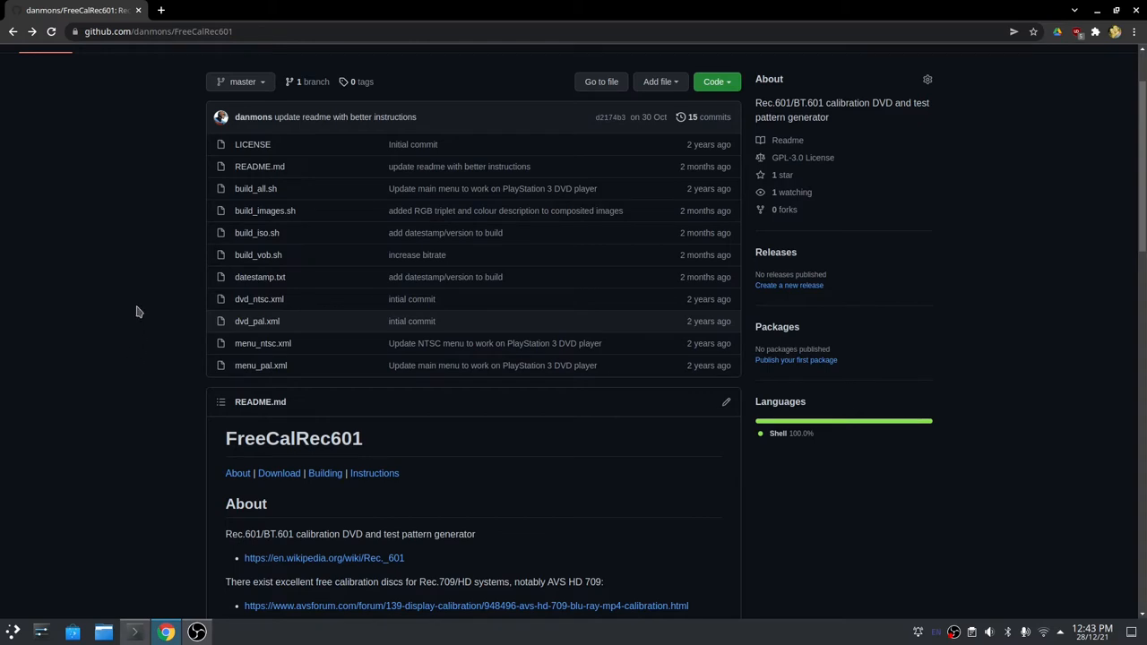
scroll("down", 3)
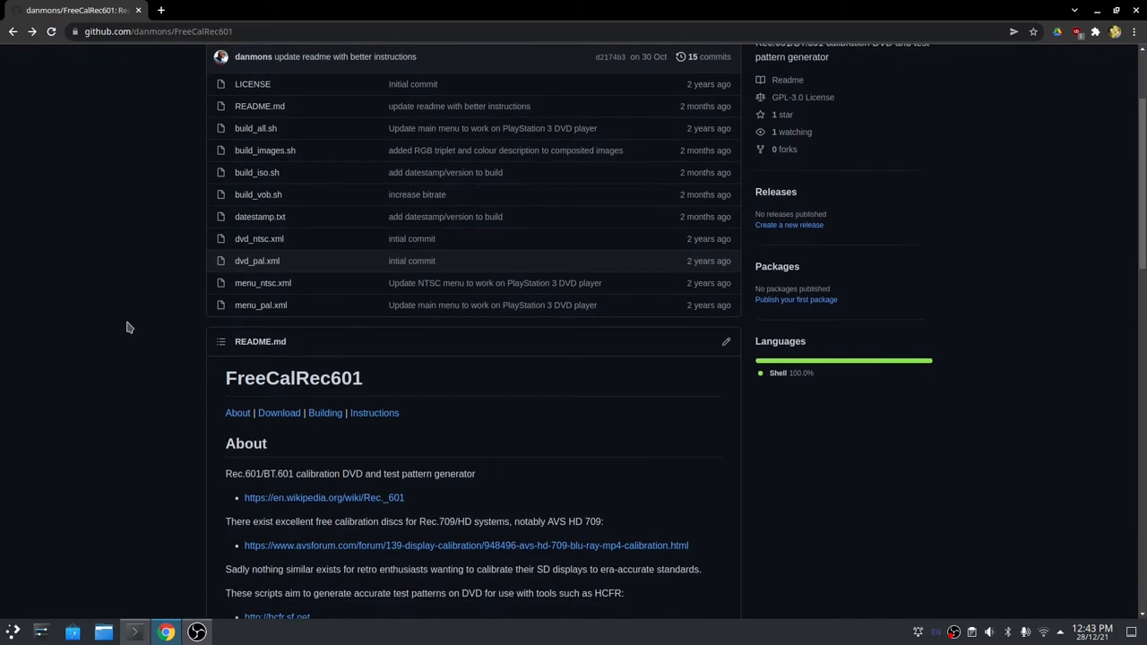
scroll("down", 3)
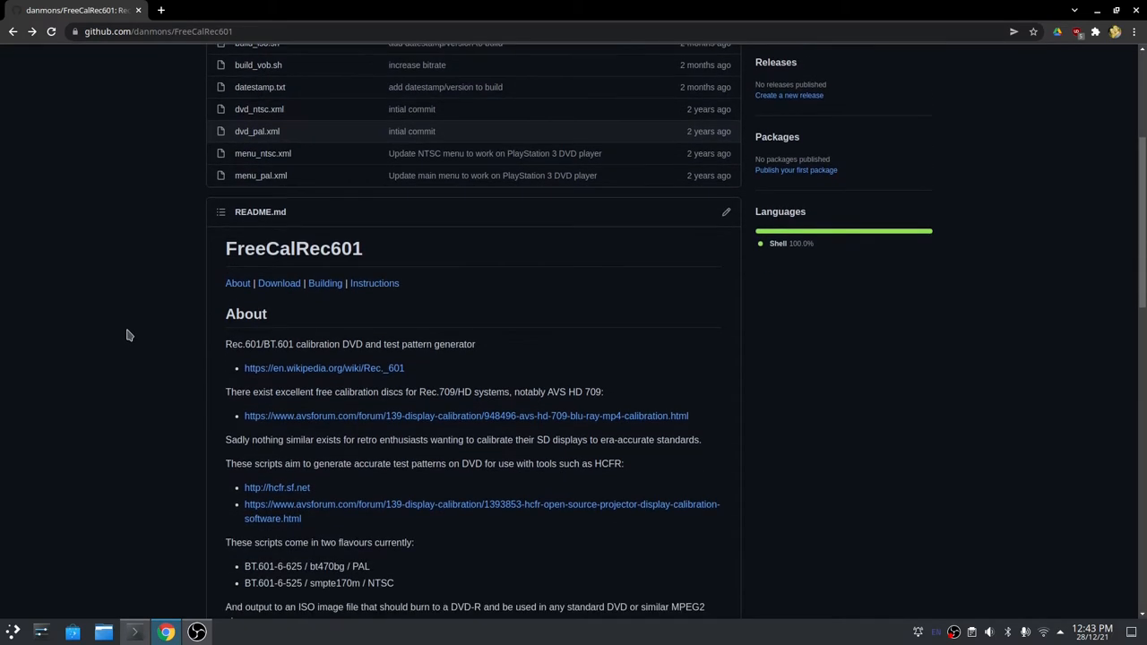
scroll("down", 3)
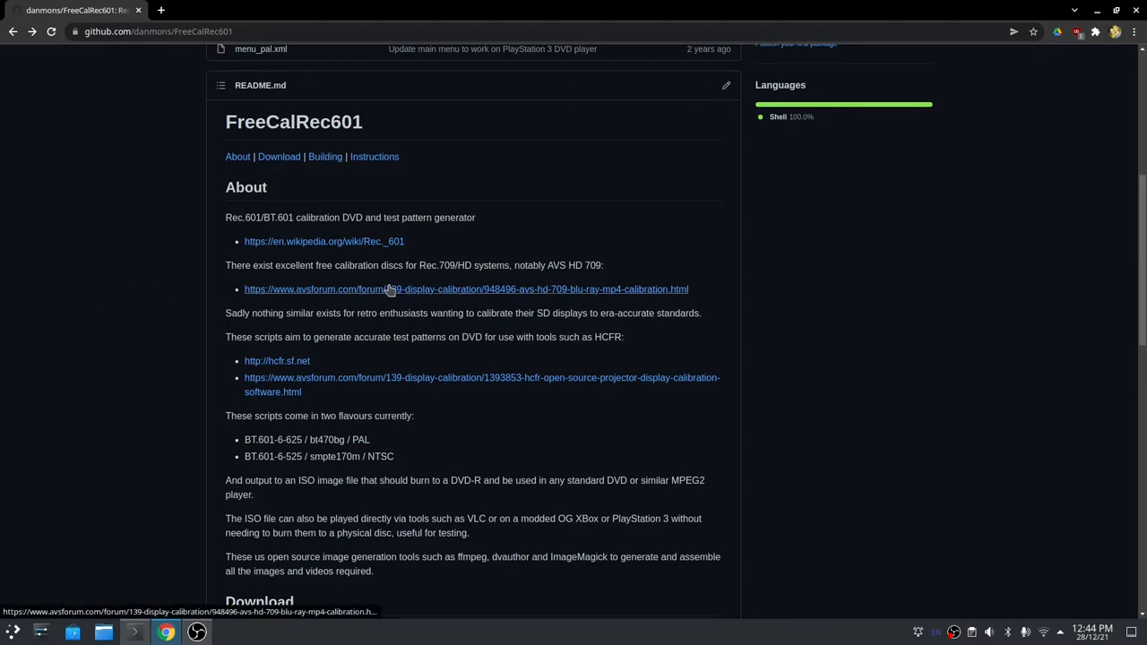
mouse_move(107, 305)
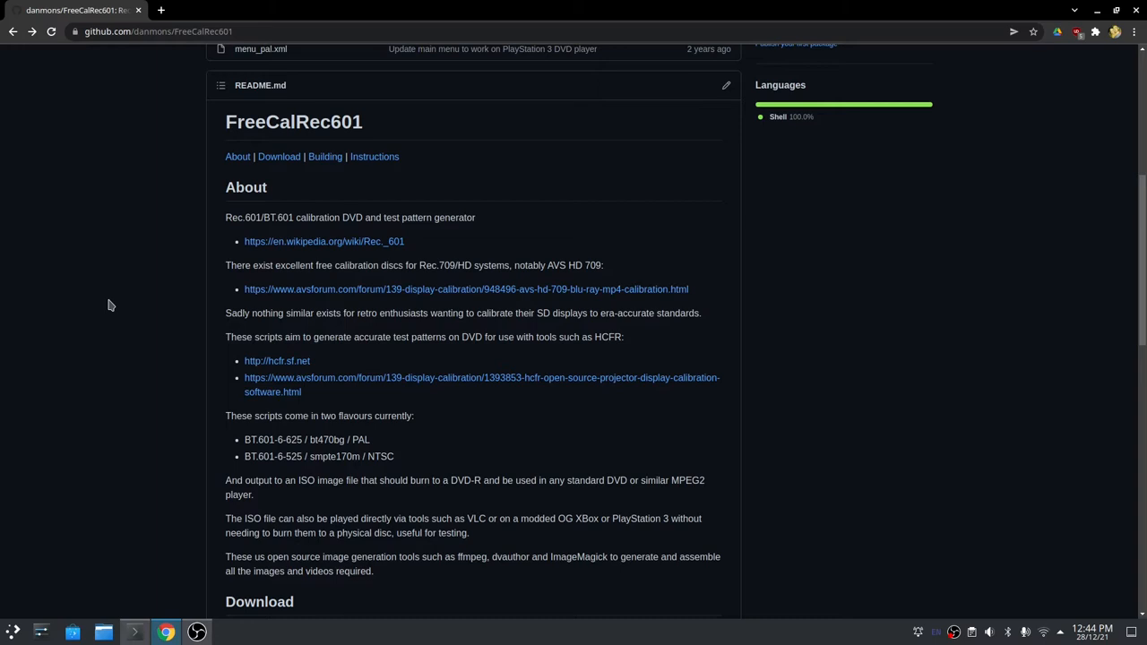
mouse_move(176, 318)
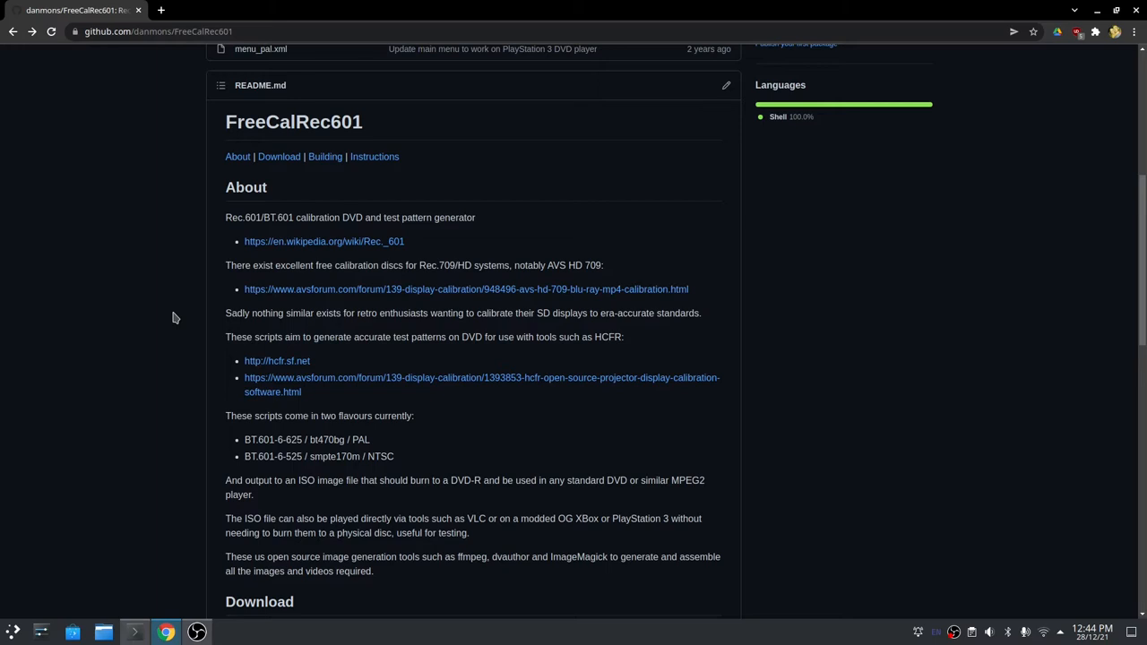
mouse_move(72, 351)
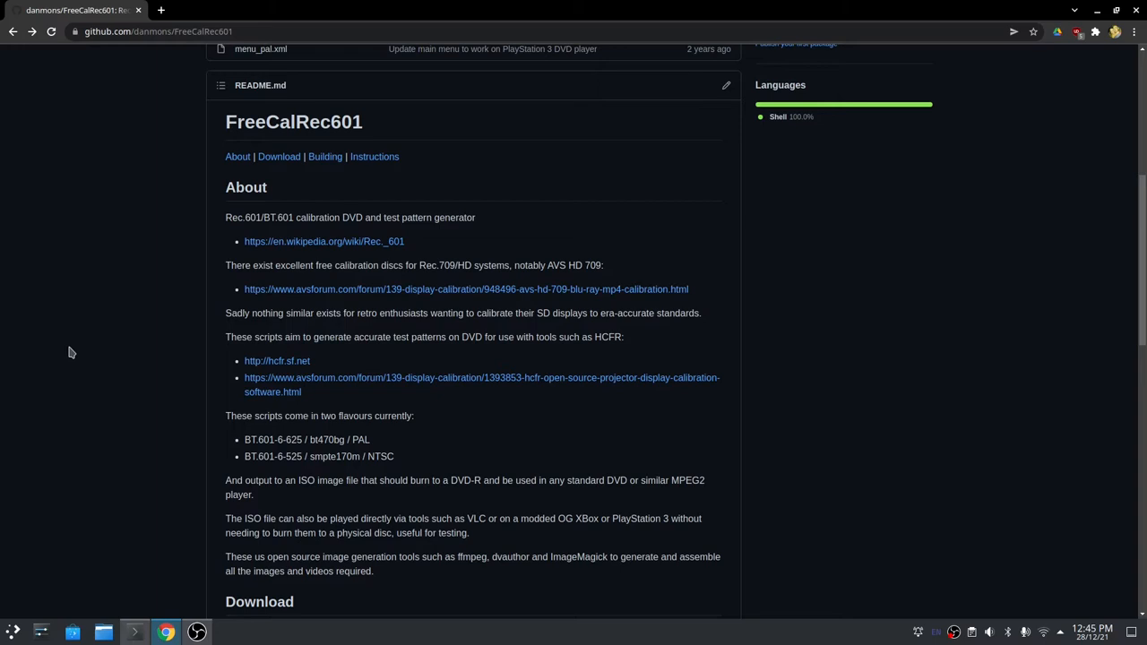
mouse_move(165, 294)
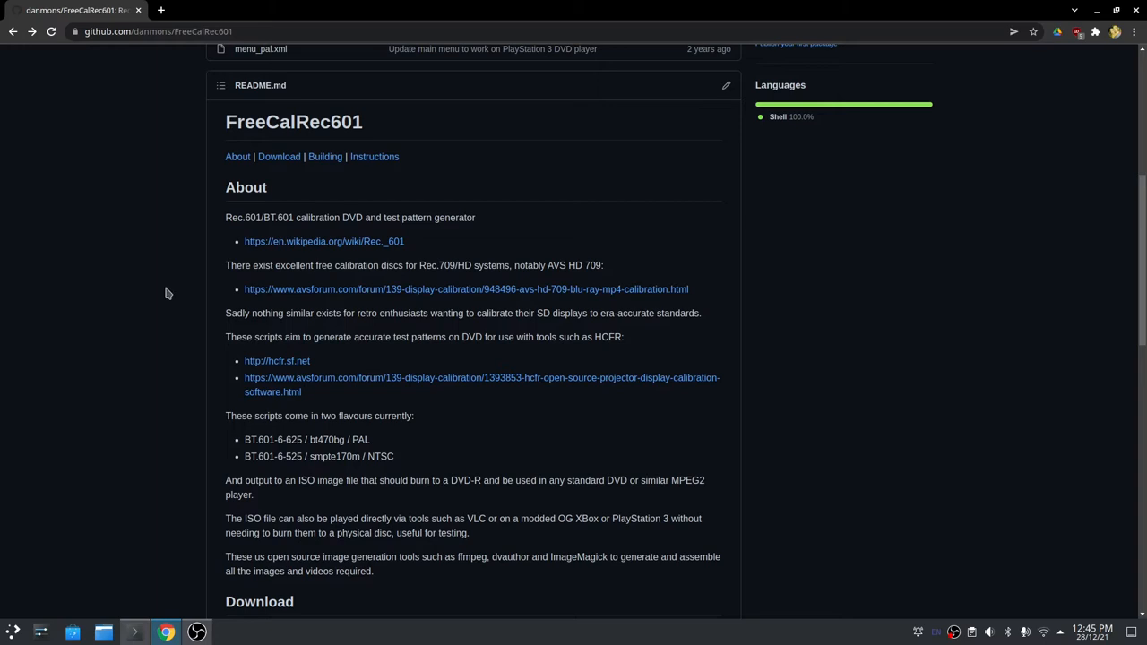
mouse_move(183, 348)
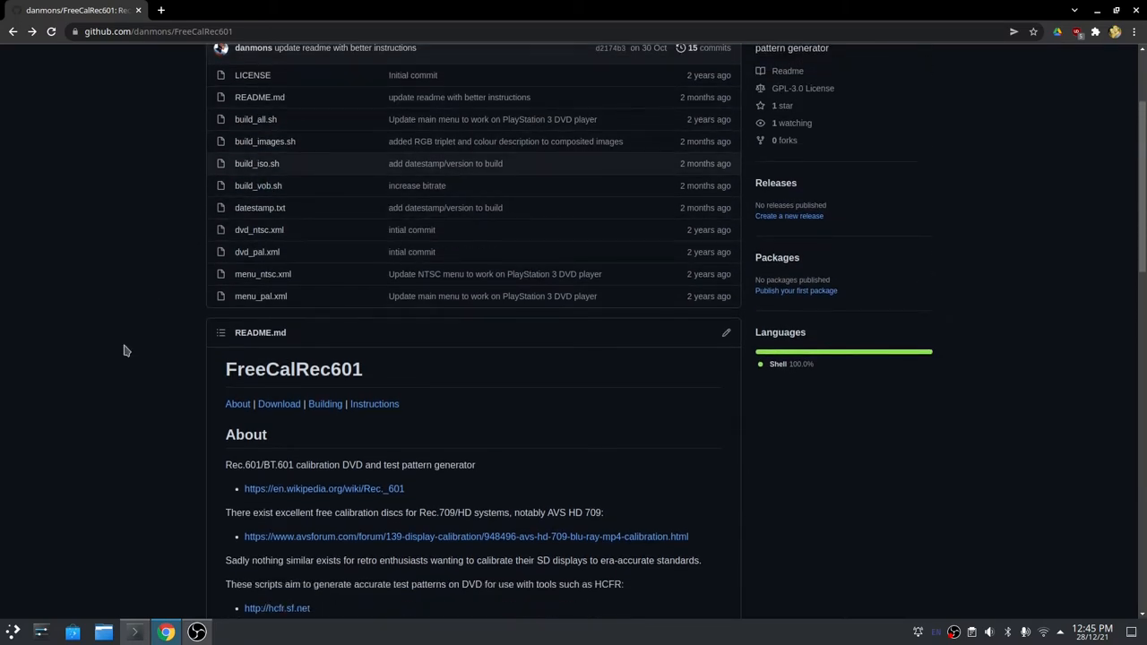
scroll("down", 3)
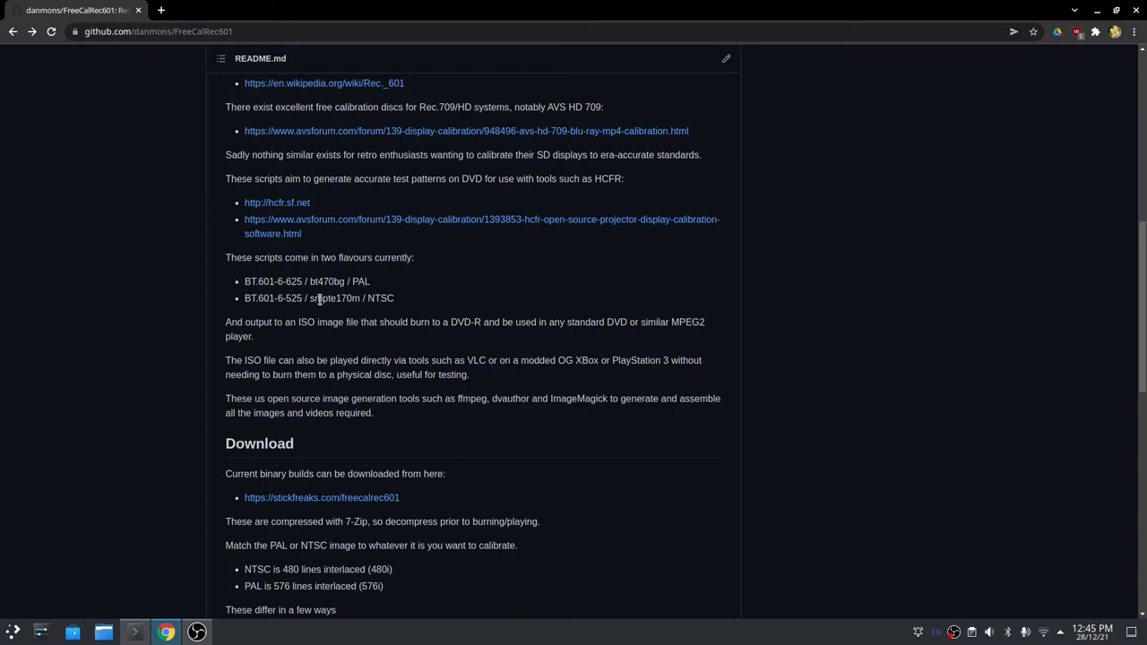
mouse_move(412, 315)
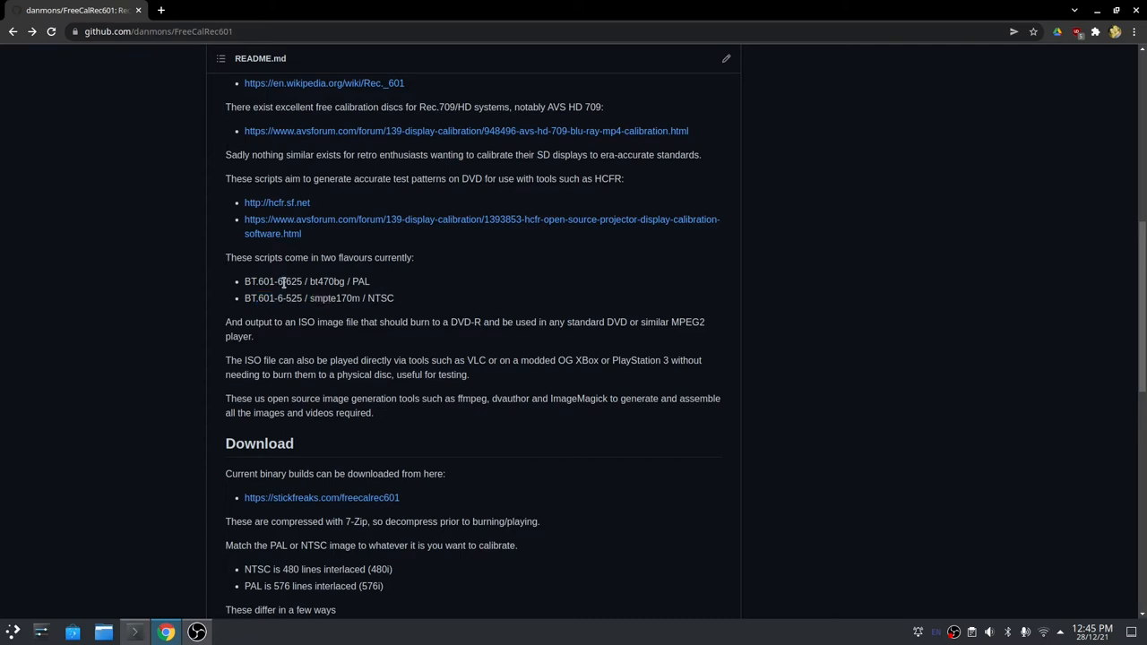
mouse_move(339, 296)
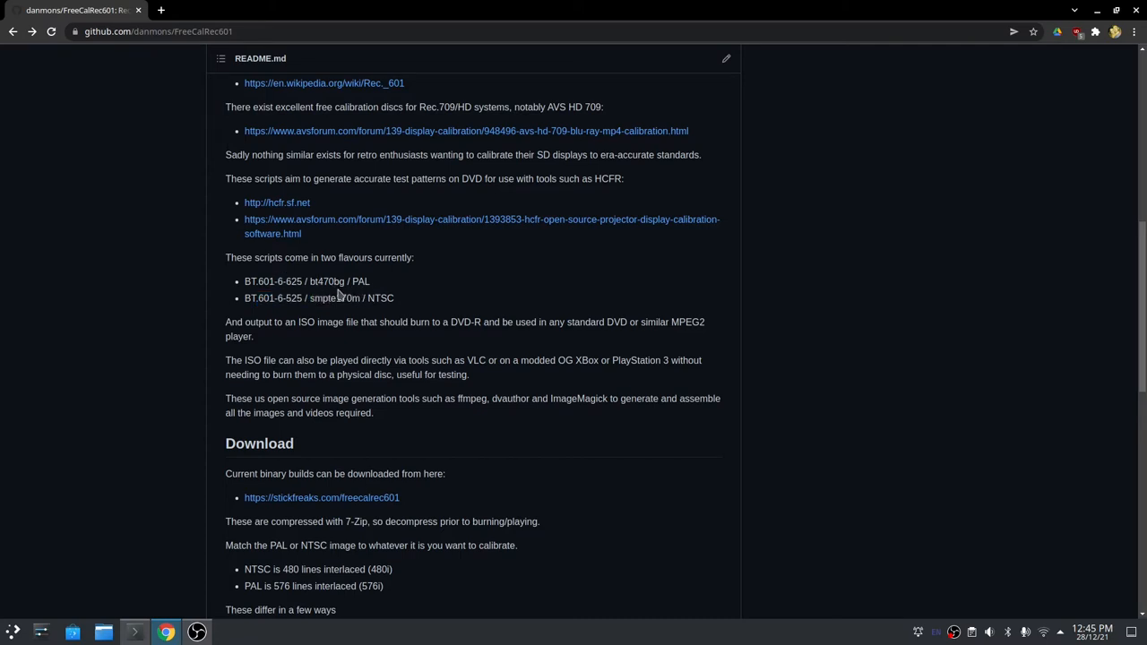
double_click(290, 298)
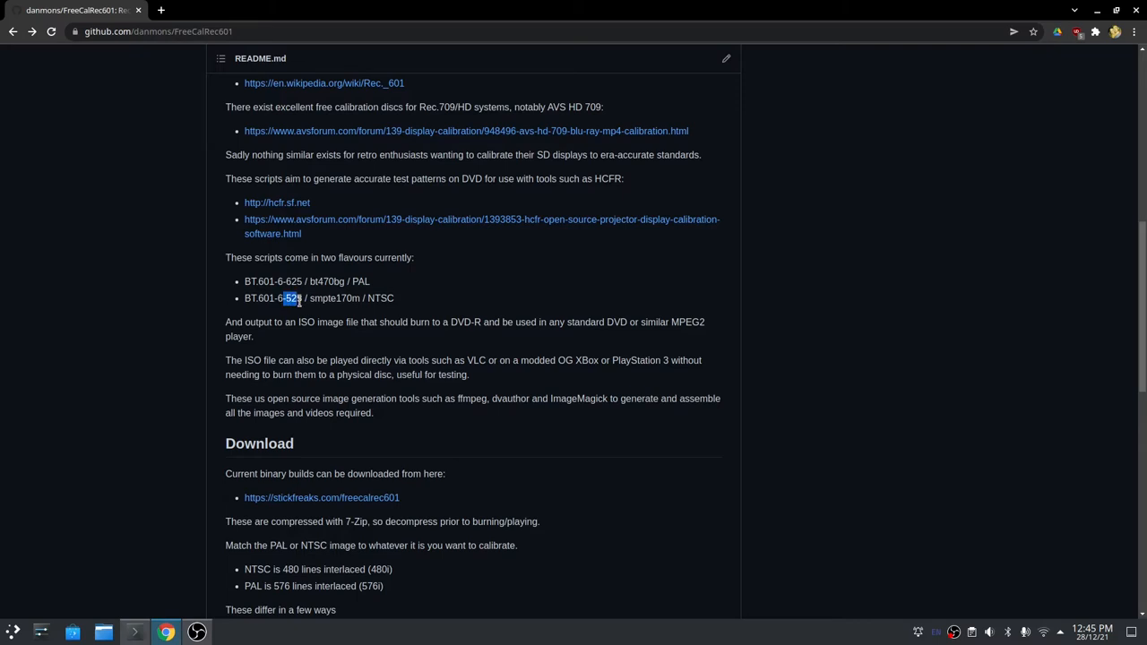
left_click(290, 298)
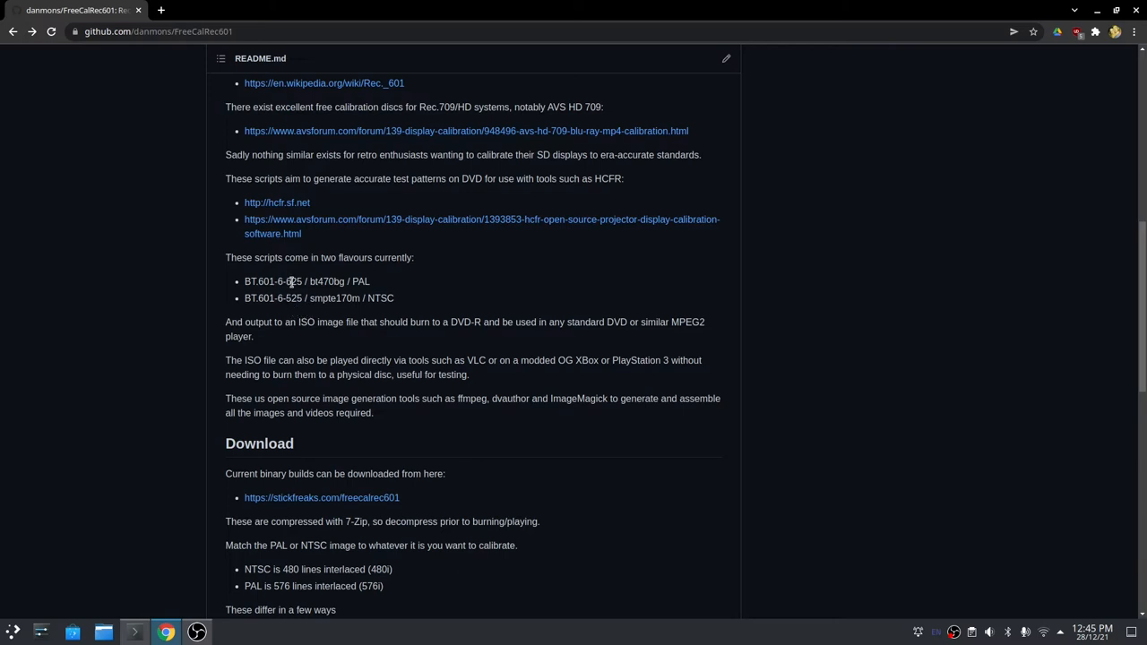
mouse_move(285, 294)
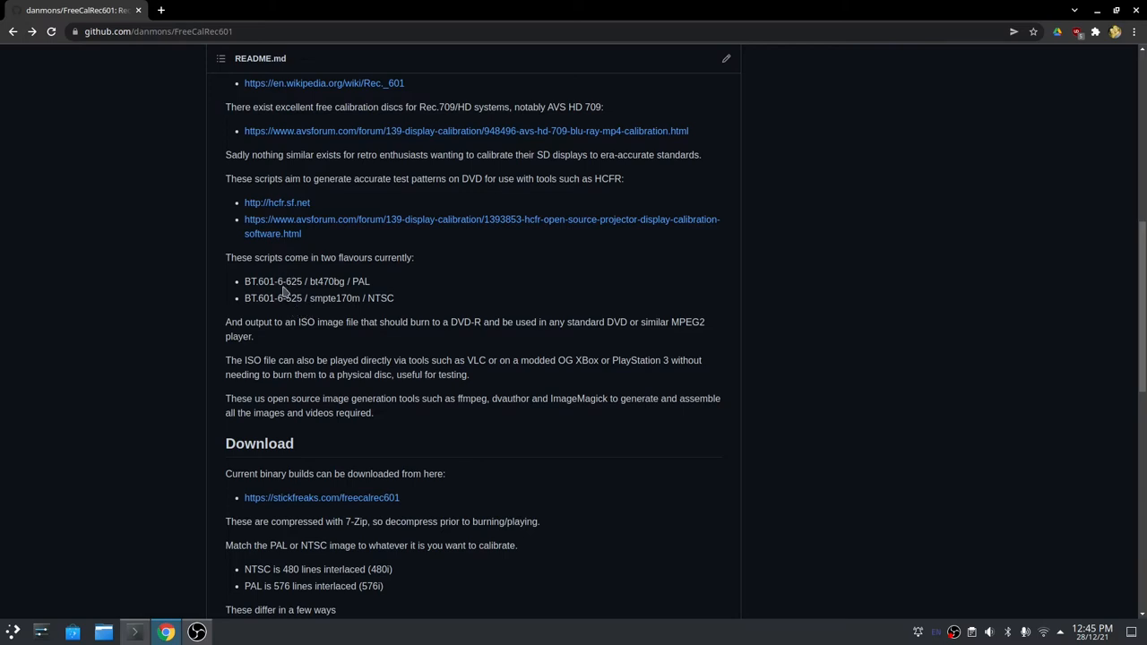
mouse_move(287, 296)
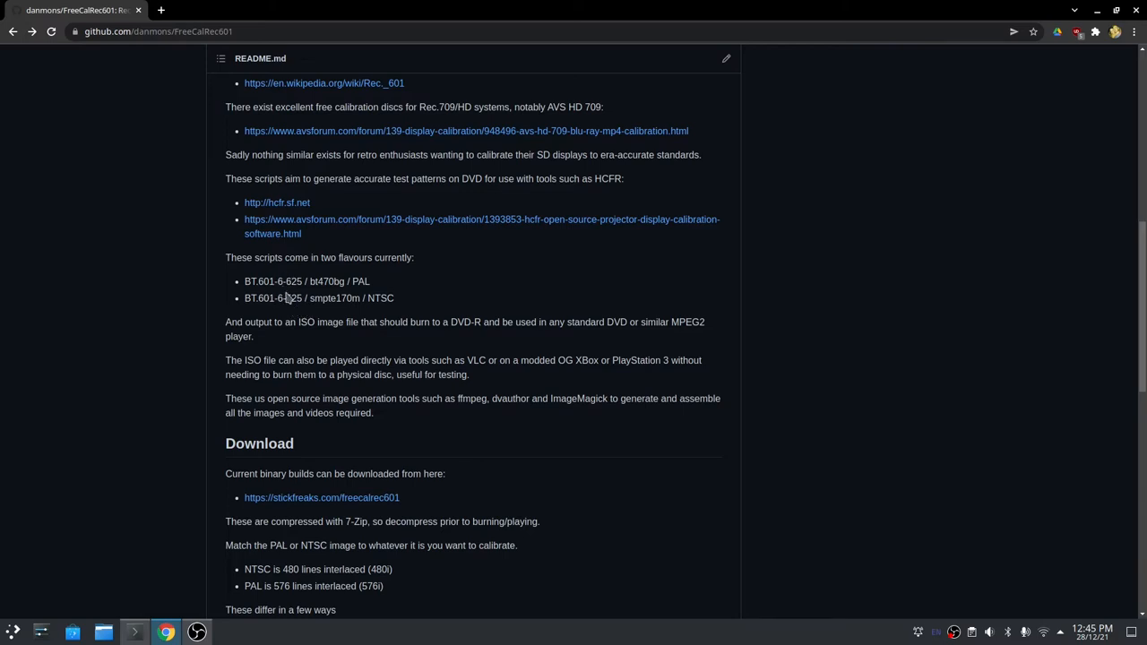
double_click(294, 281)
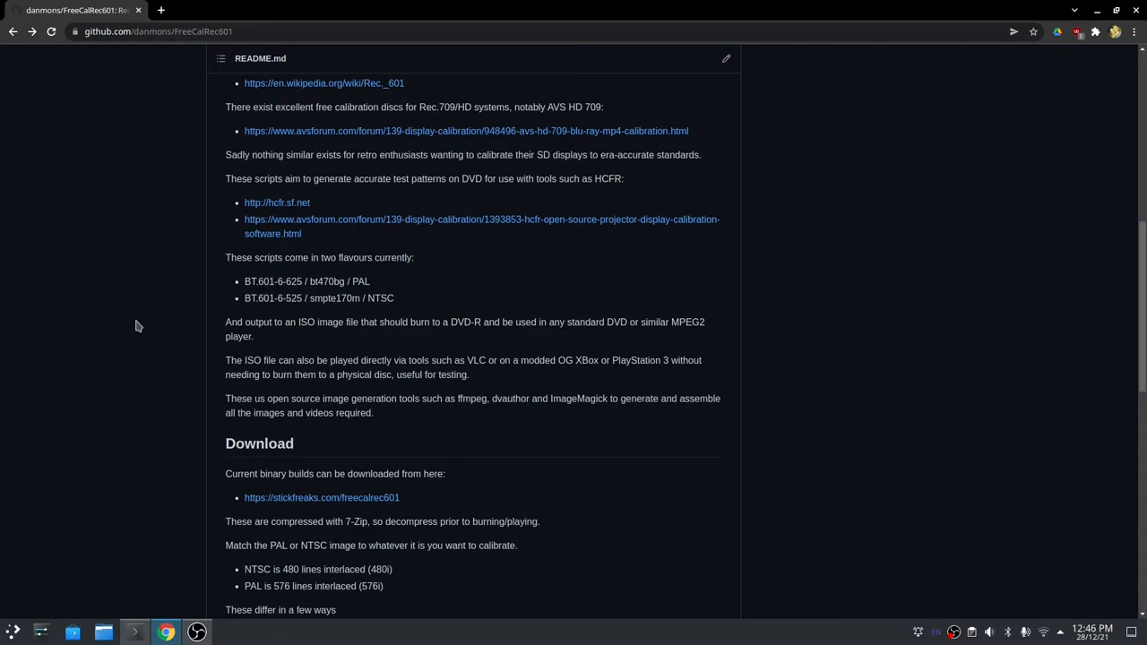
mouse_move(277, 321)
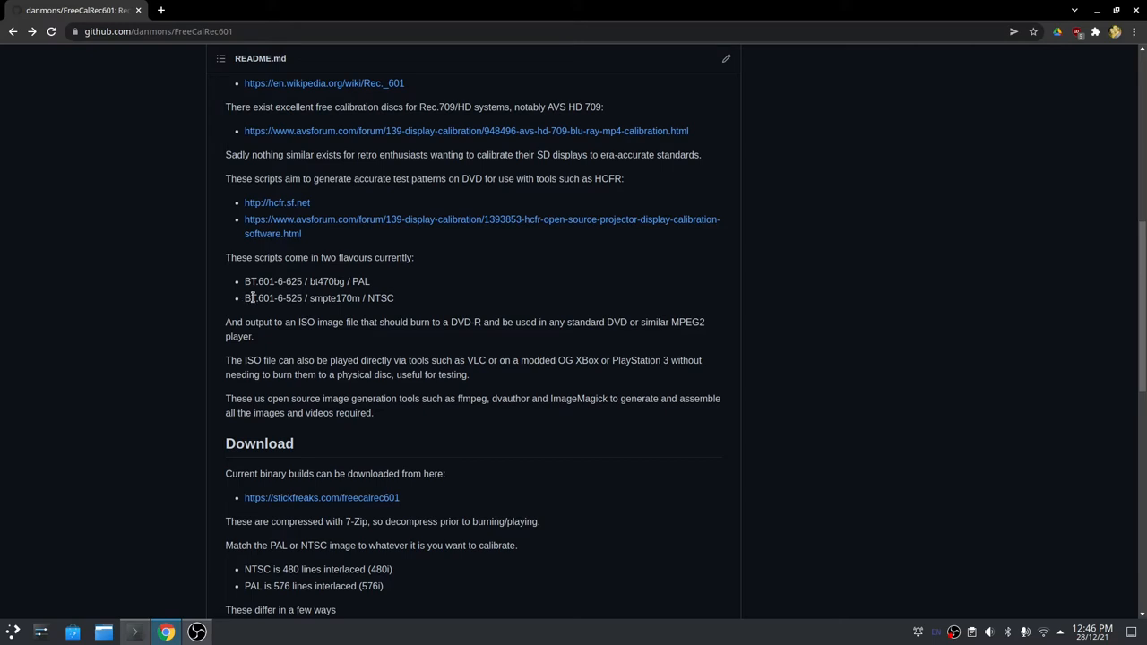
mouse_move(401, 297)
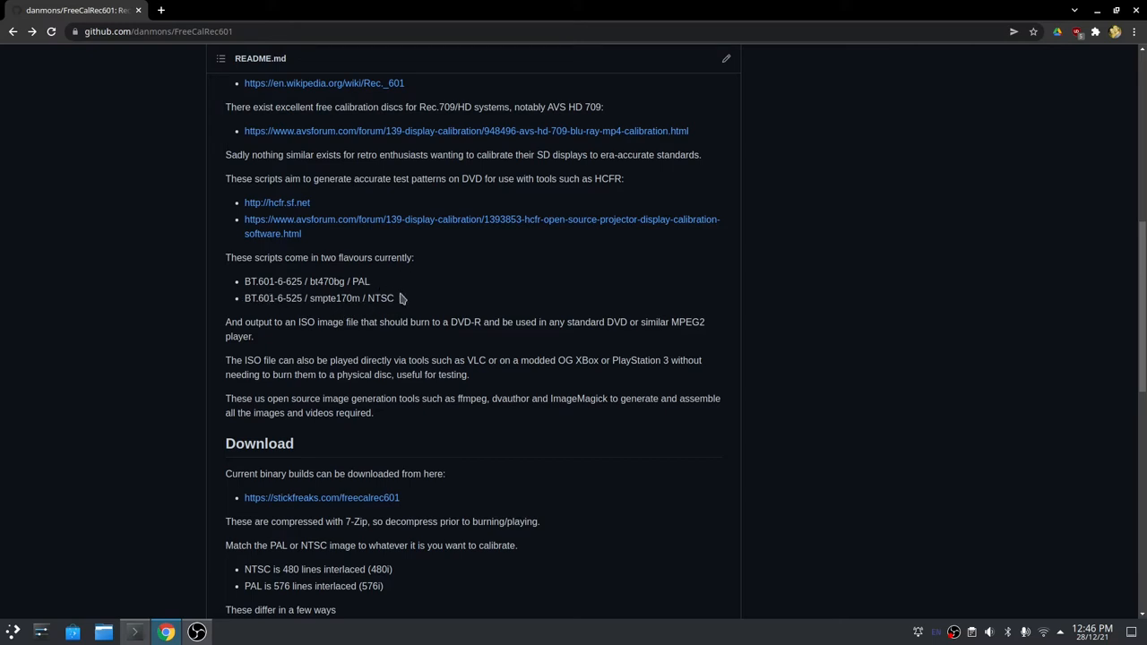
mouse_move(321, 321)
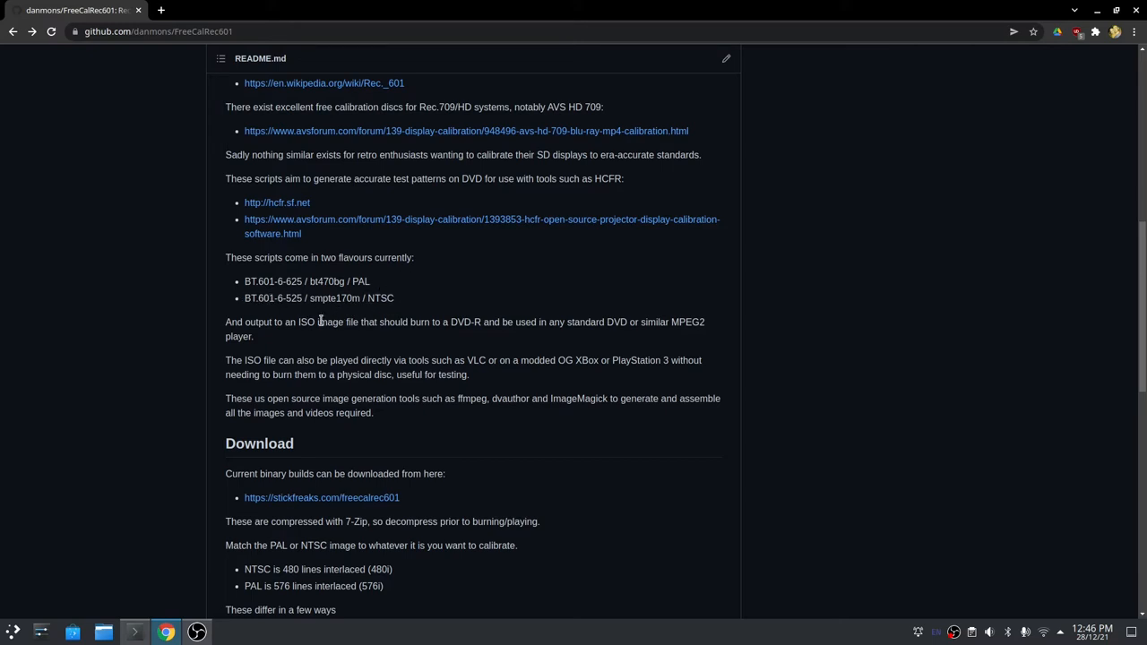
mouse_move(339, 303)
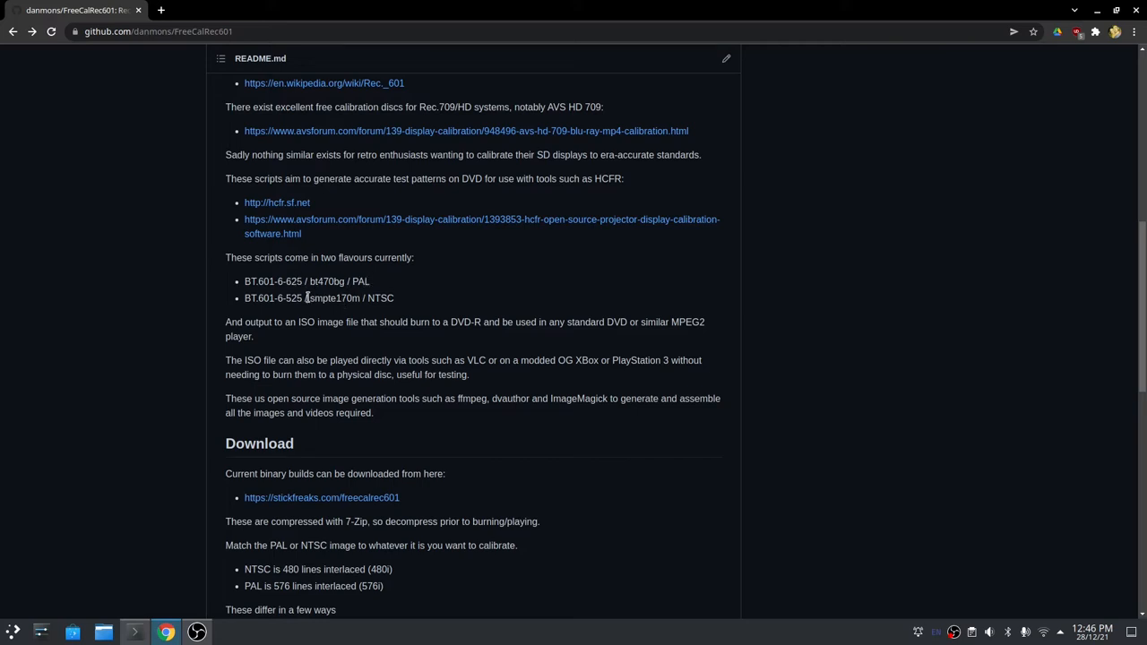
mouse_move(192, 312)
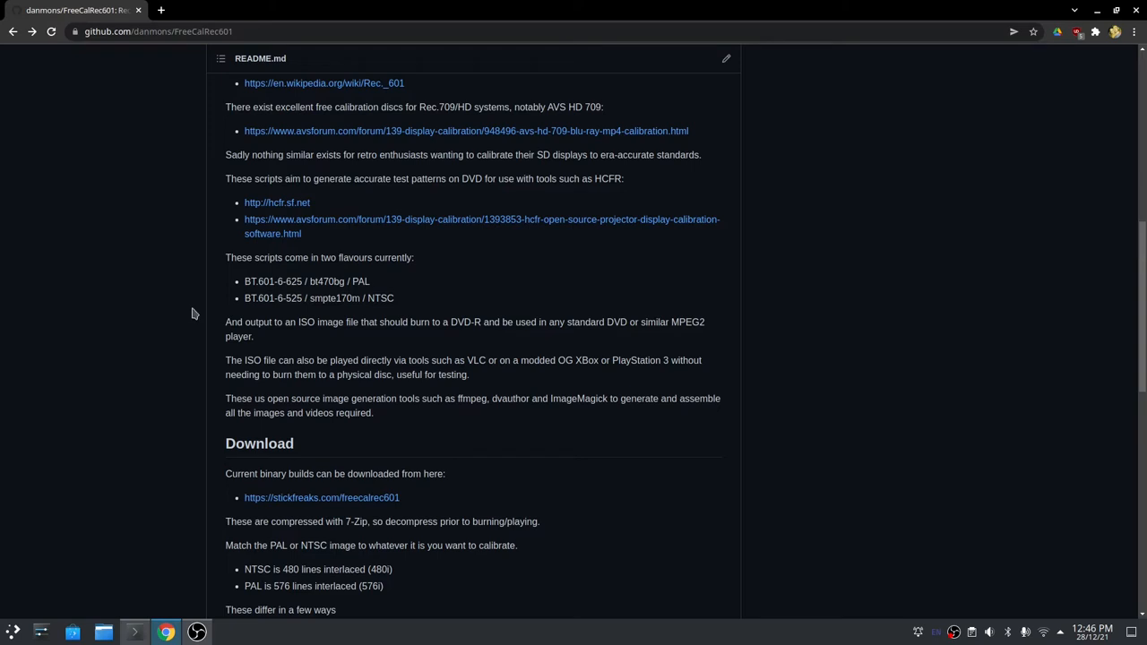
mouse_move(212, 312)
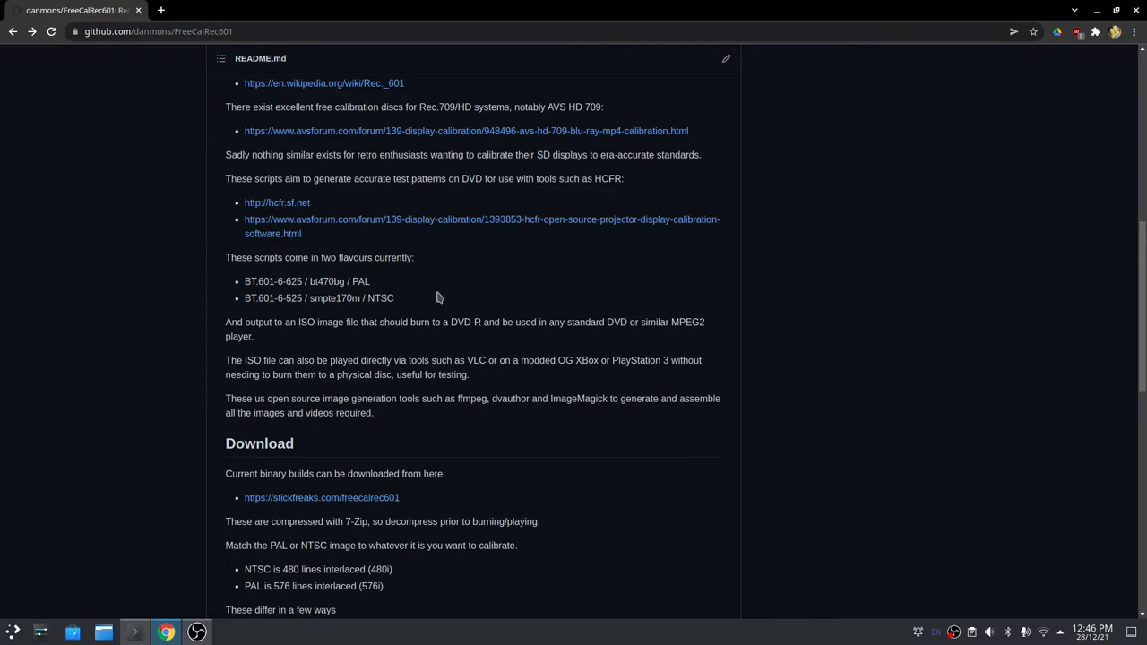
mouse_move(438, 305)
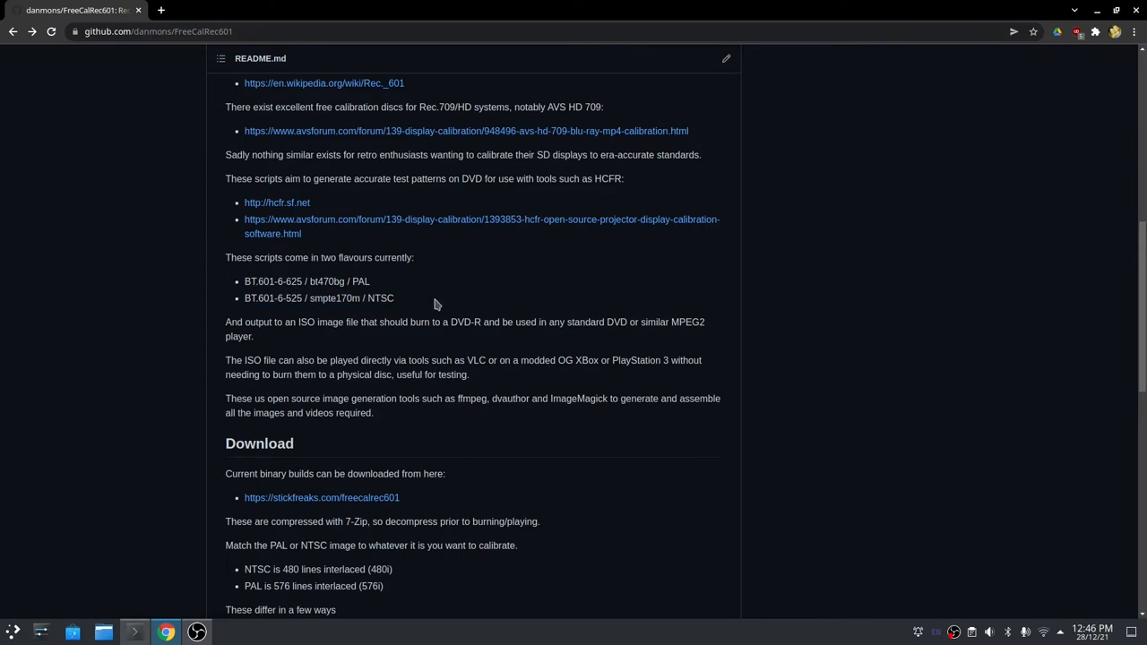
mouse_move(280, 314)
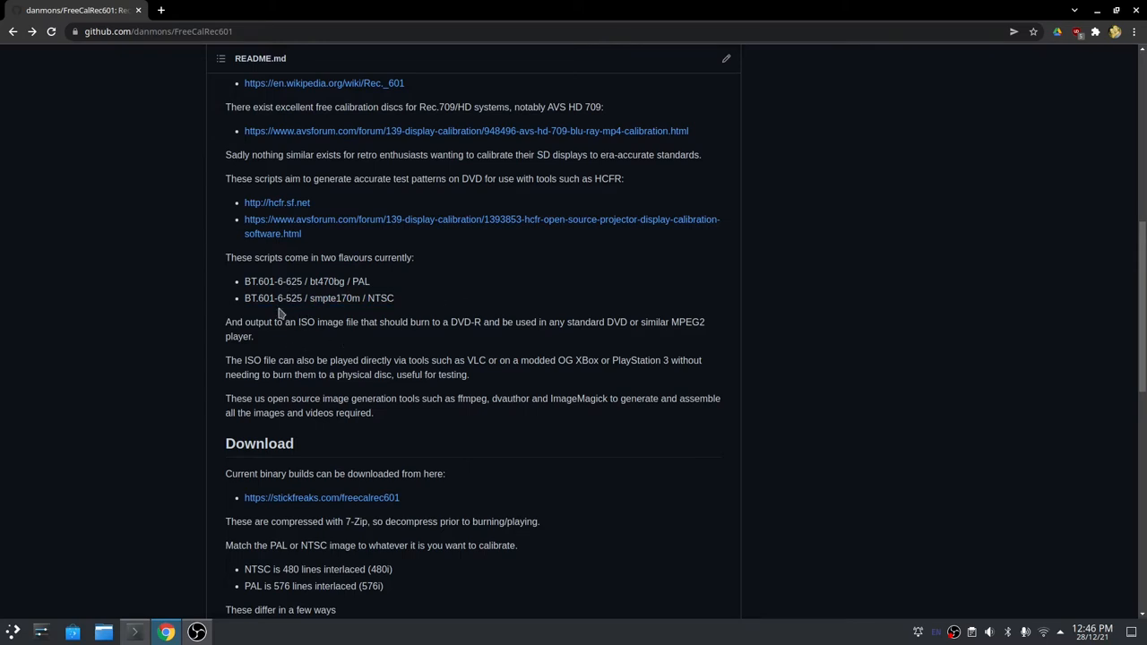
mouse_move(201, 340)
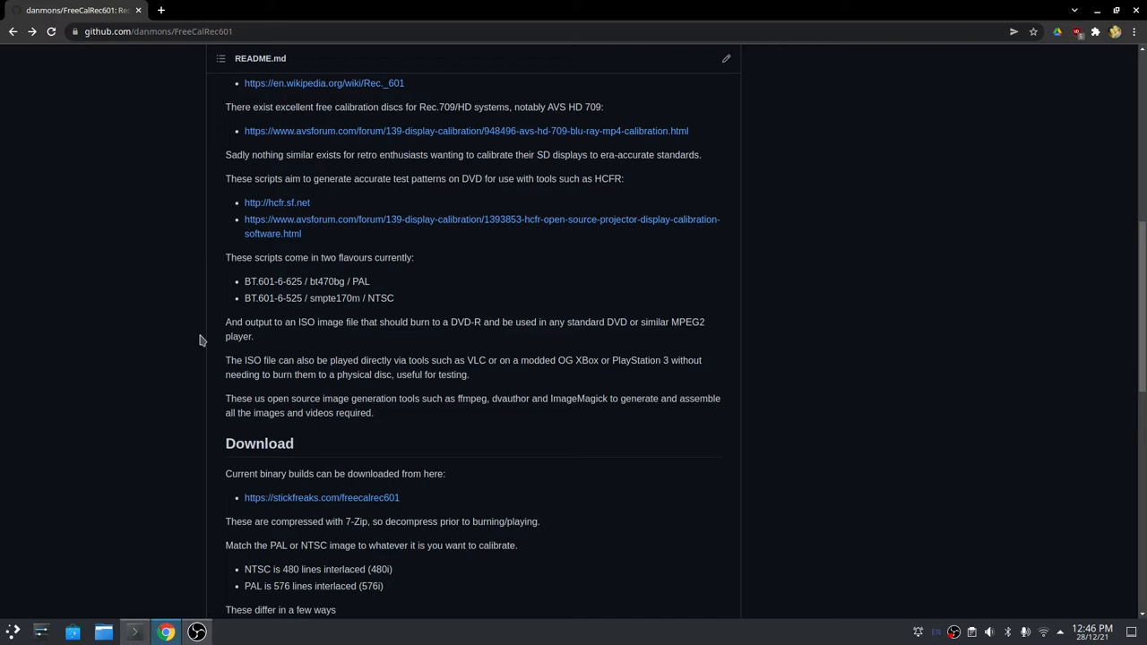
mouse_move(366, 298)
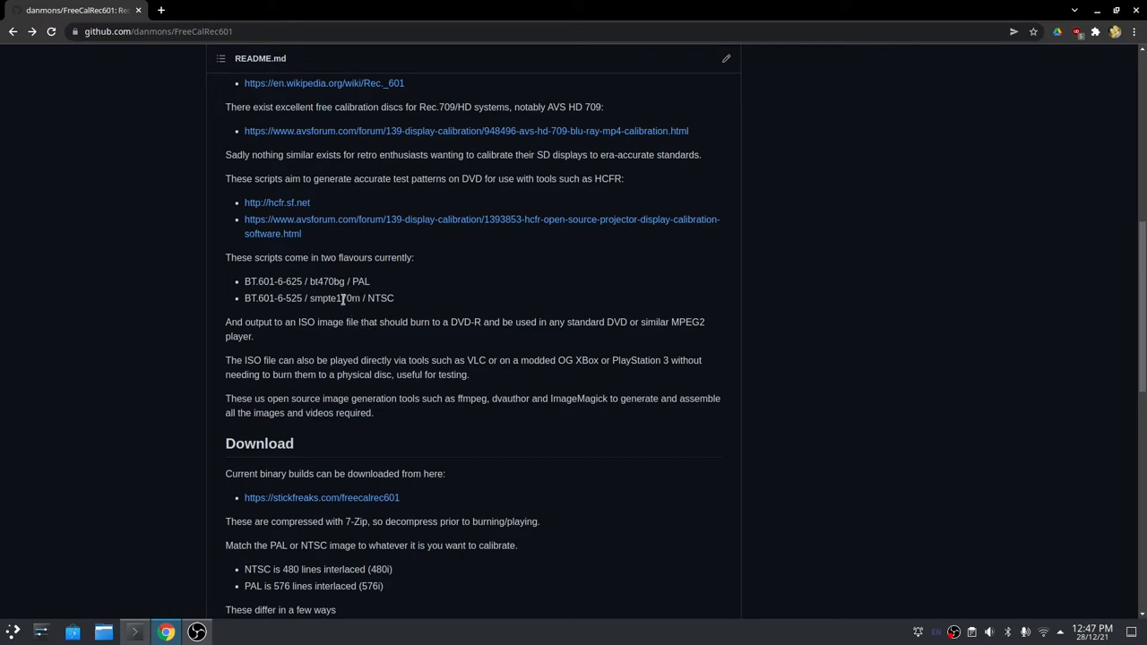
mouse_move(423, 310)
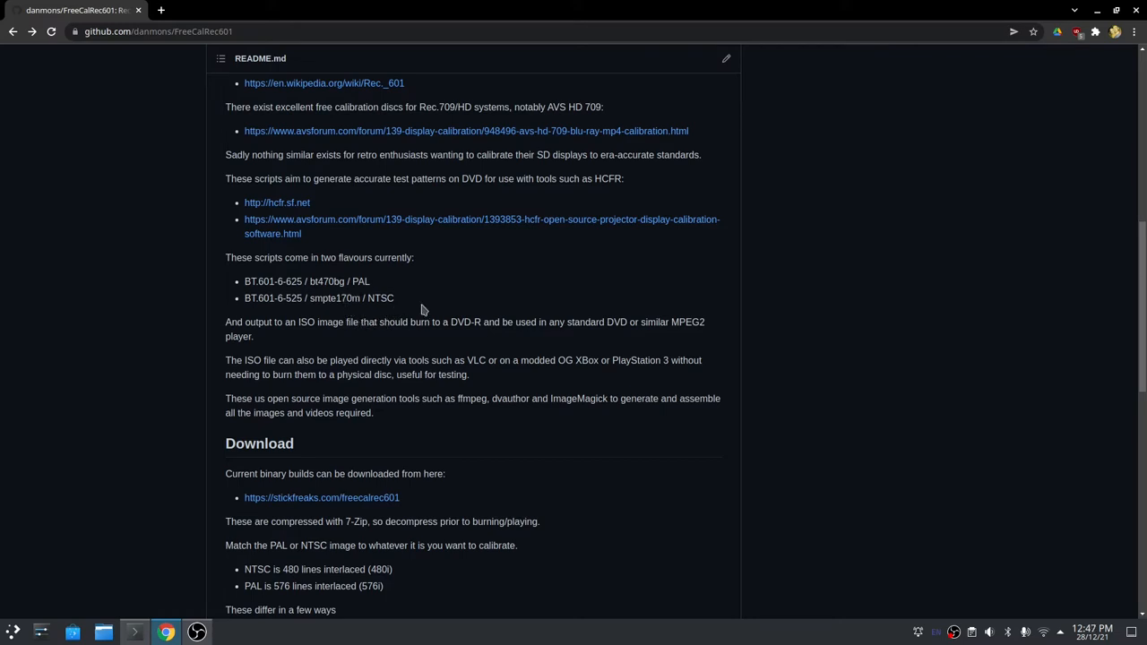
scroll("down", 3)
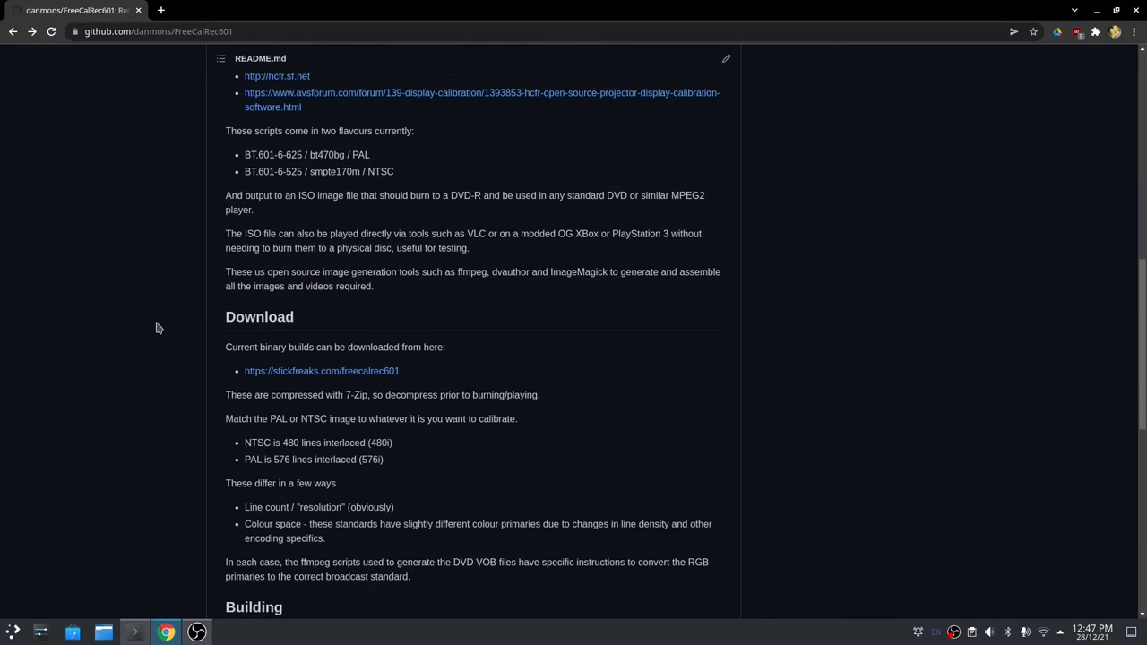
mouse_move(144, 383)
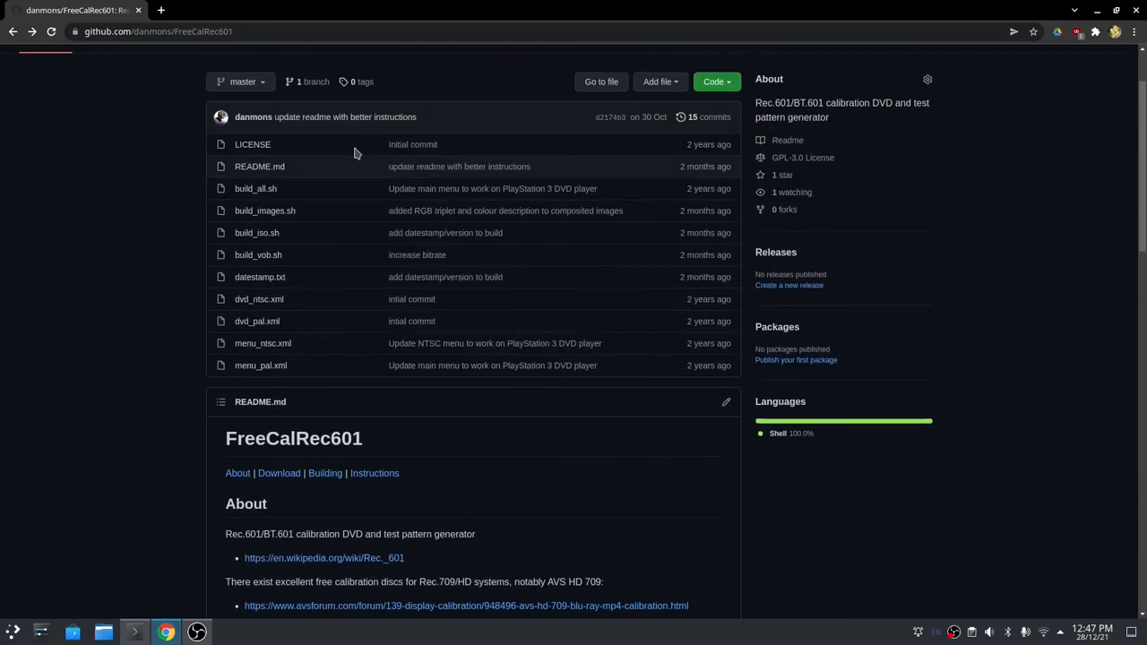
scroll("down", 3)
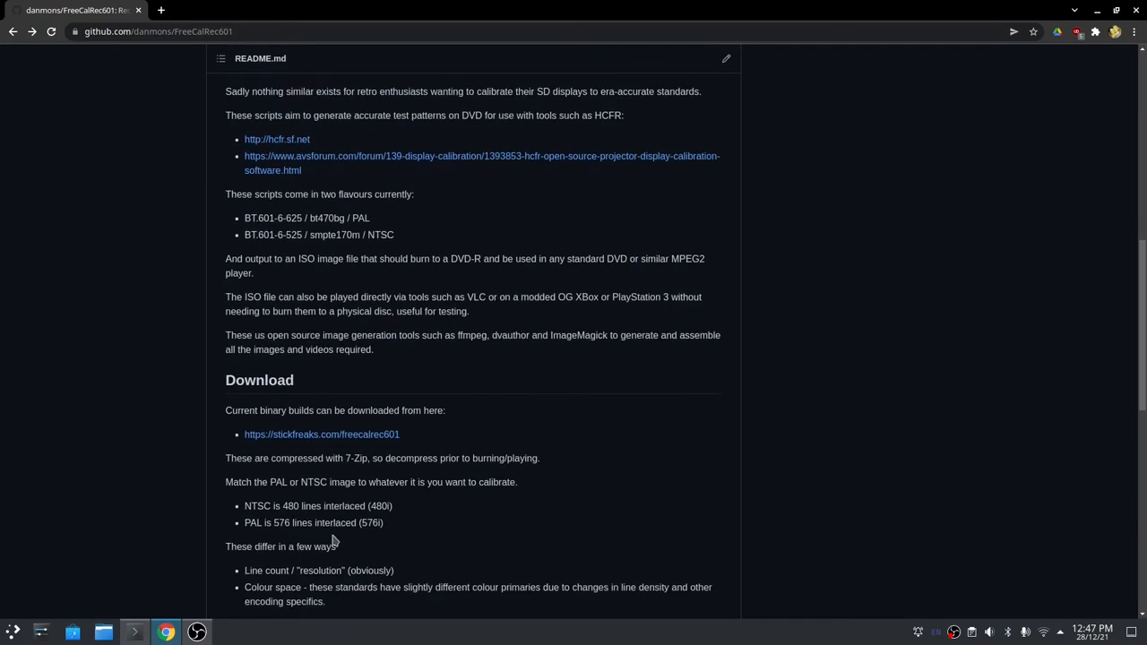
- Open the stickfreaks.com freecalrec601 builds link in a new tab, then return to the GitHub README
right_click(323, 436)
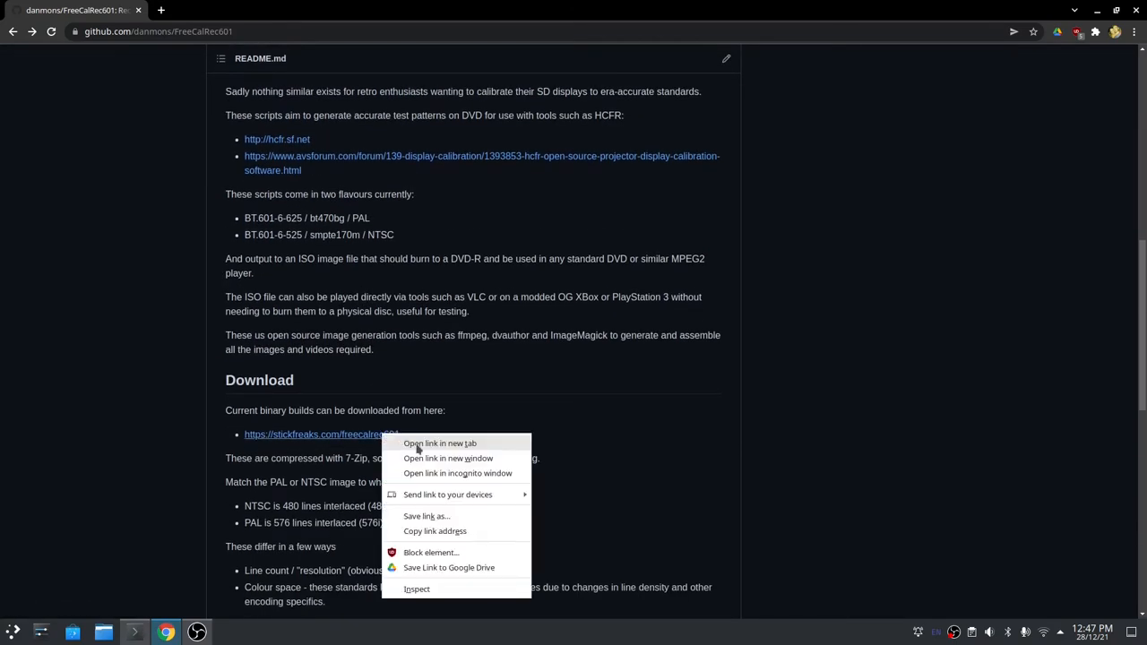
left_click(441, 443)
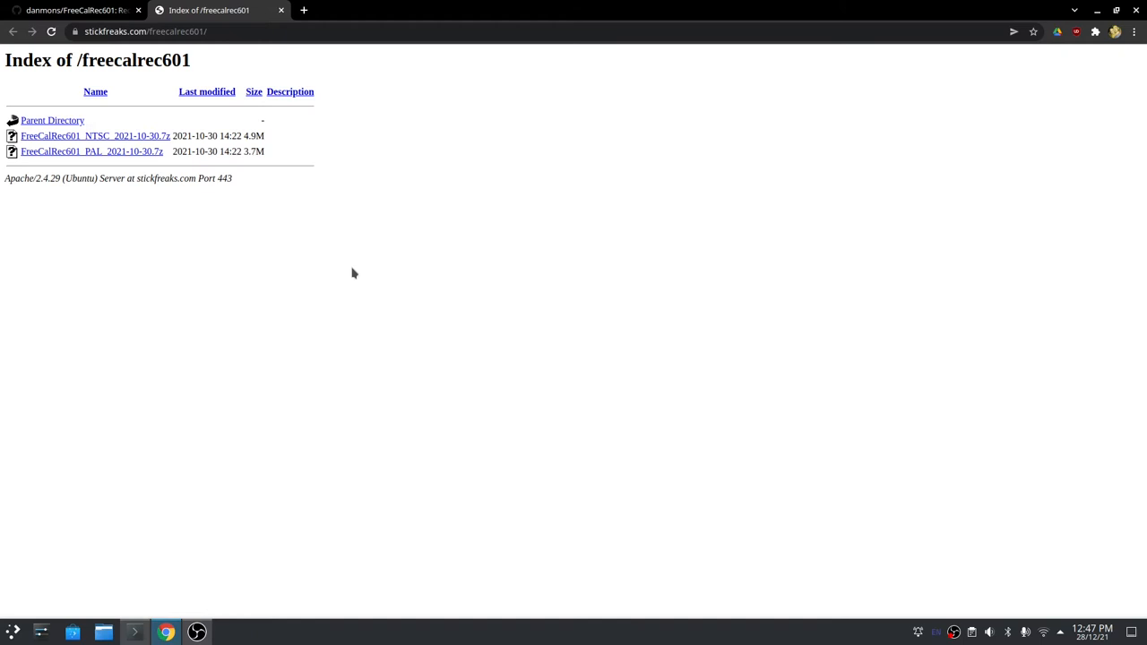
mouse_move(312, 276)
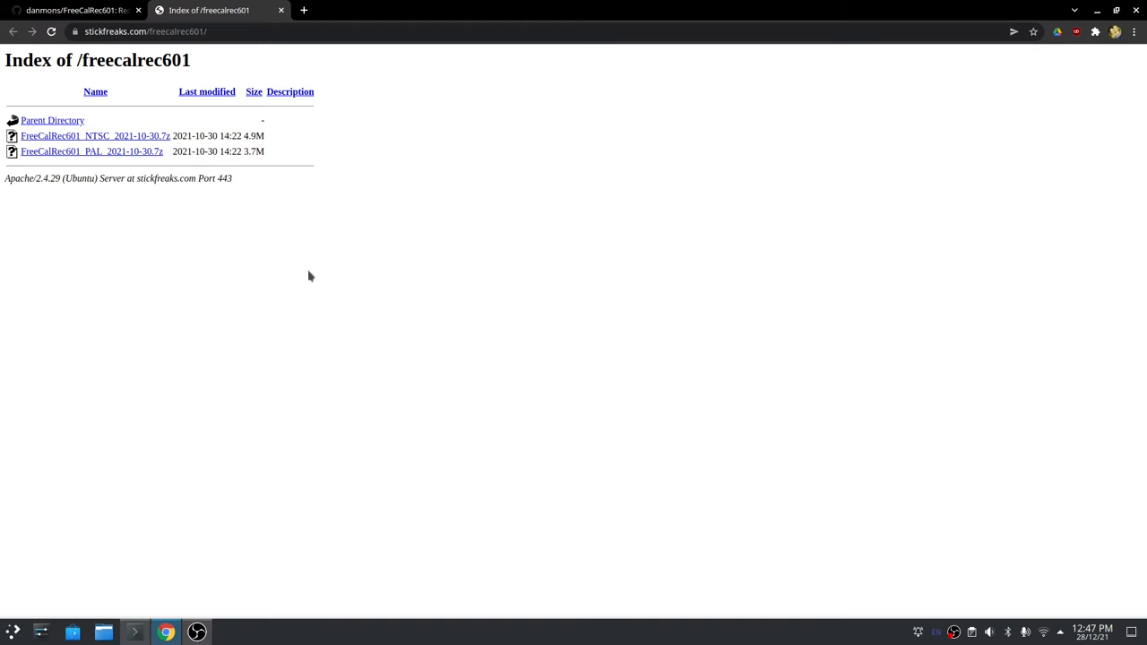
mouse_move(308, 269)
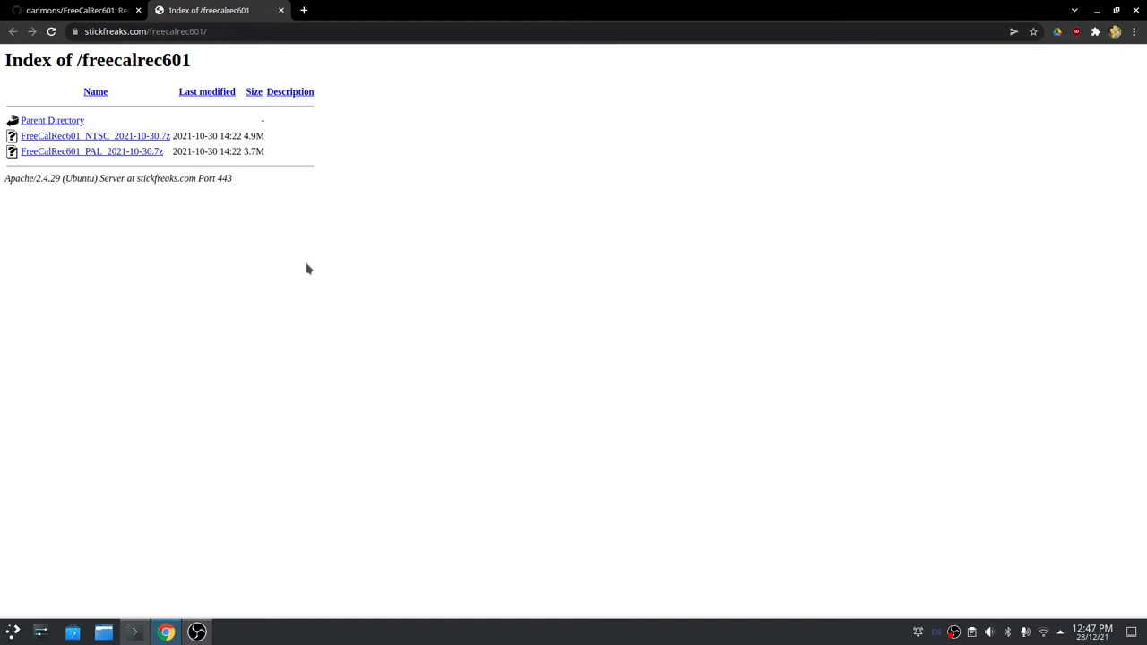
left_click(71, 10)
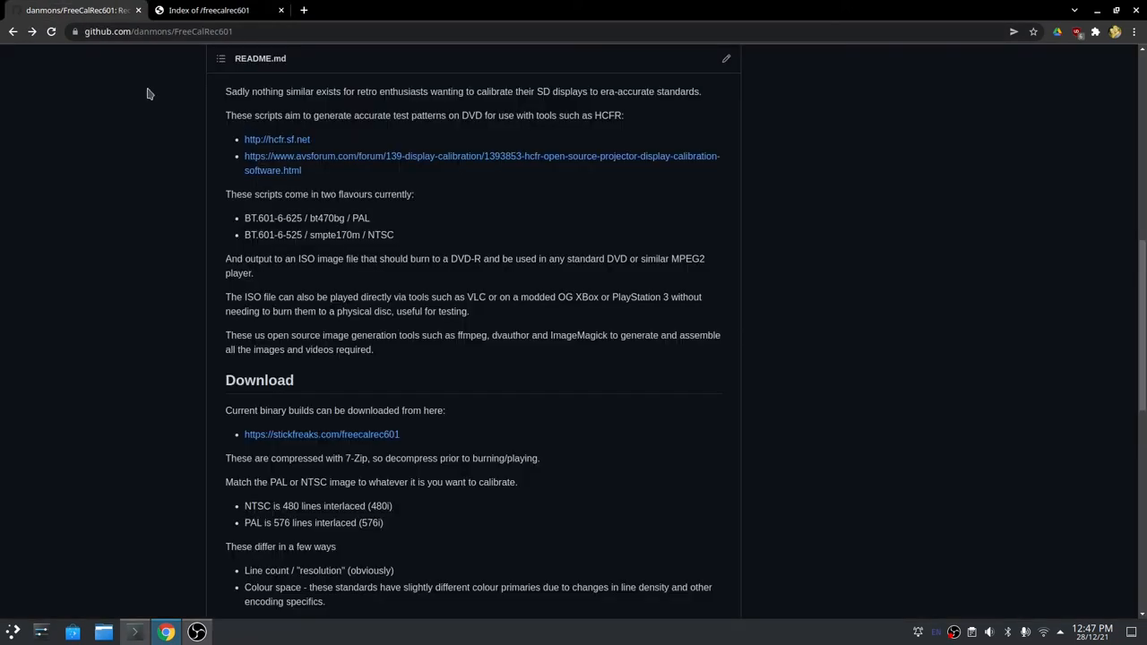
mouse_move(141, 301)
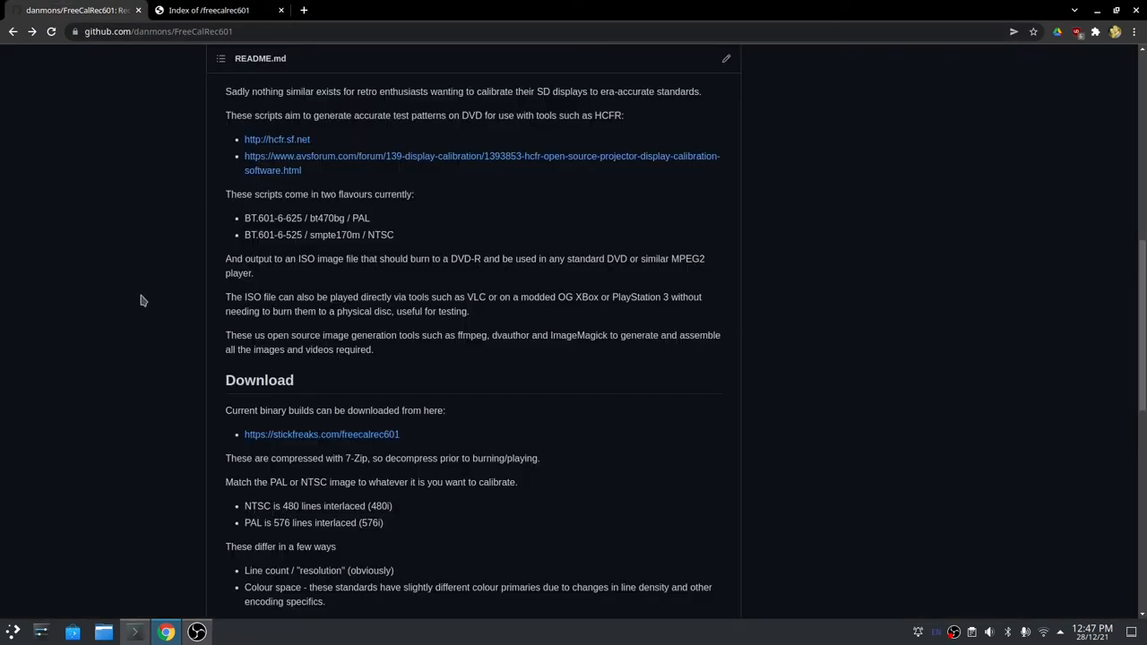
mouse_move(157, 310)
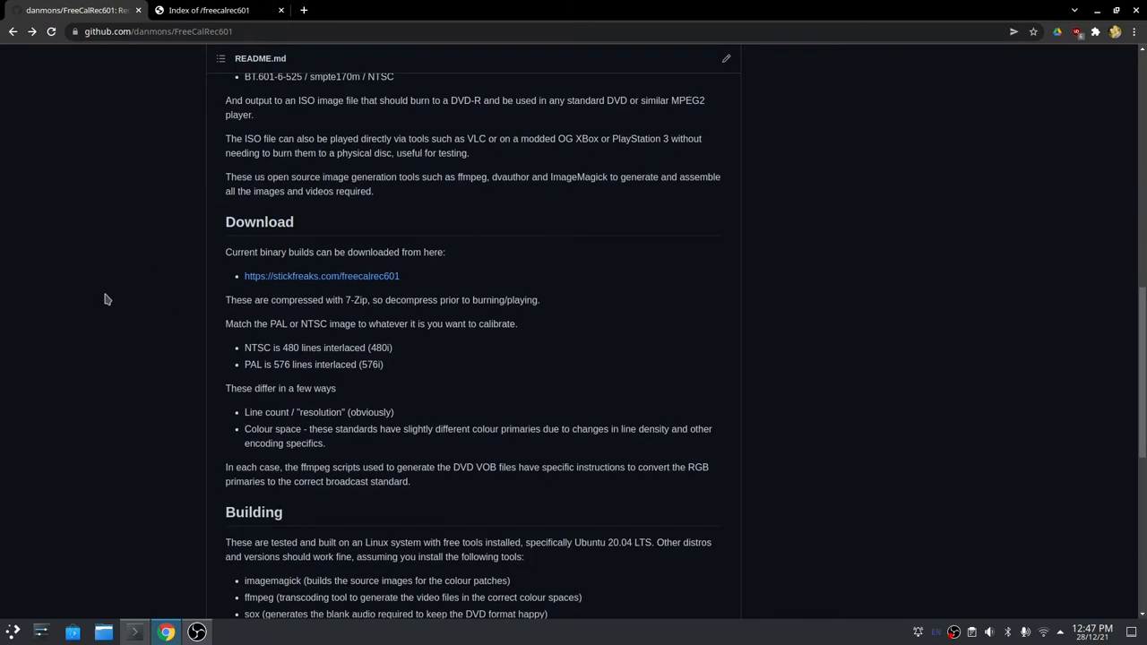
- Scroll through the README's Building and Instructions sections with the Ubuntu tools and install command
scroll("down", 3)
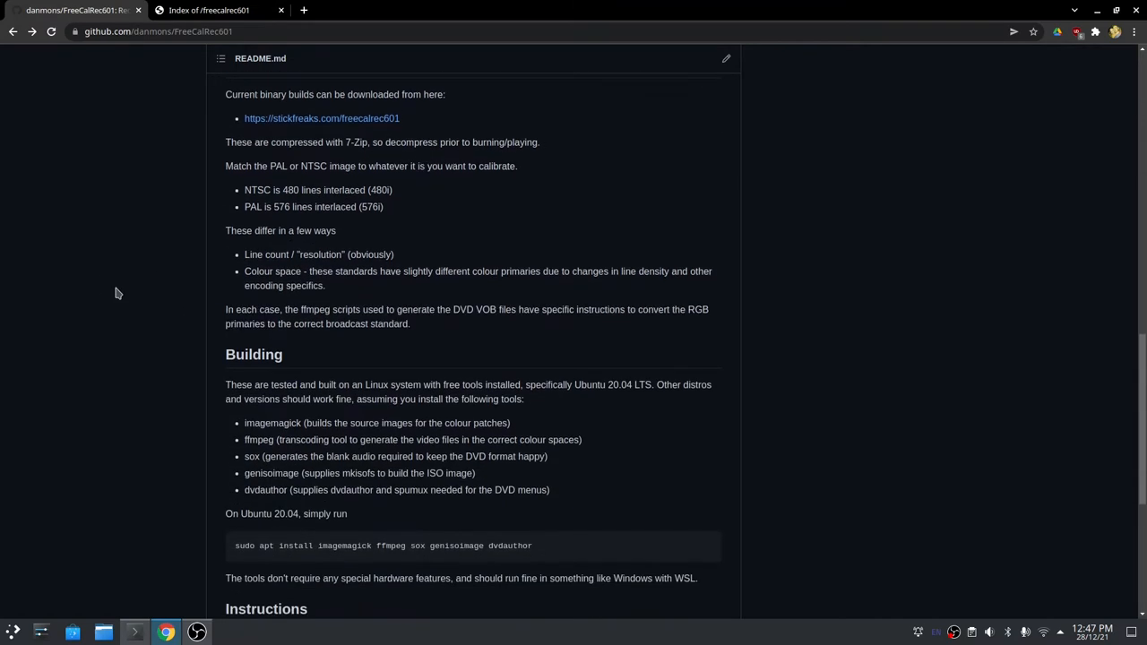
scroll("down", 3)
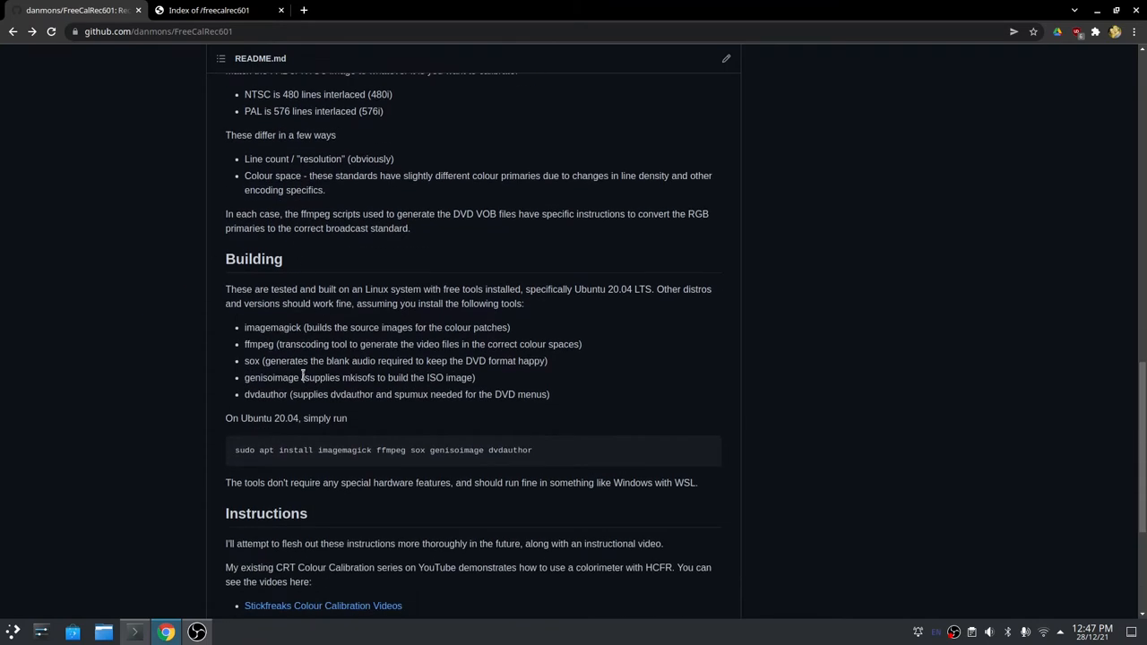
mouse_move(366, 410)
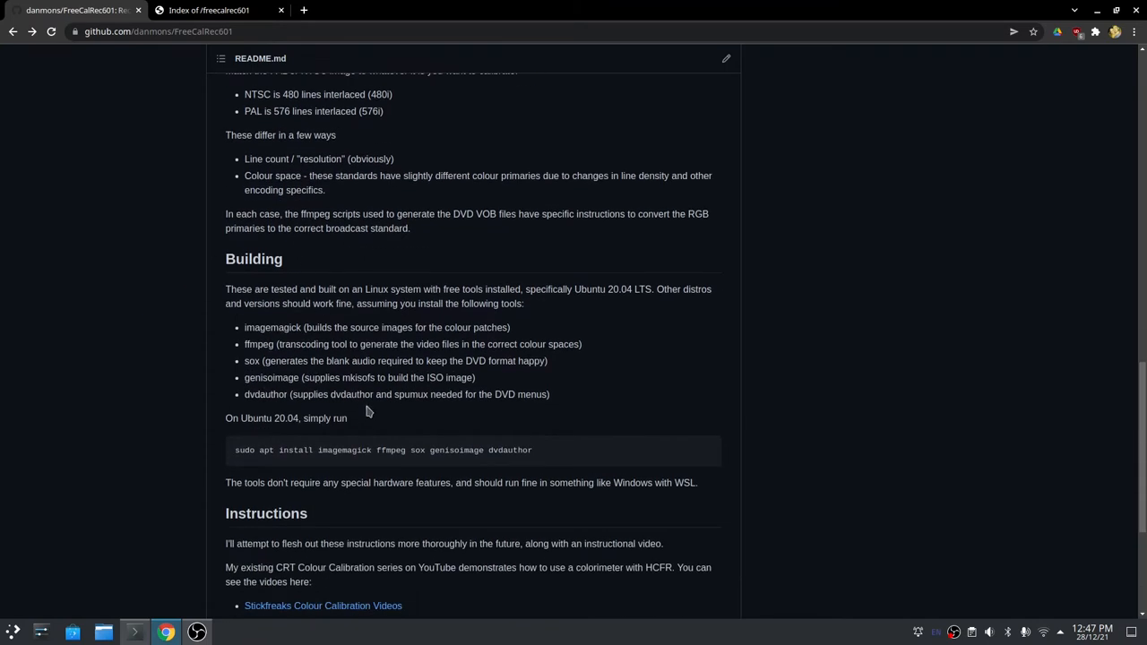
mouse_move(174, 315)
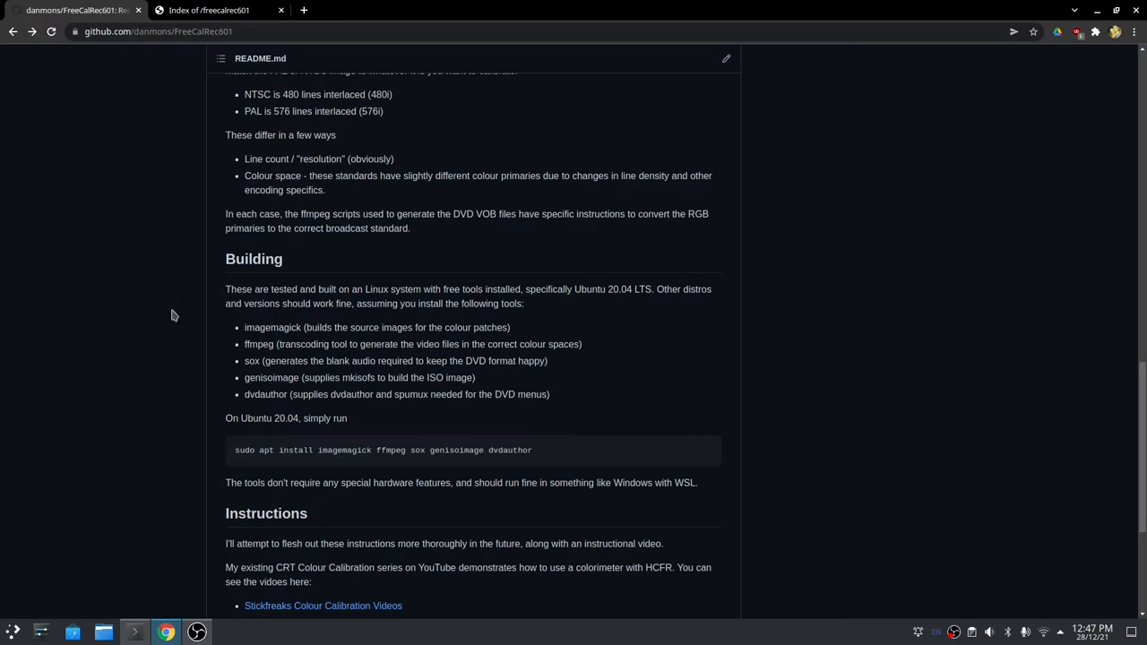
mouse_move(147, 297)
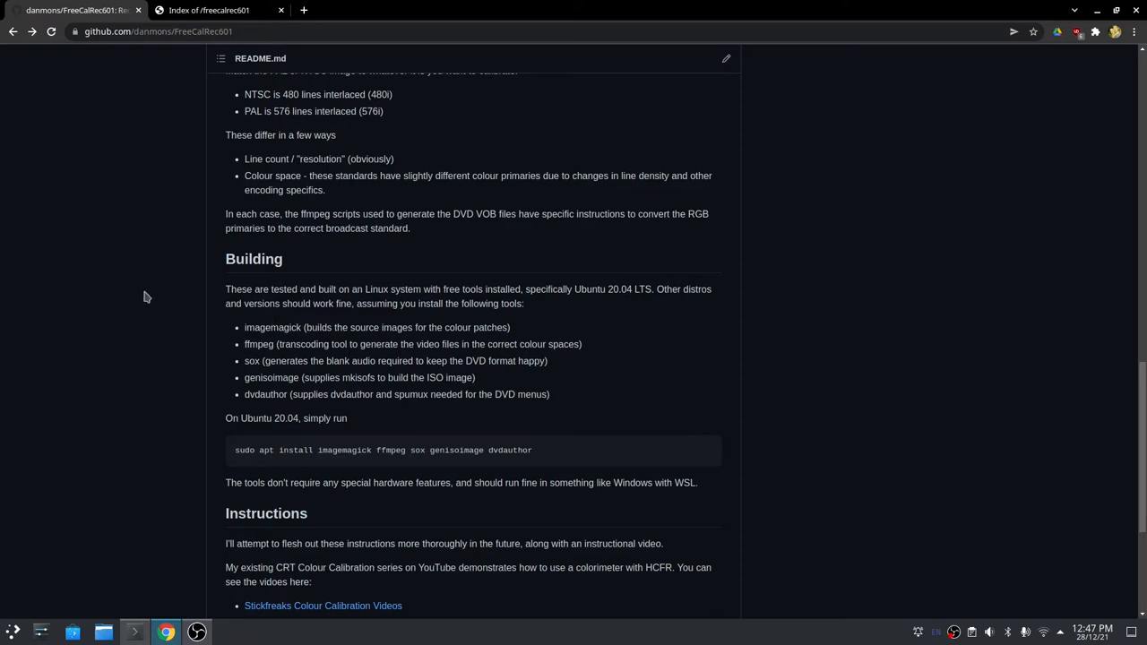
mouse_move(172, 345)
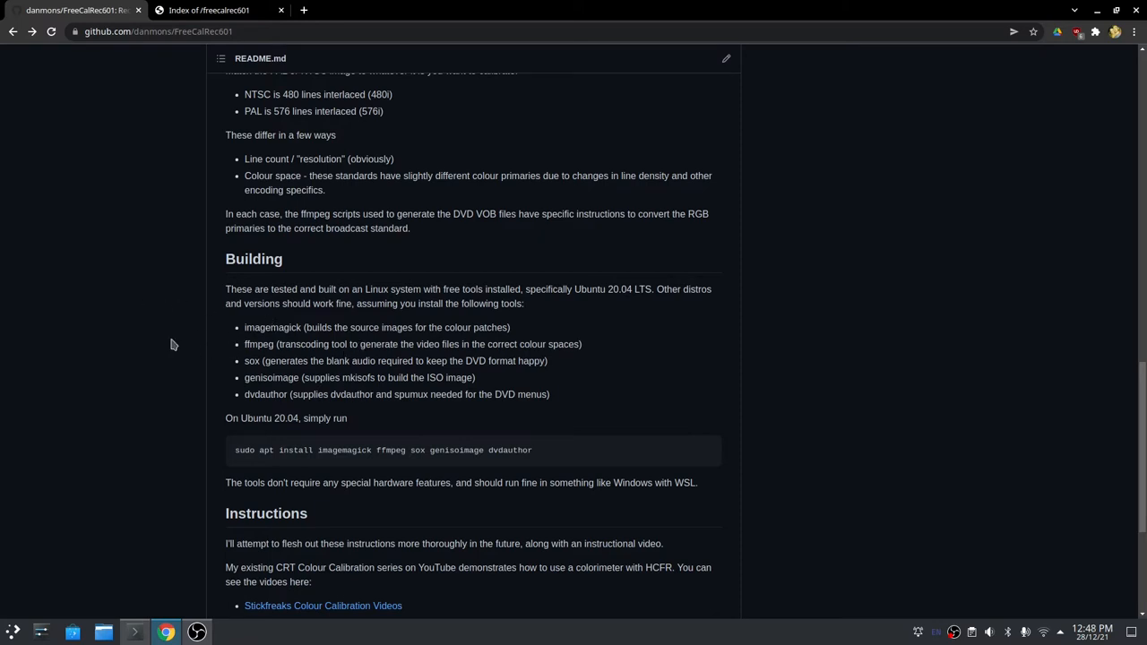
mouse_move(201, 355)
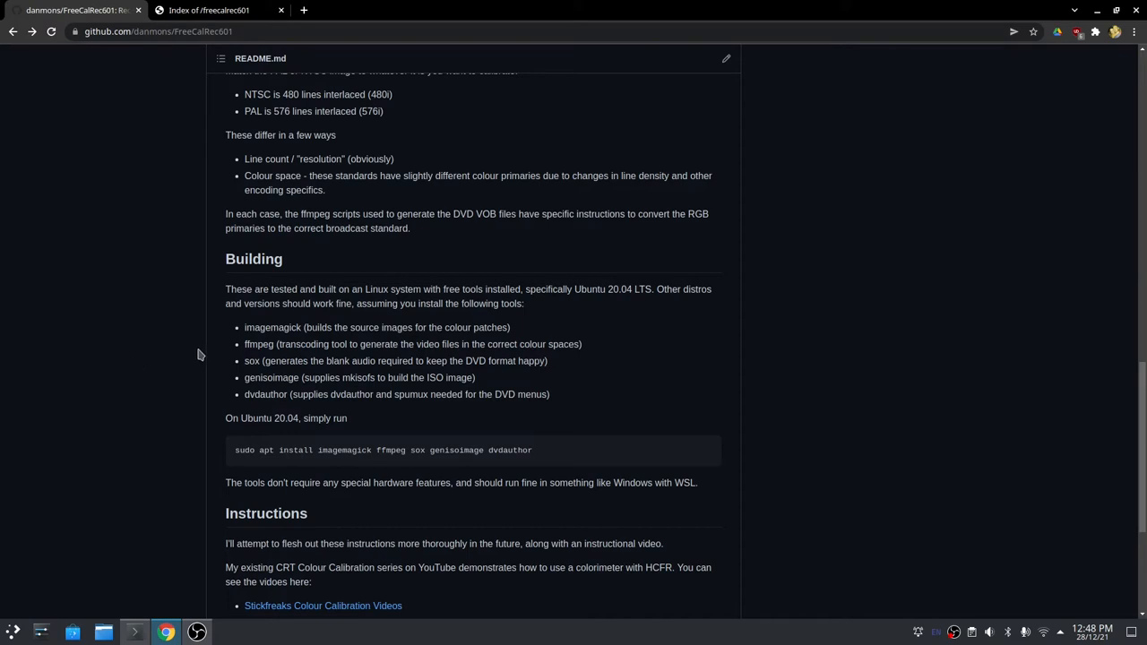
scroll("down", 3)
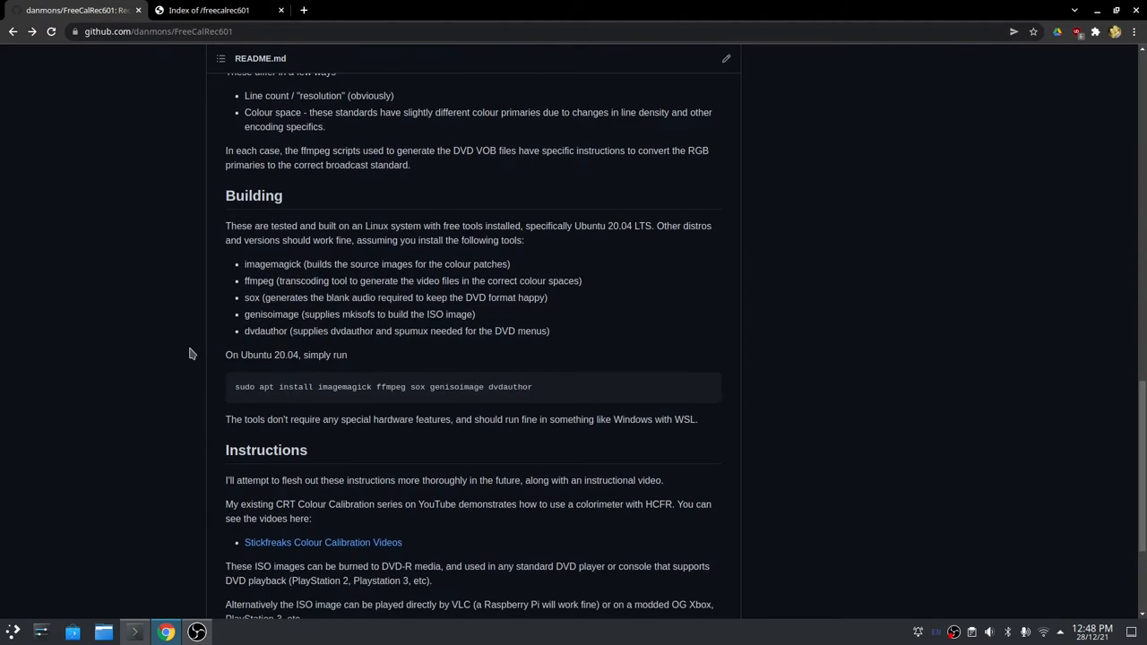
scroll("down", 3)
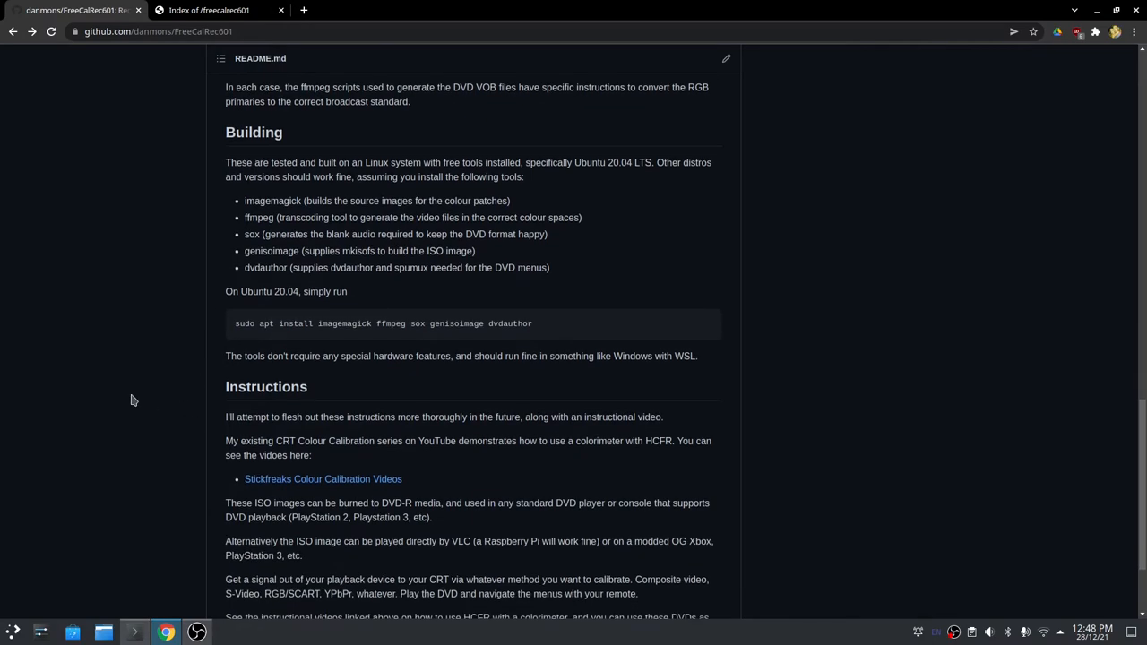
scroll("down", 3)
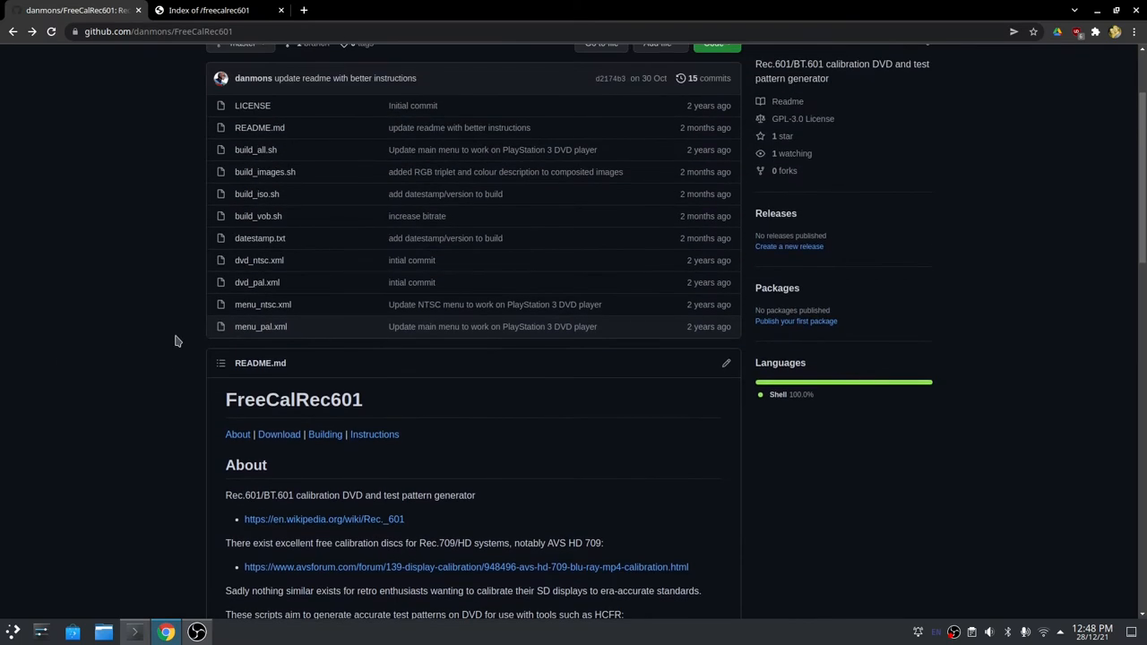
scroll("down", 3)
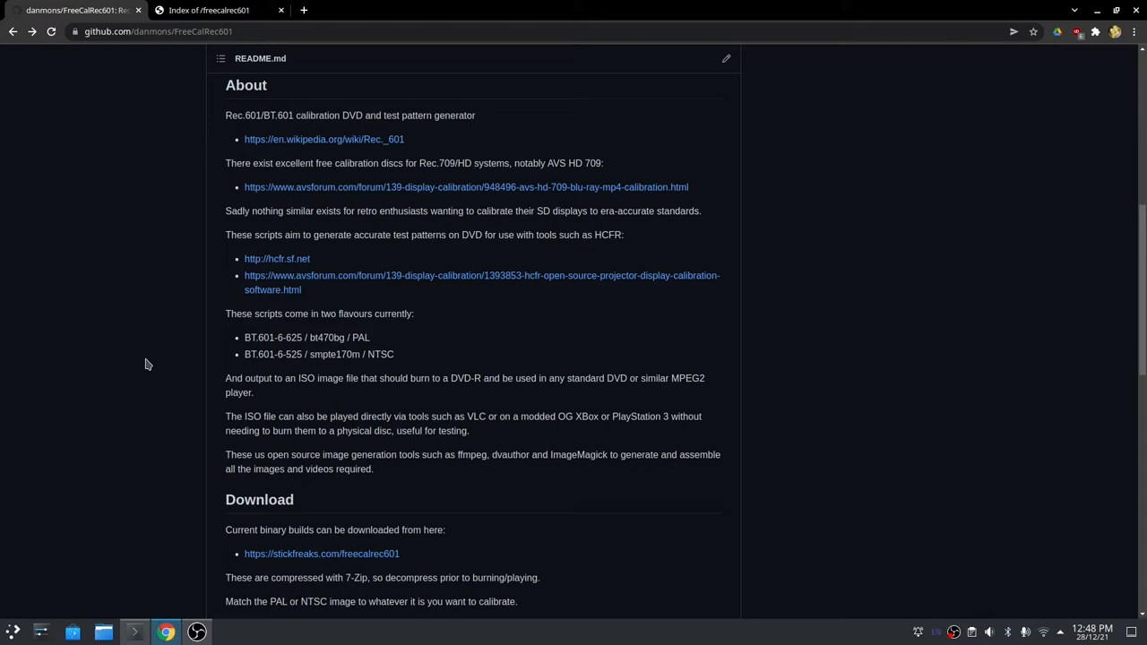
mouse_move(272, 371)
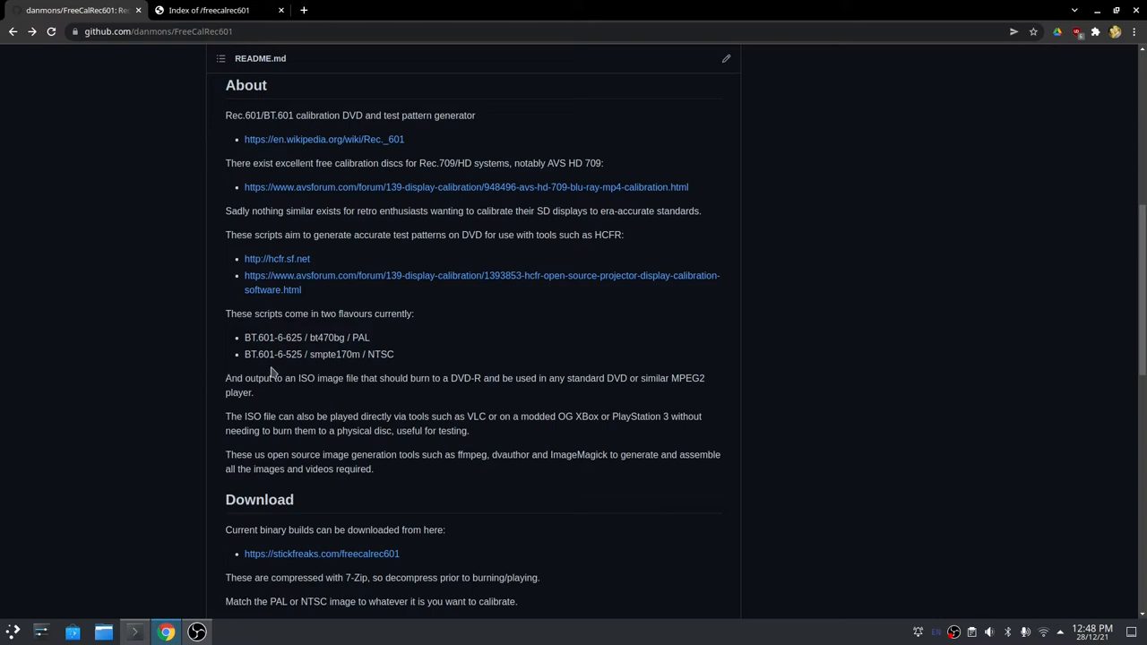
mouse_move(387, 353)
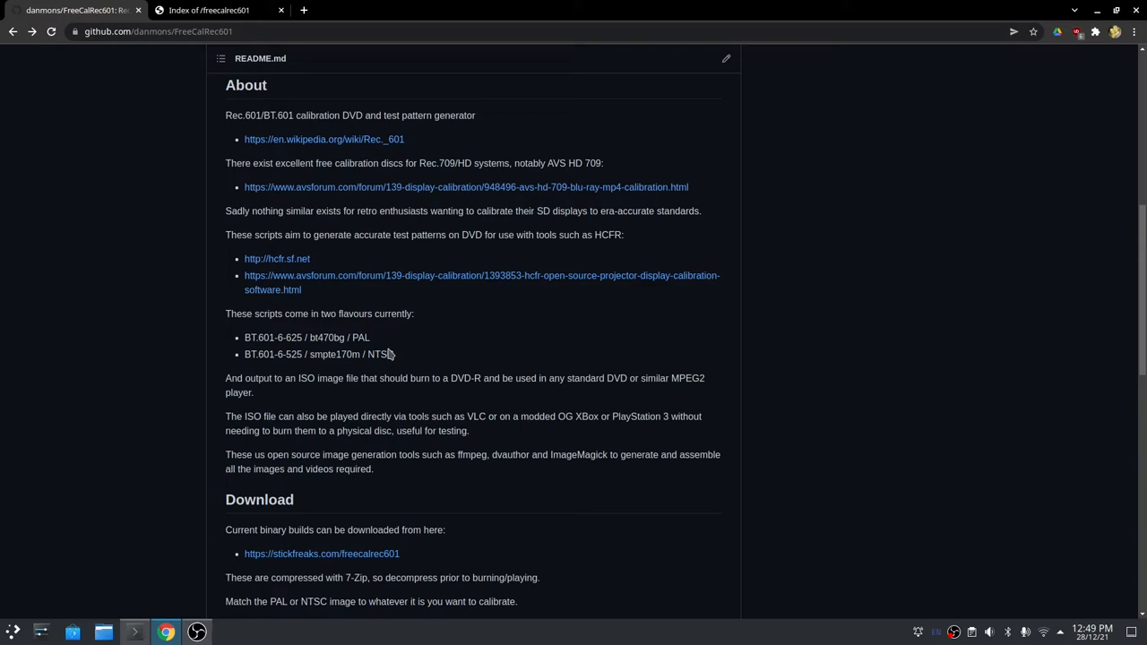
mouse_move(420, 358)
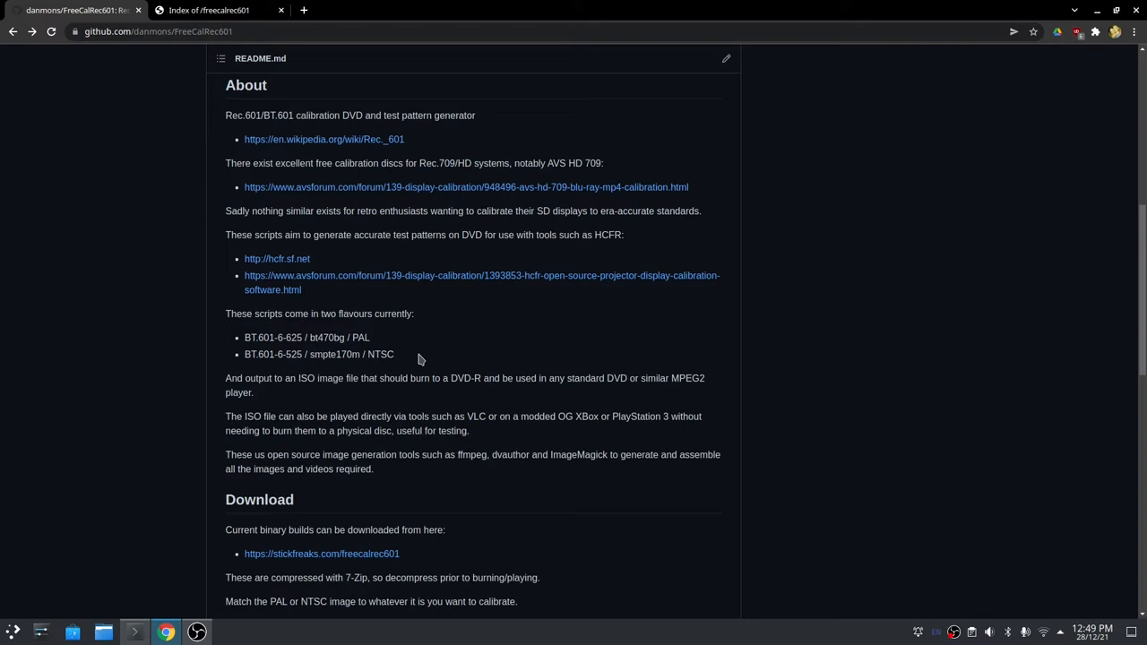
mouse_move(401, 369)
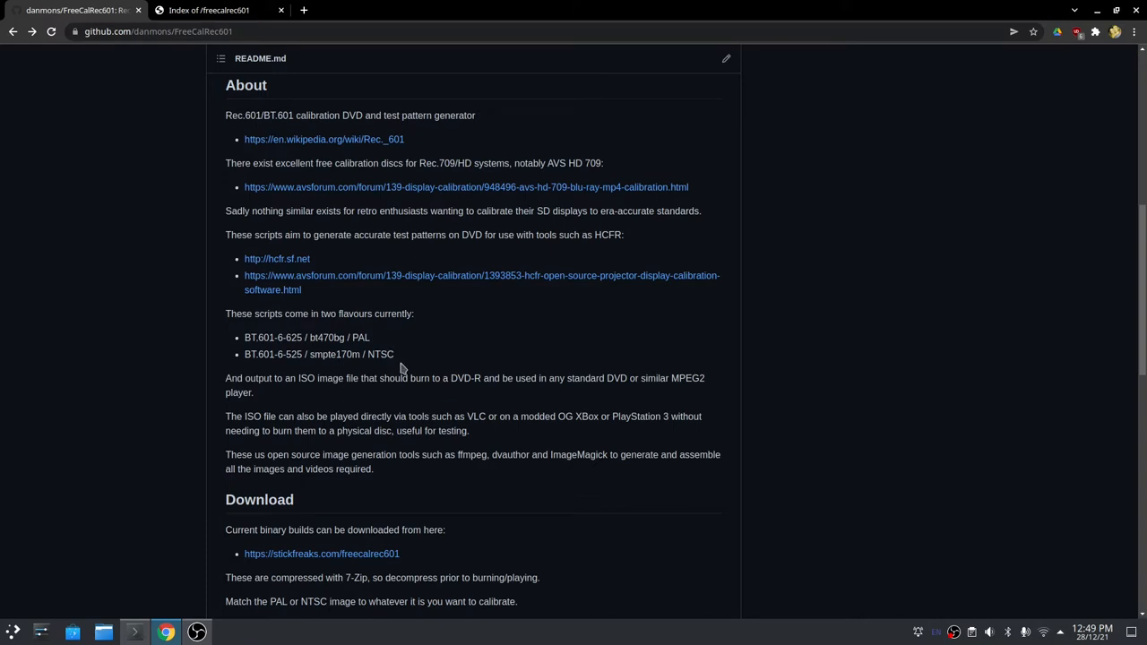
mouse_move(416, 344)
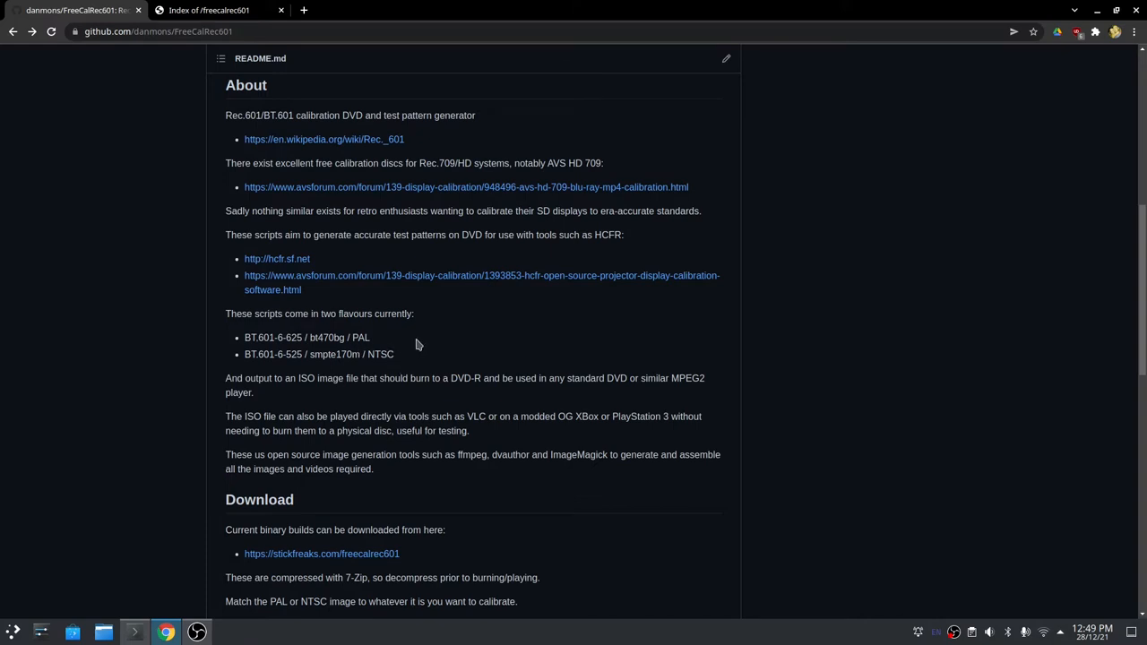
mouse_move(429, 347)
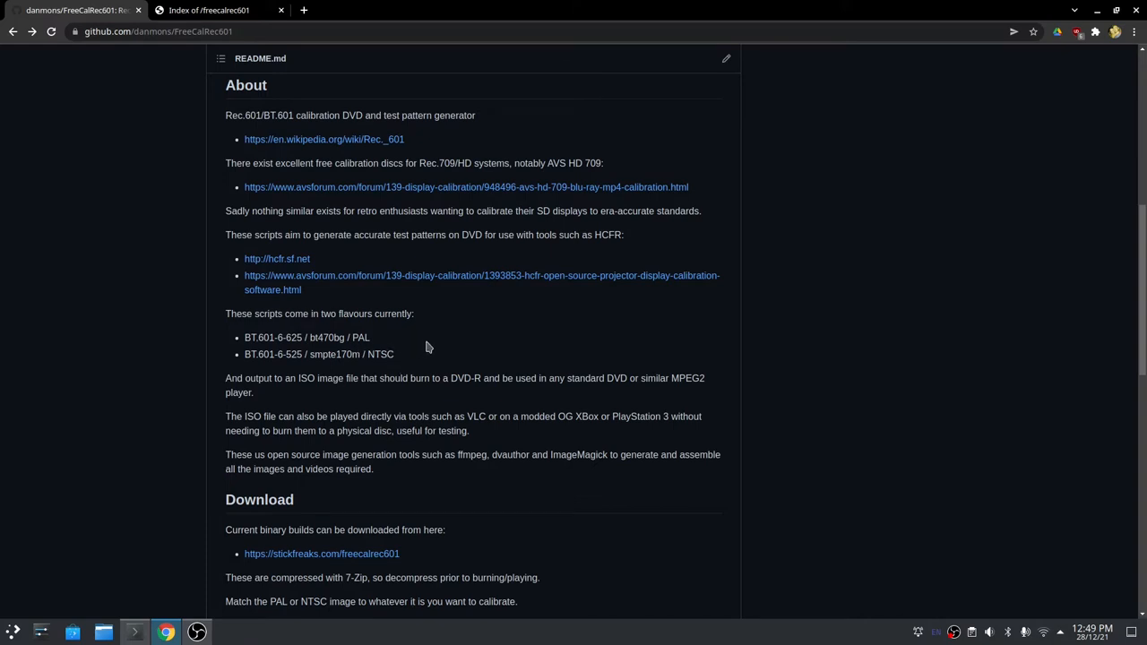
mouse_move(469, 374)
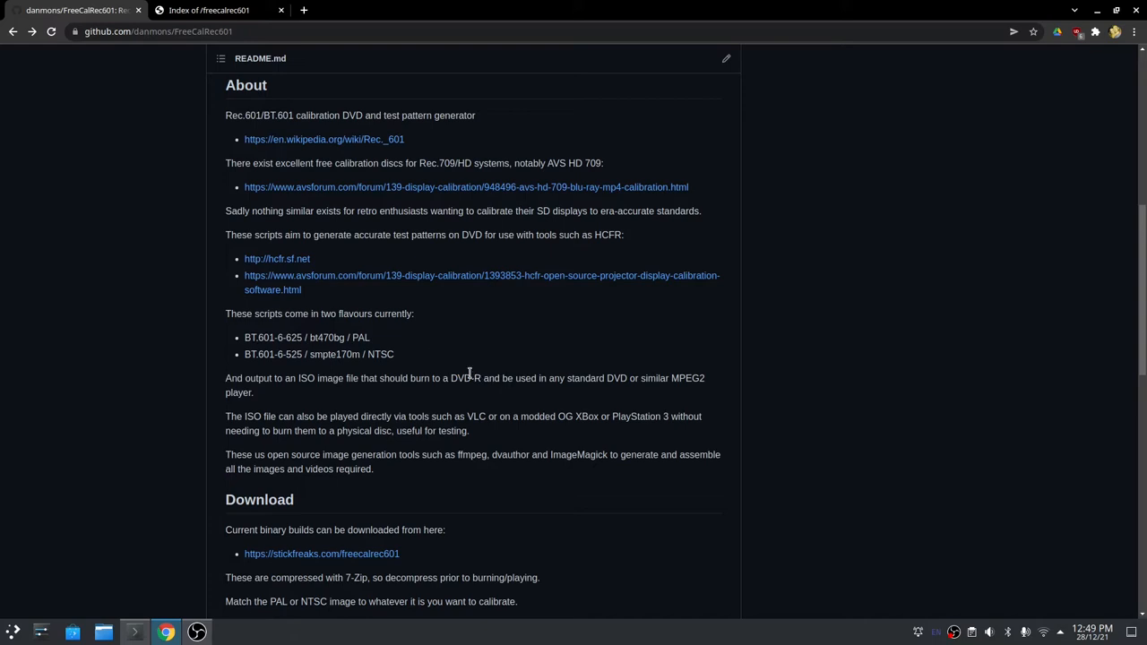
mouse_move(459, 366)
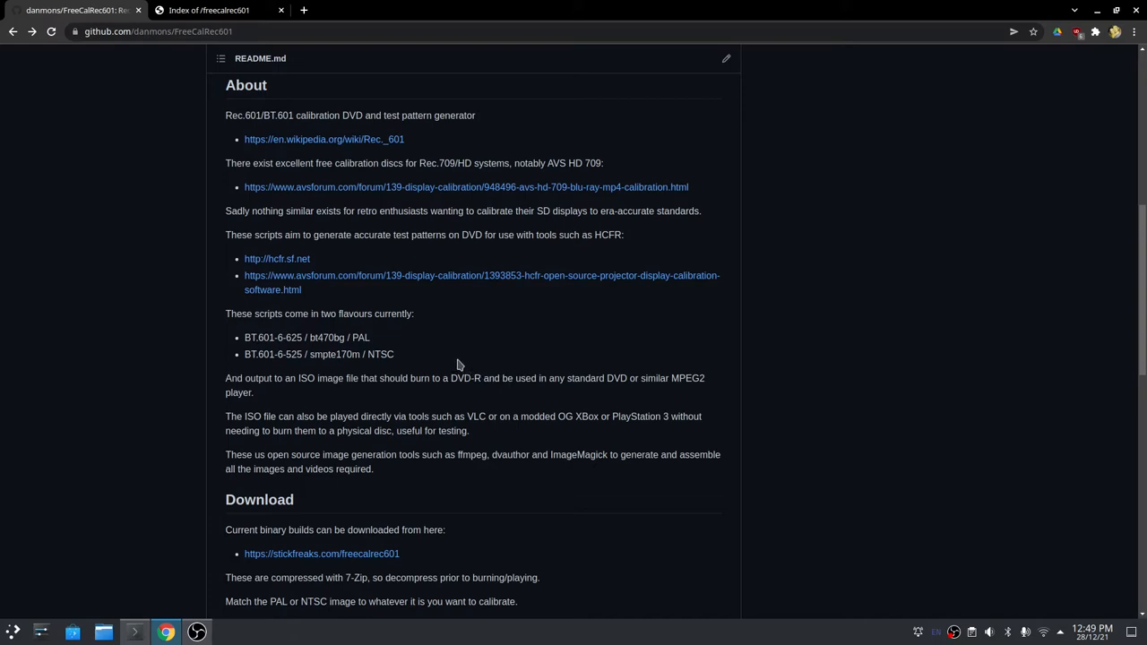
scroll("up", 3)
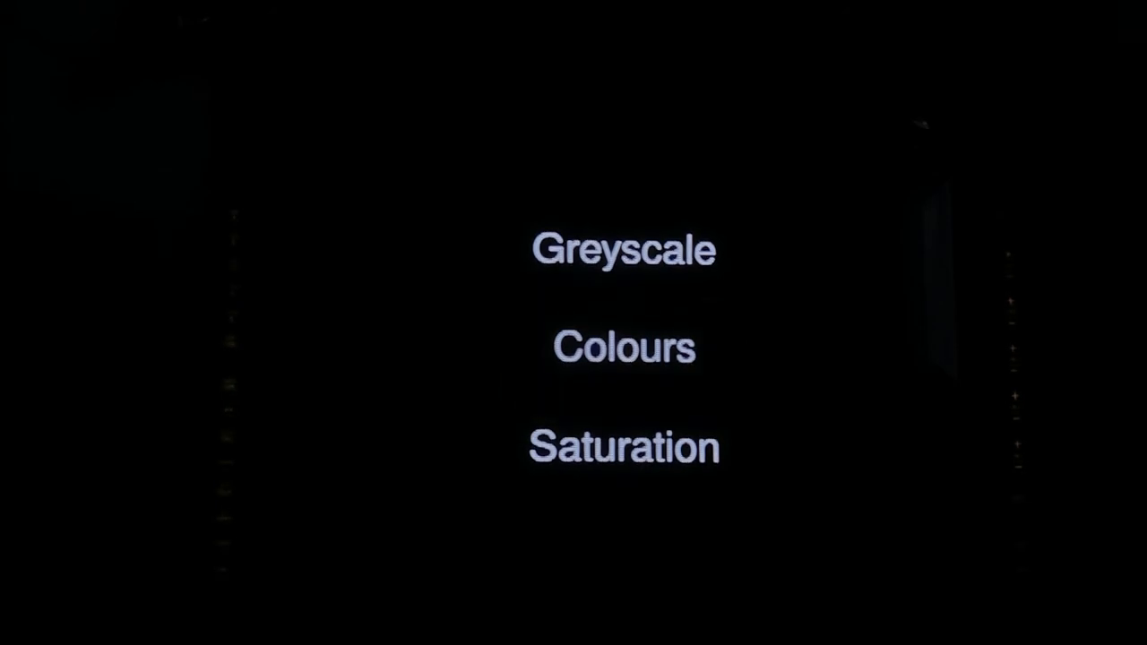
- Advance the DVD manual pattern menu with Next through green to the blue25 (76,78,100) patch
left_click(624, 448)
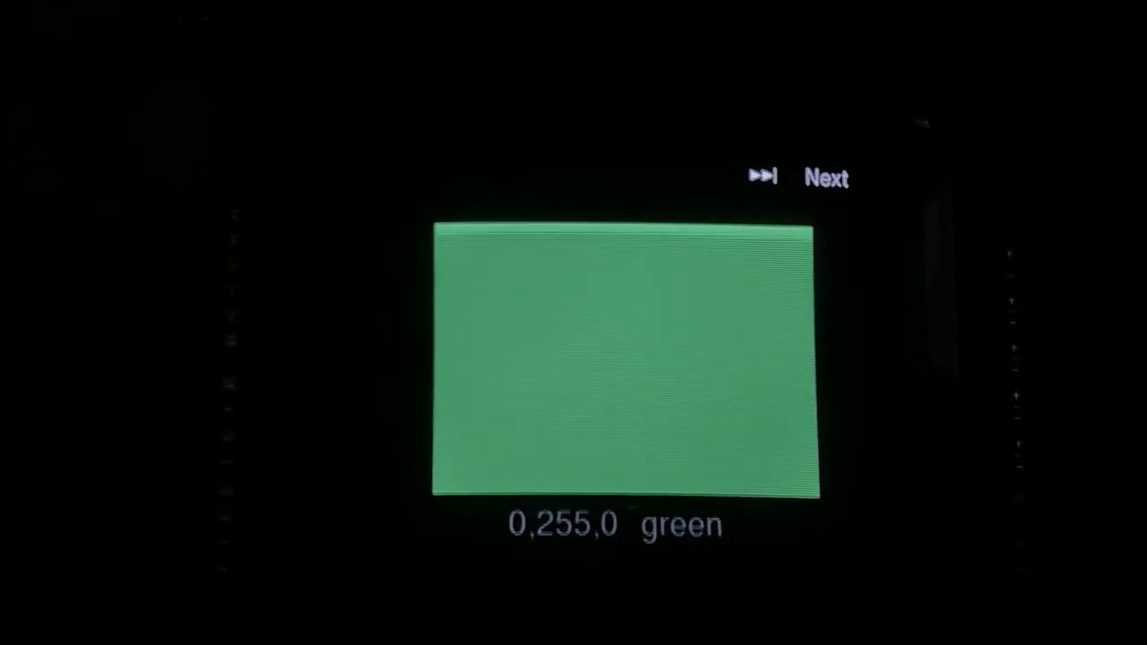
left_click(807, 177)
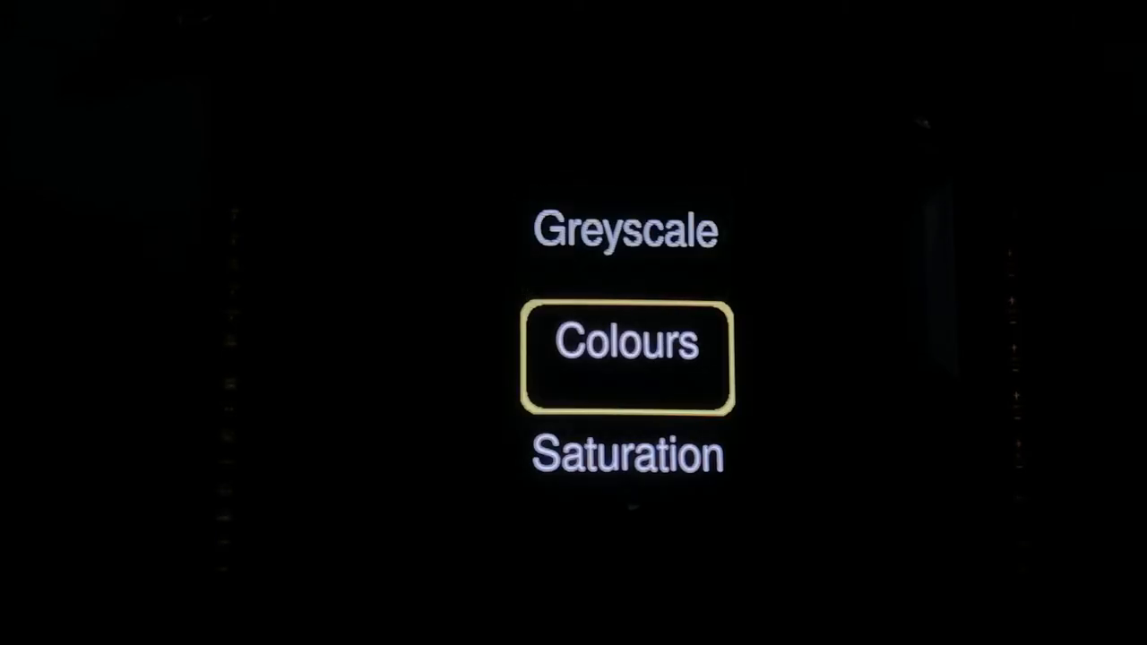
left_click(627, 344)
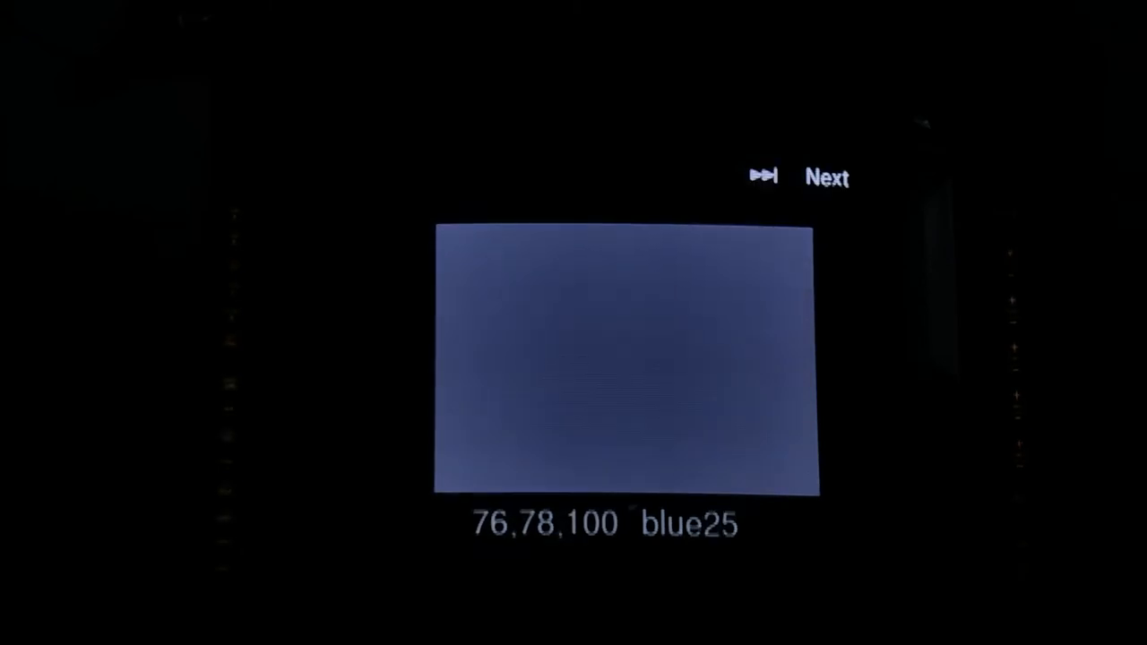
left_click(824, 178)
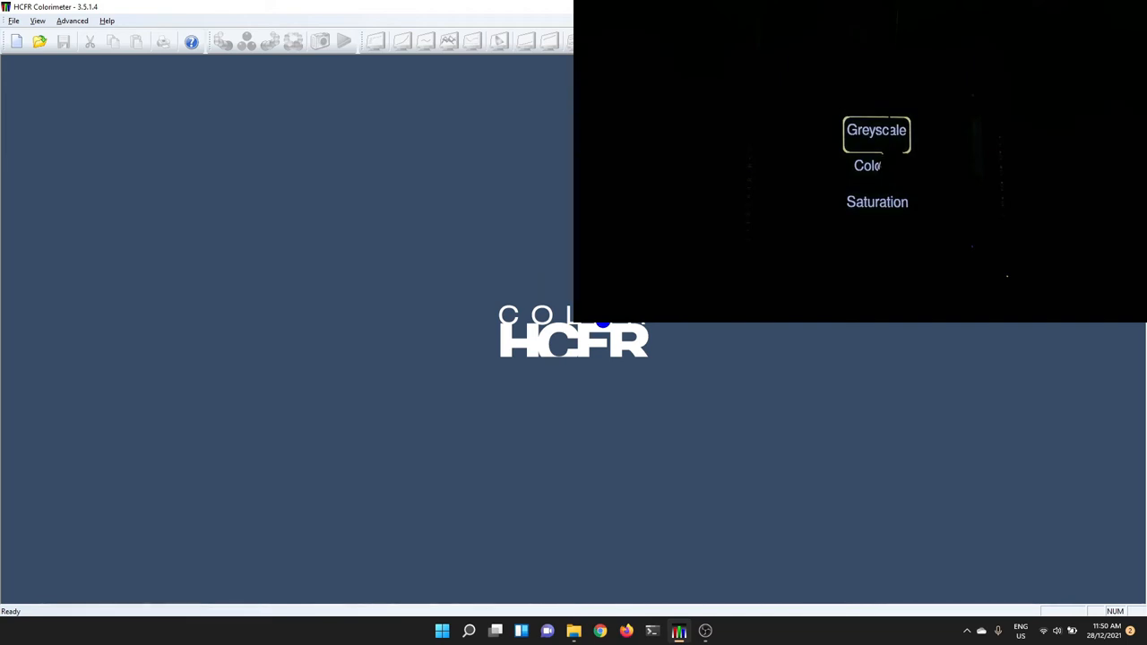
mouse_move(197, 172)
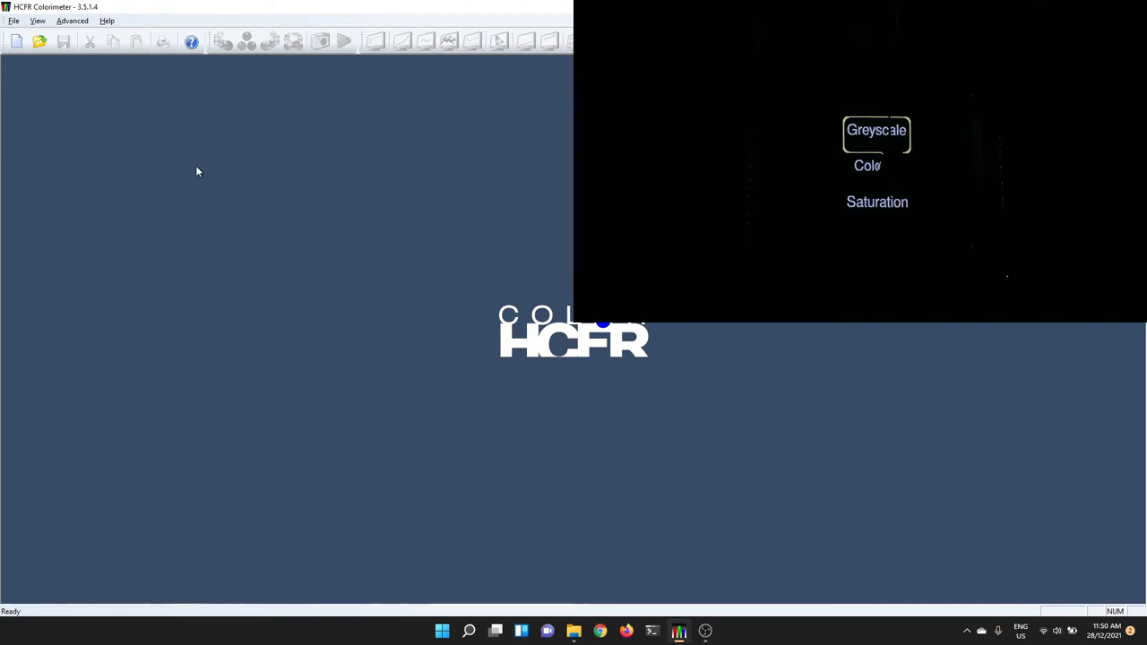
mouse_move(184, 171)
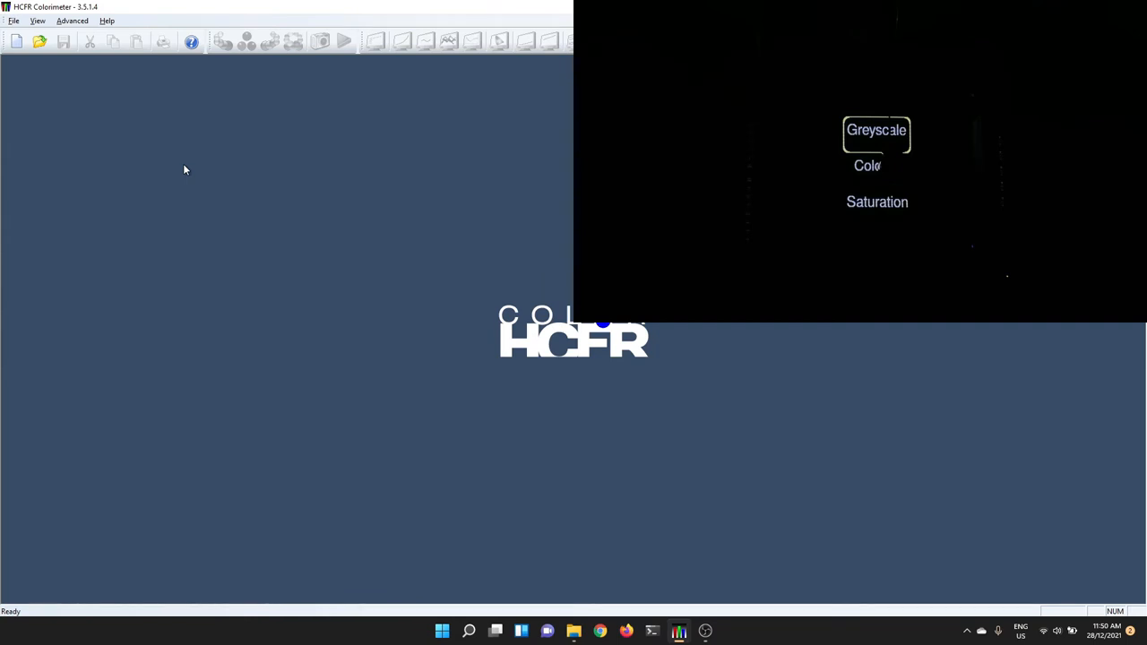
mouse_move(121, 138)
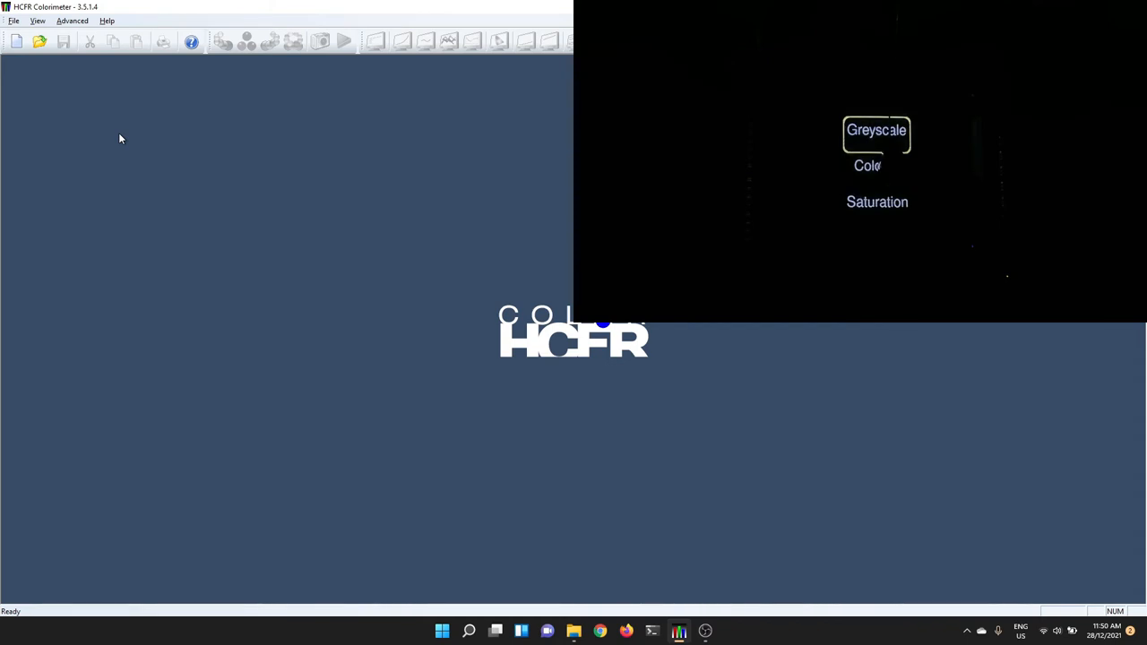
mouse_move(107, 129)
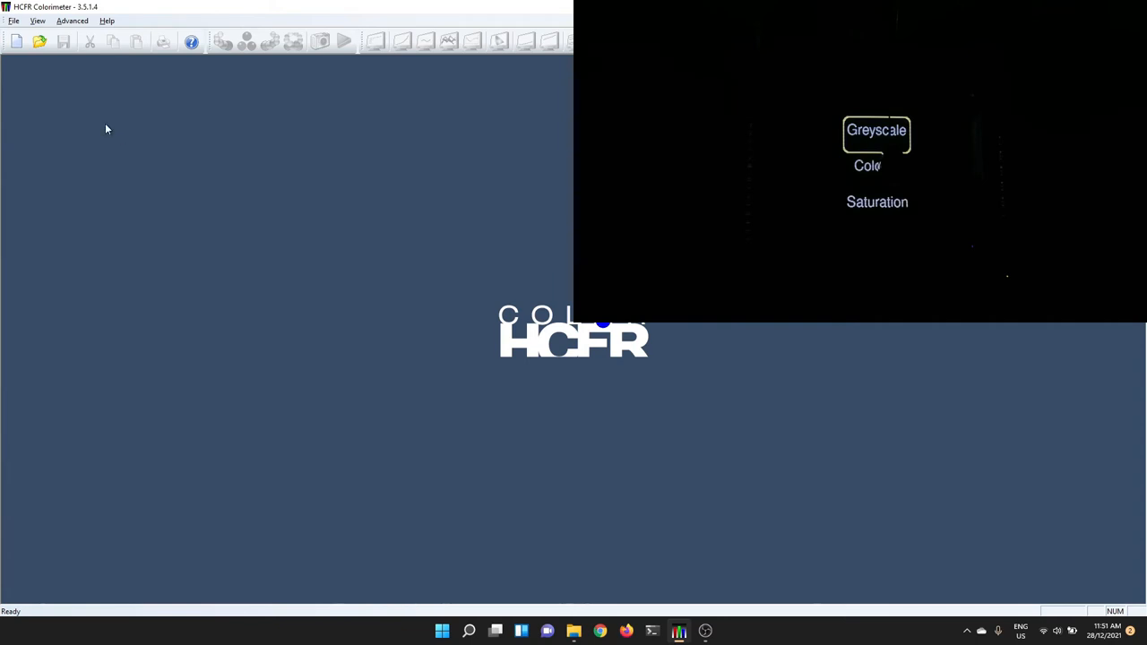
mouse_move(68, 101)
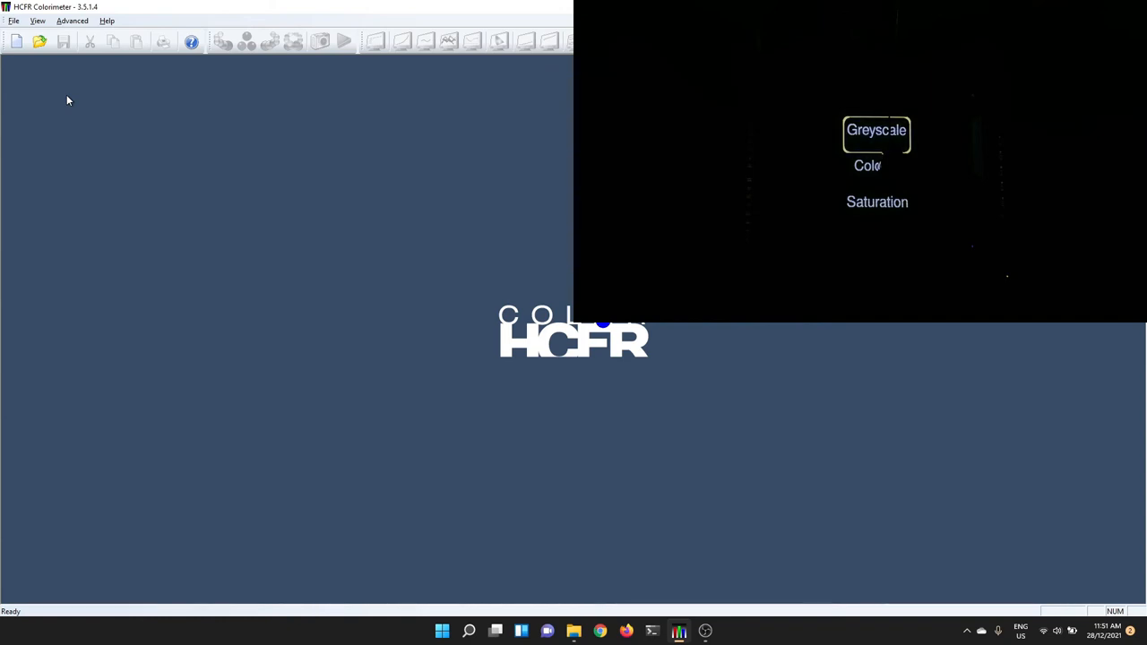
mouse_move(29, 89)
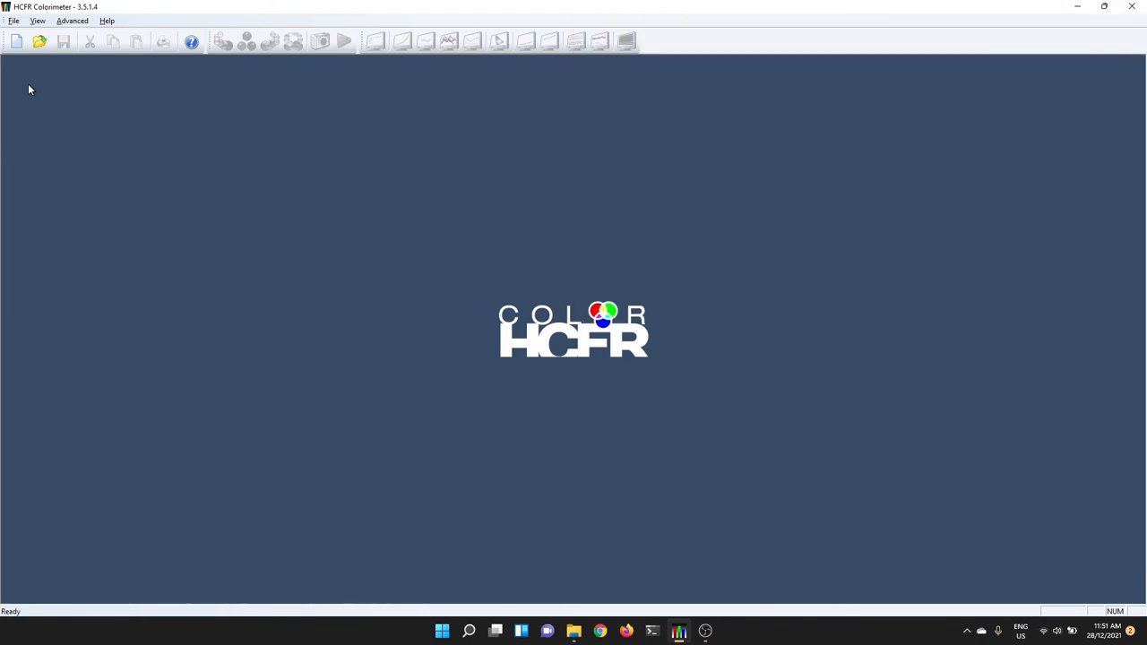
- Start a new measurement with DVD manual generator and the X-Rite i1 Display Pro sensor, no correction matrix
left_click(14, 41)
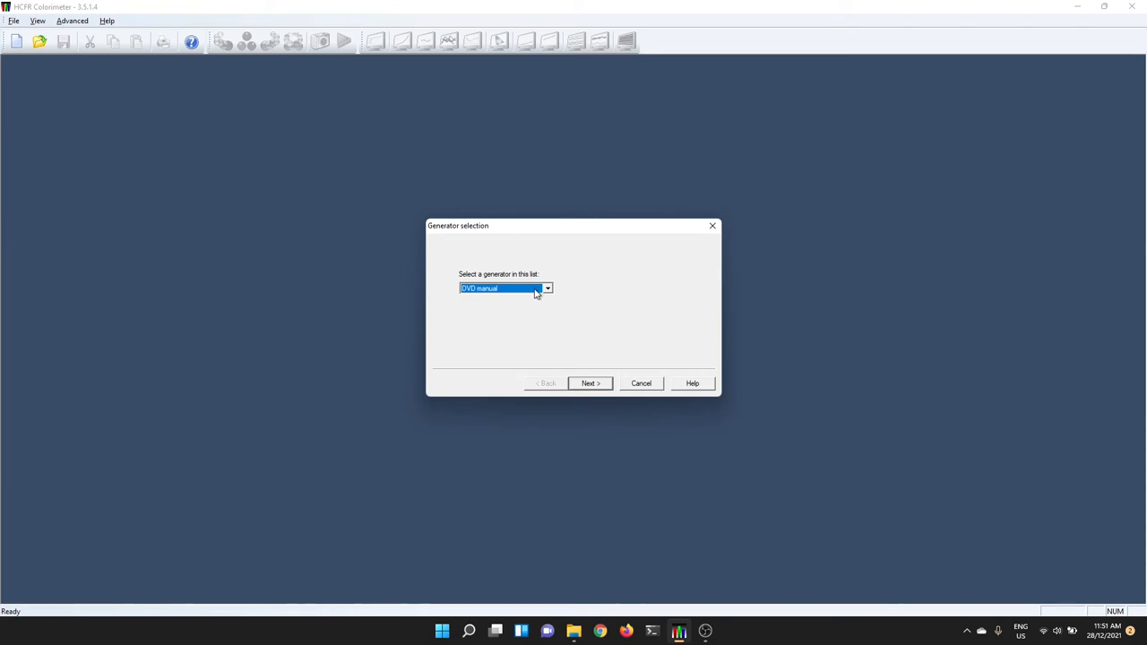
left_click(548, 287)
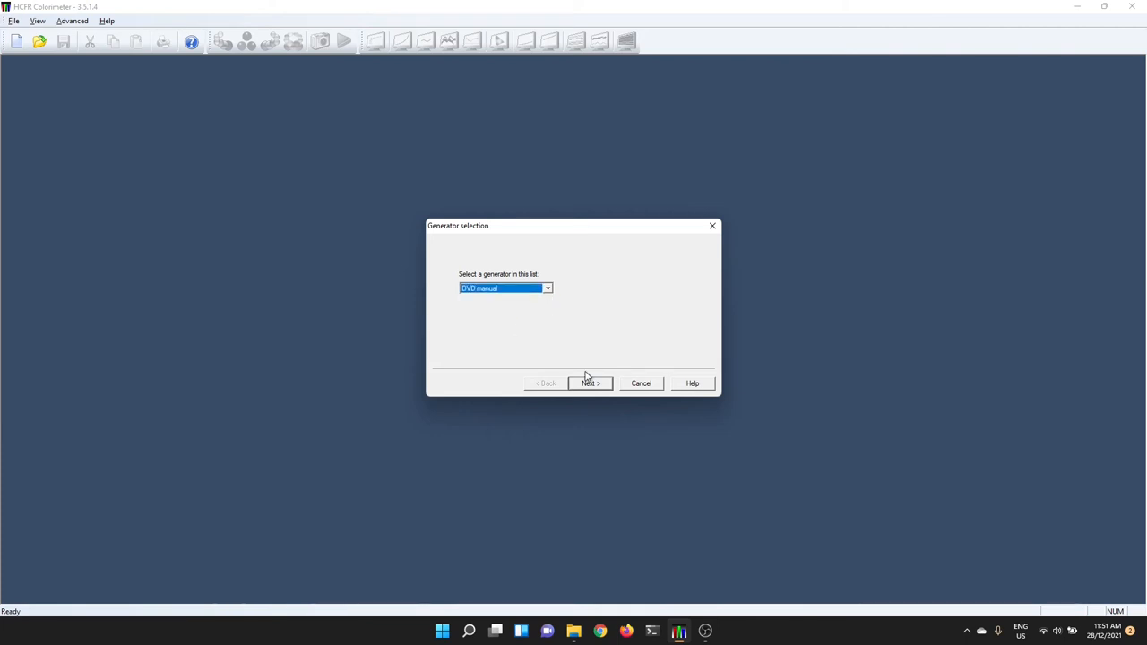
left_click(590, 384)
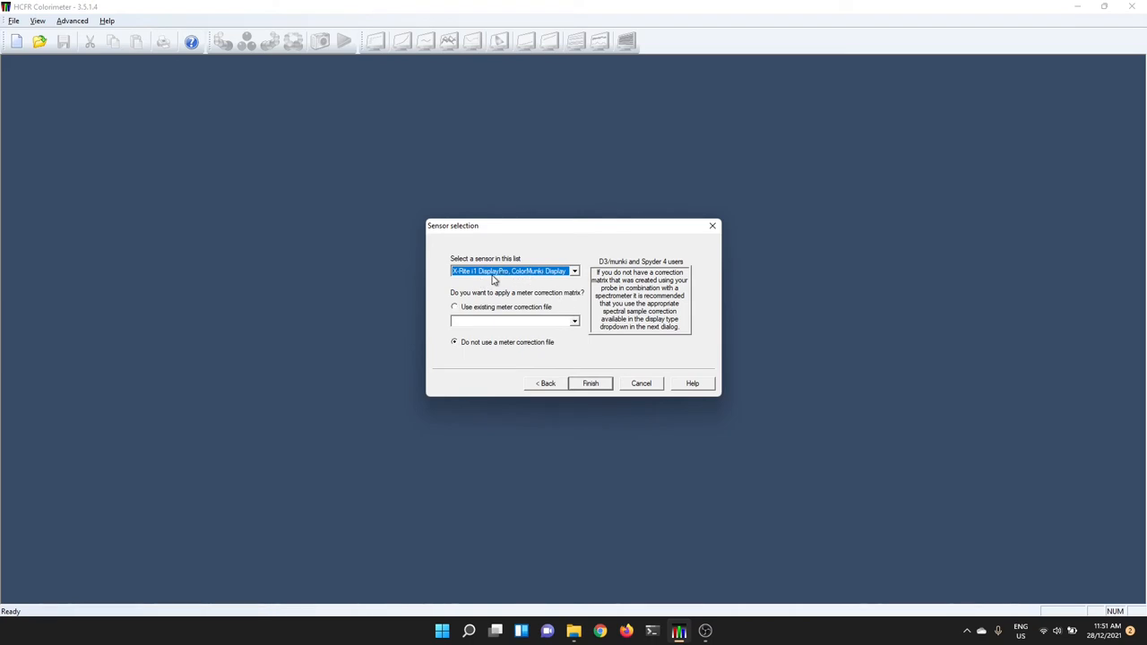
mouse_move(517, 276)
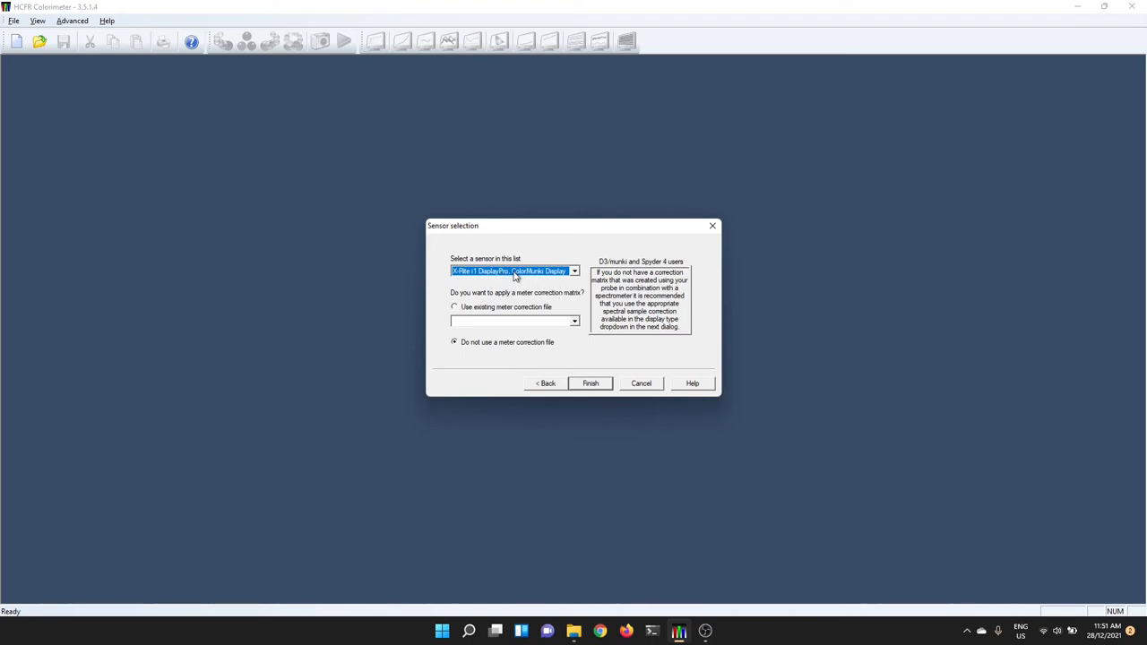
left_click(589, 384)
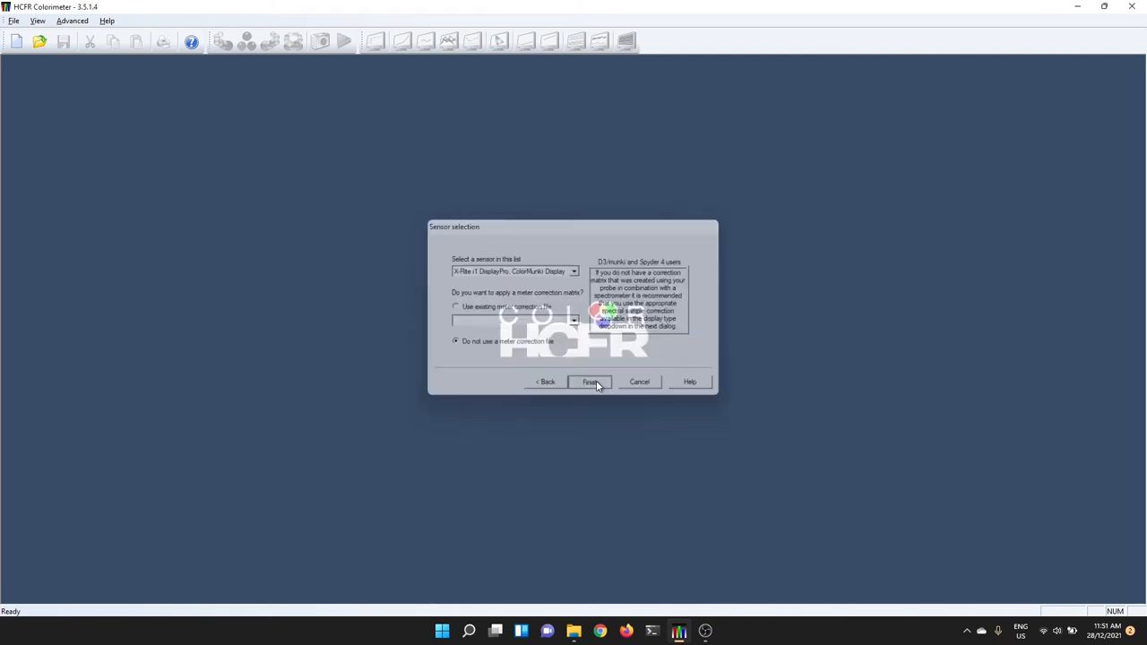
- Set the Argyll meter's Display Type to Refresh display and accept, creating the greyscale document
left_click(589, 382)
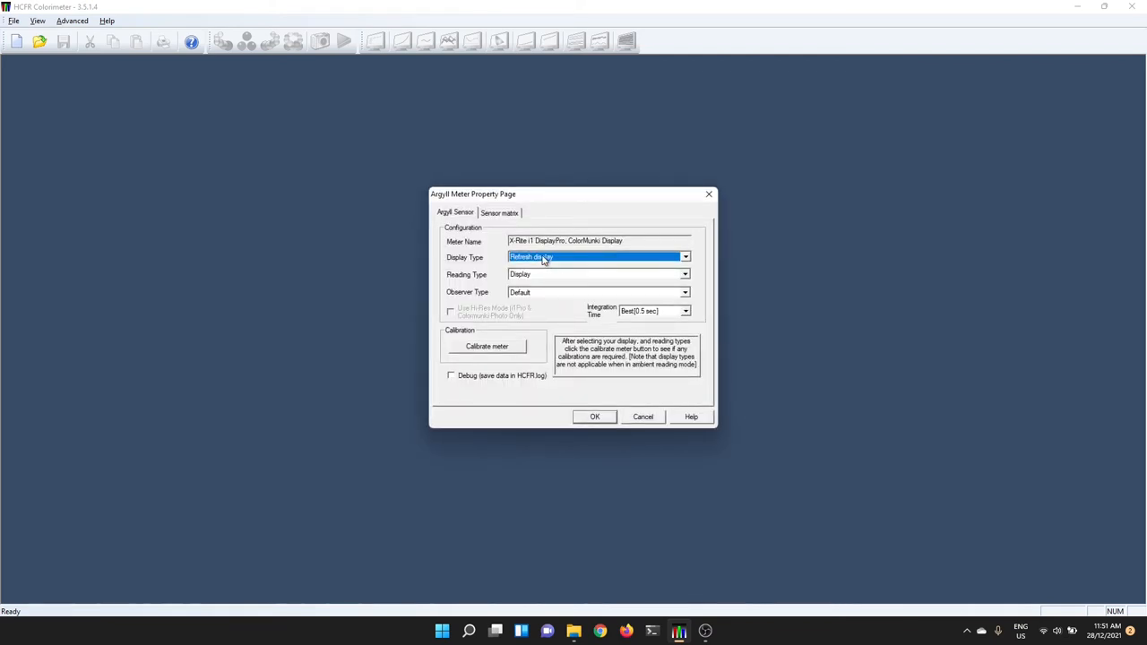
left_click(684, 258)
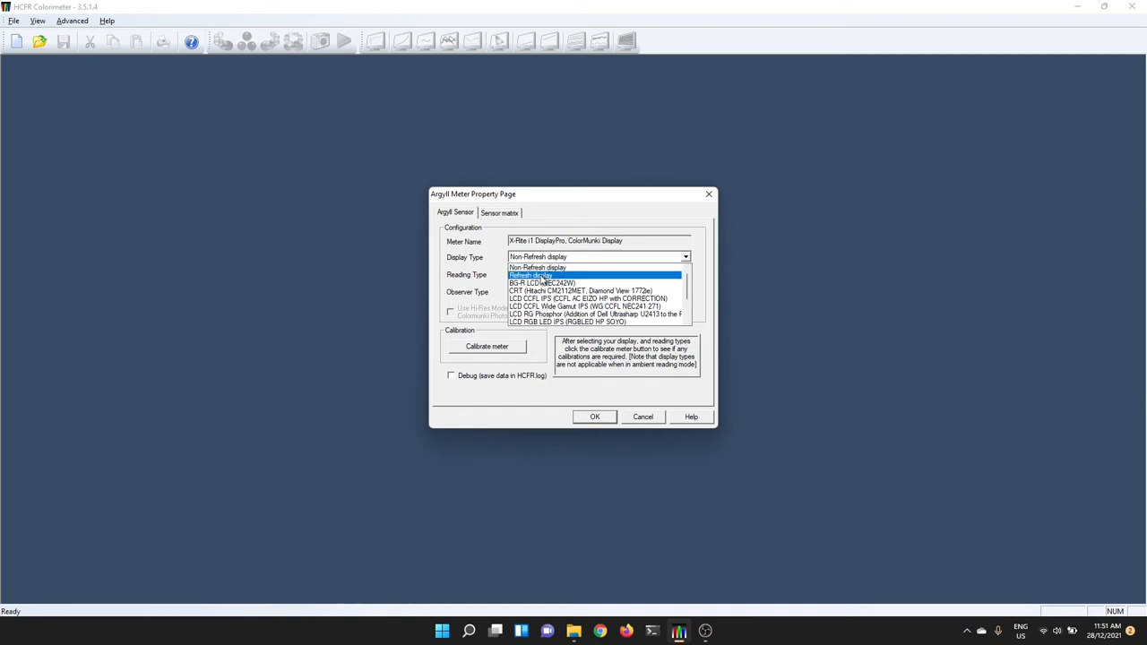
left_click(538, 274)
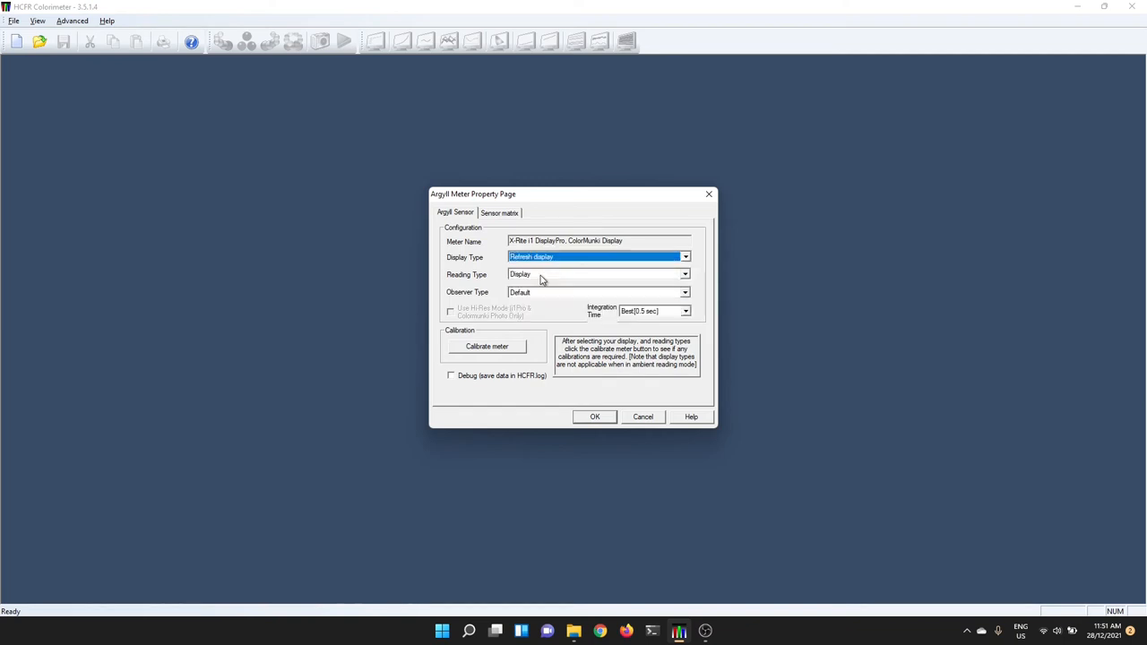
left_click(595, 416)
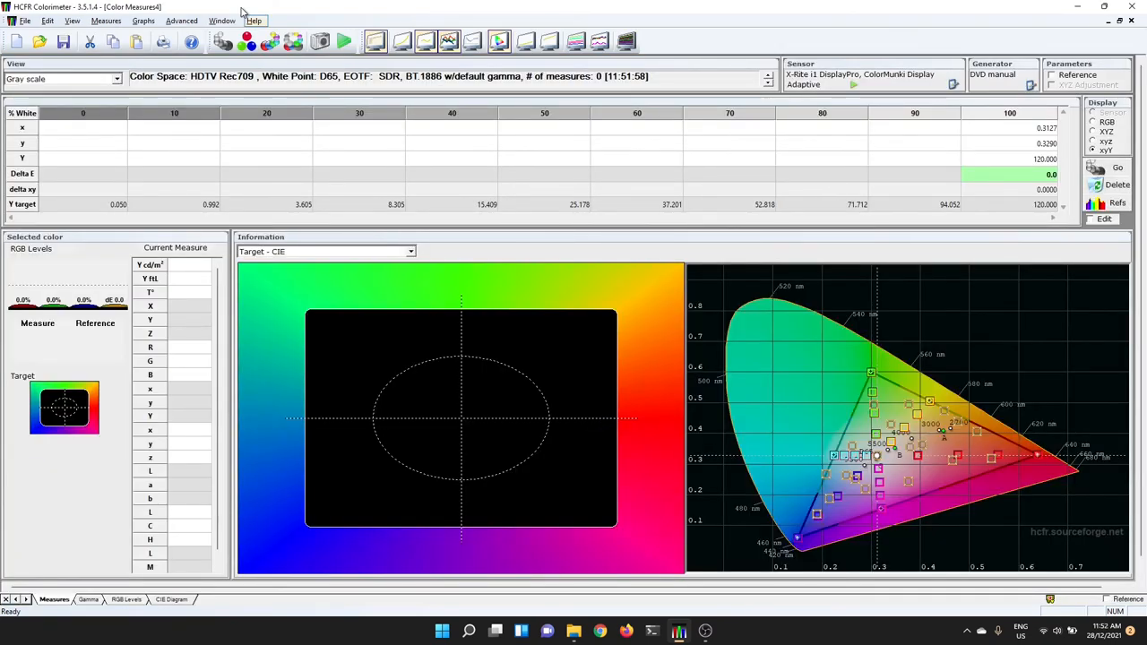
- In Advanced Preferences References, set the standard to SDTV - REC 601 (NTSC)
left_click(181, 22)
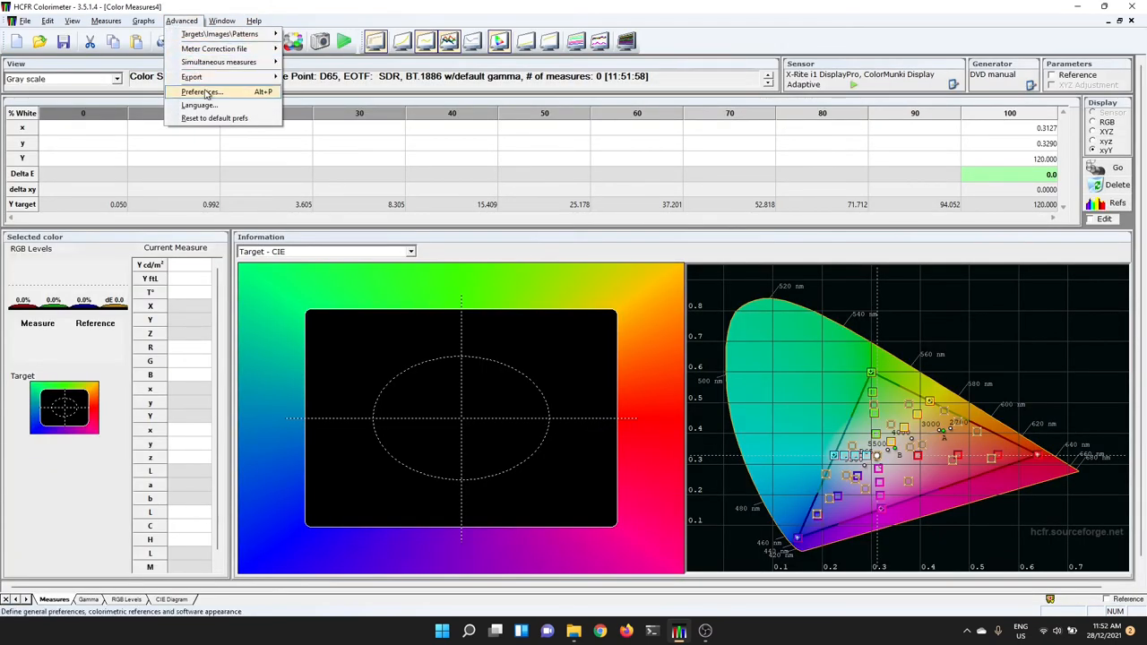
left_click(201, 91)
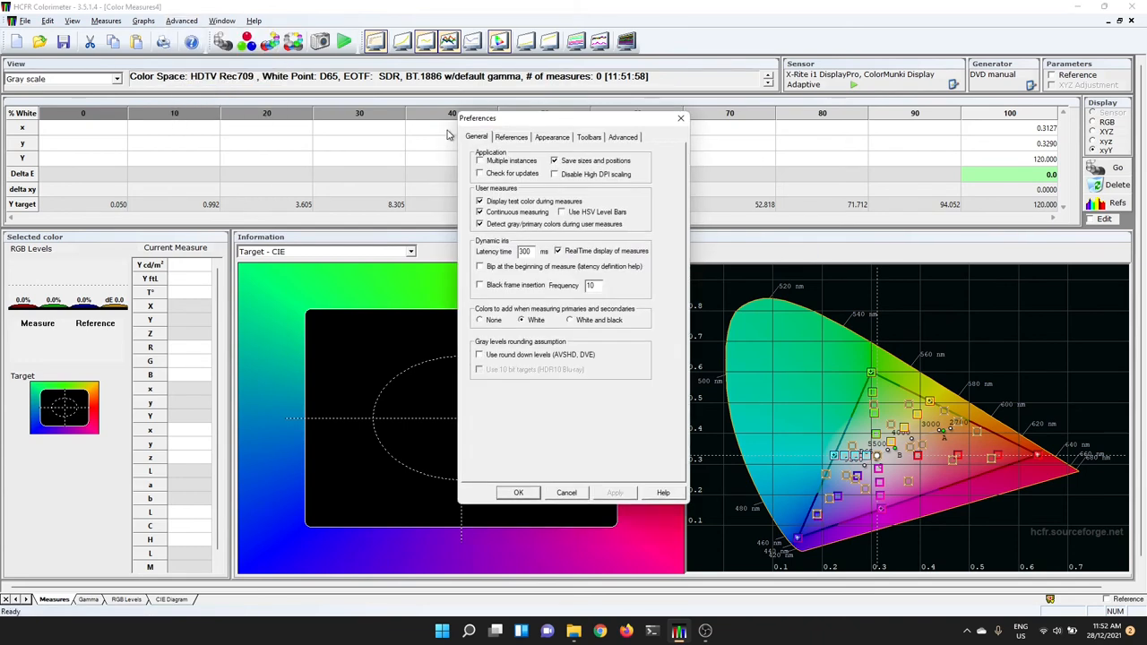
left_click(510, 136)
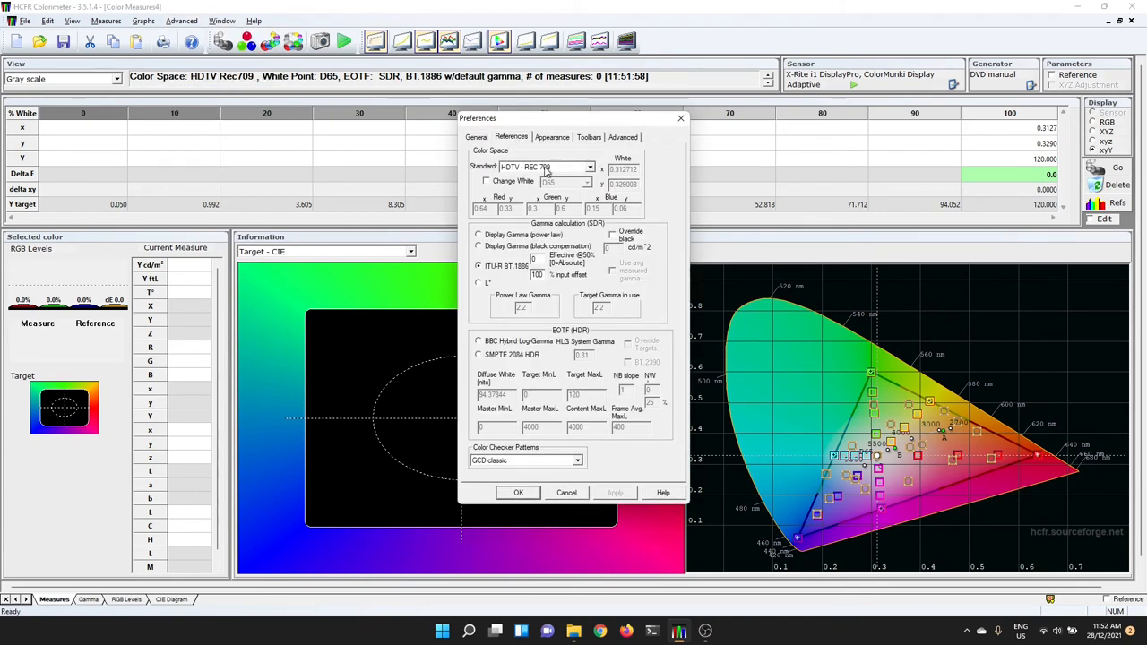
left_click(590, 169)
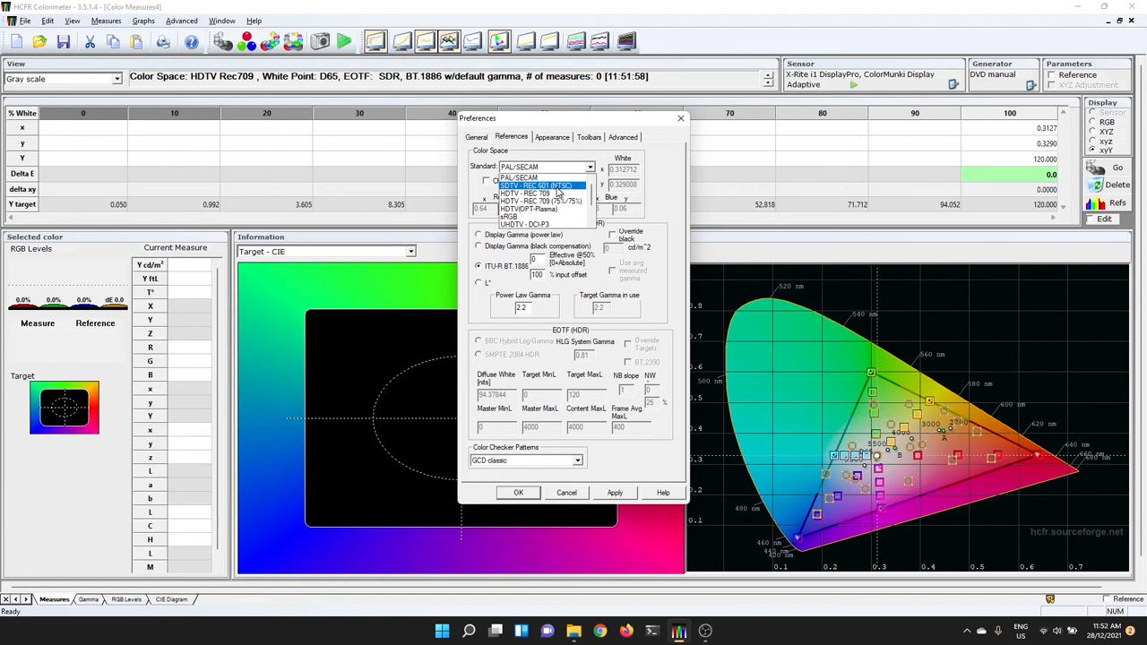
left_click(538, 187)
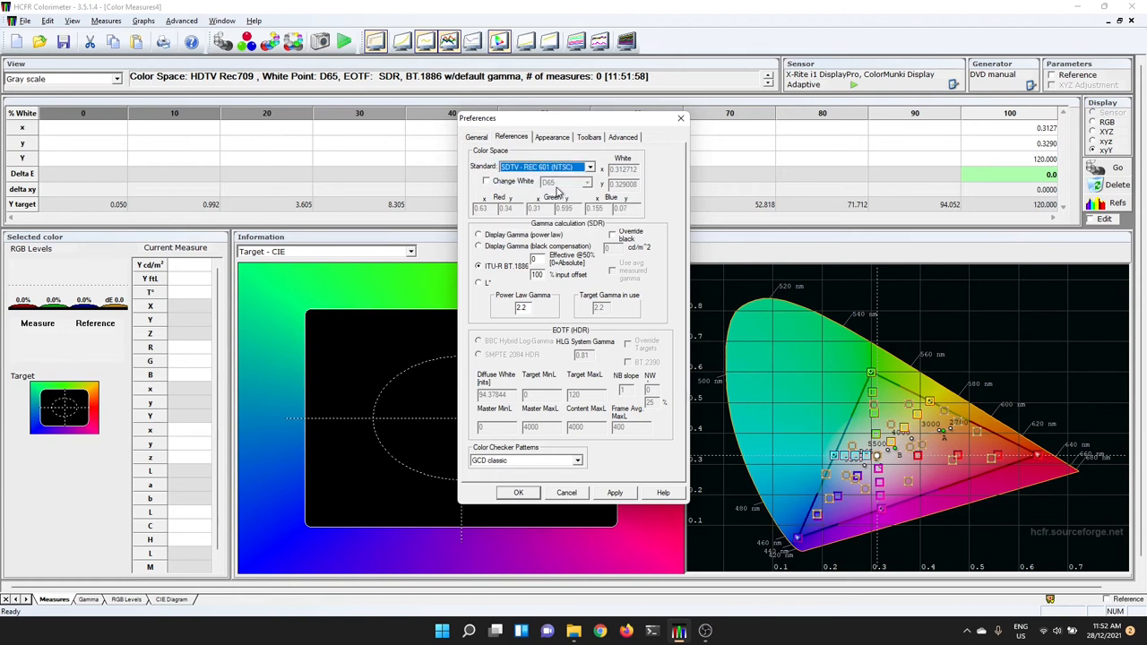
mouse_move(534, 188)
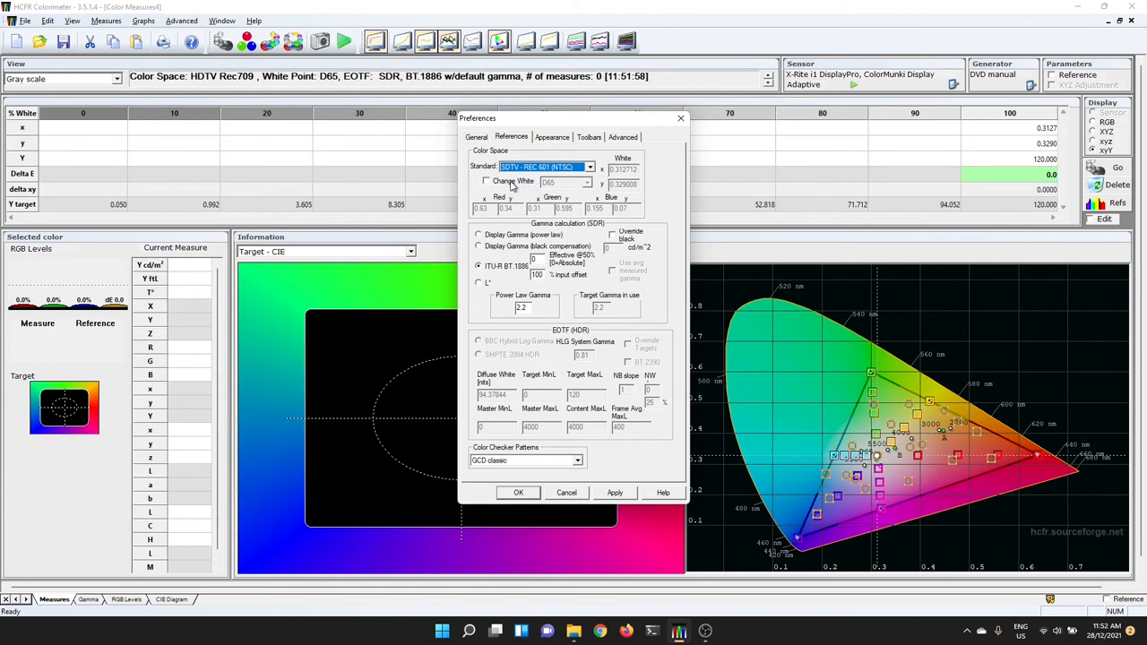
- Try a custom colour space standard, then switch back to SDTV REC 601 (NTSC)
left_click(487, 181)
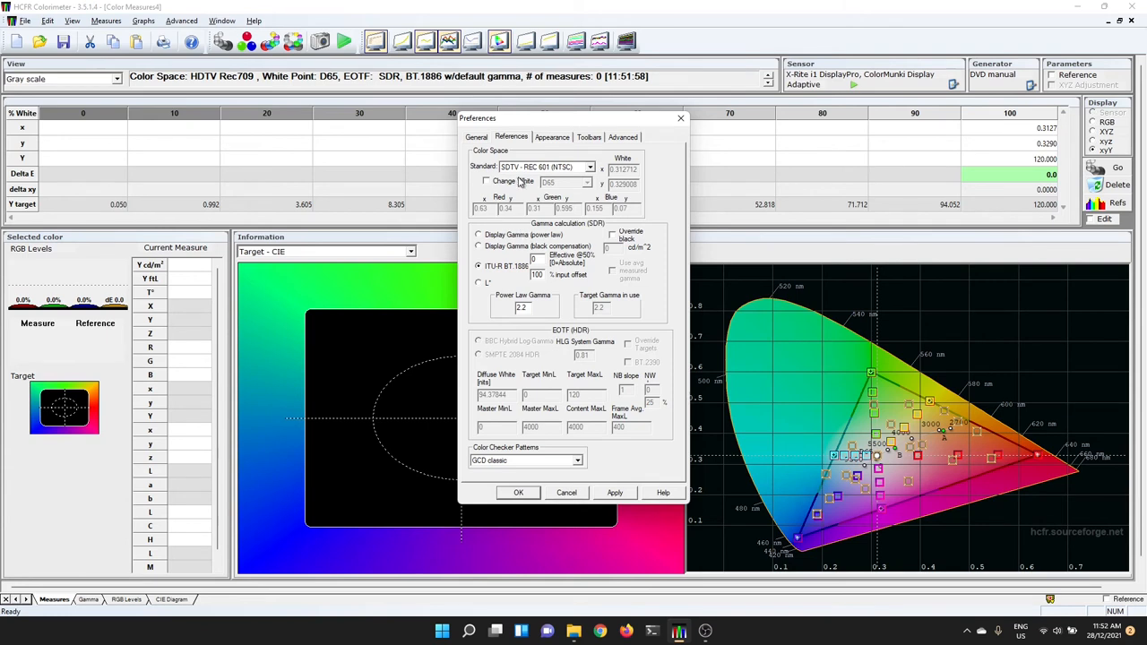
left_click(588, 167)
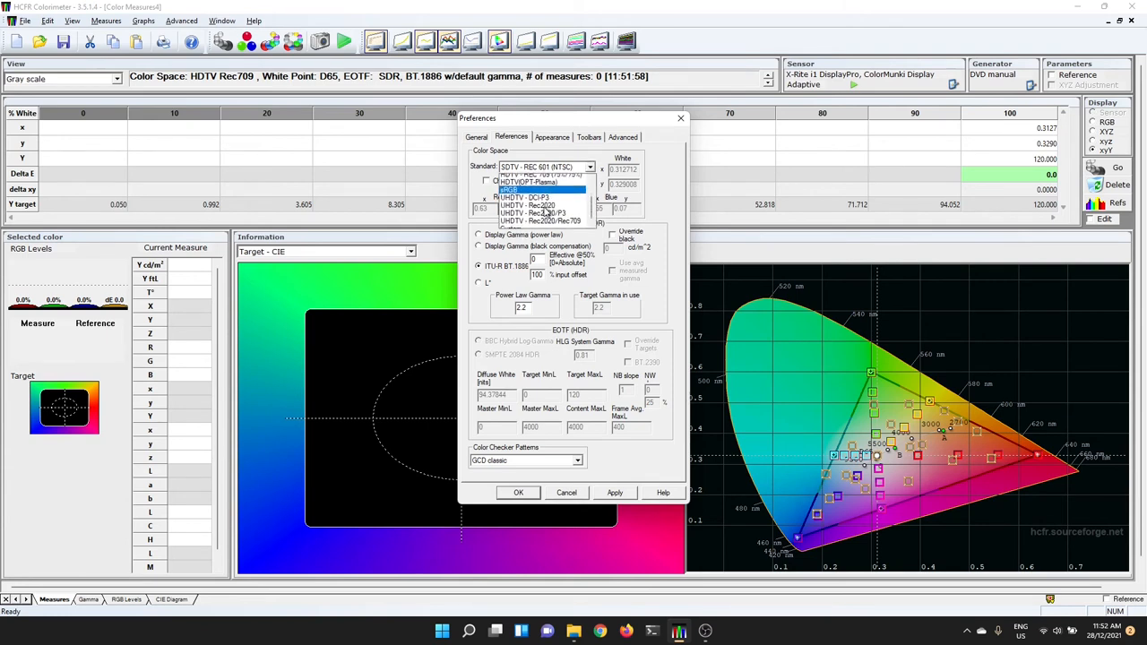
left_click(538, 190)
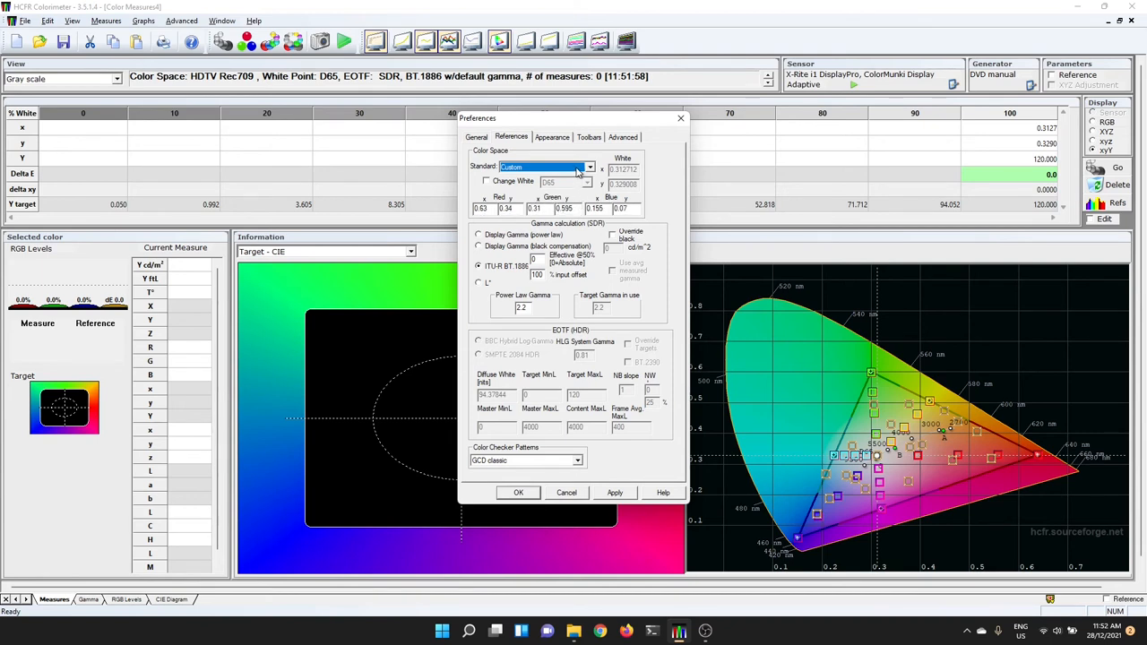
left_click(590, 169)
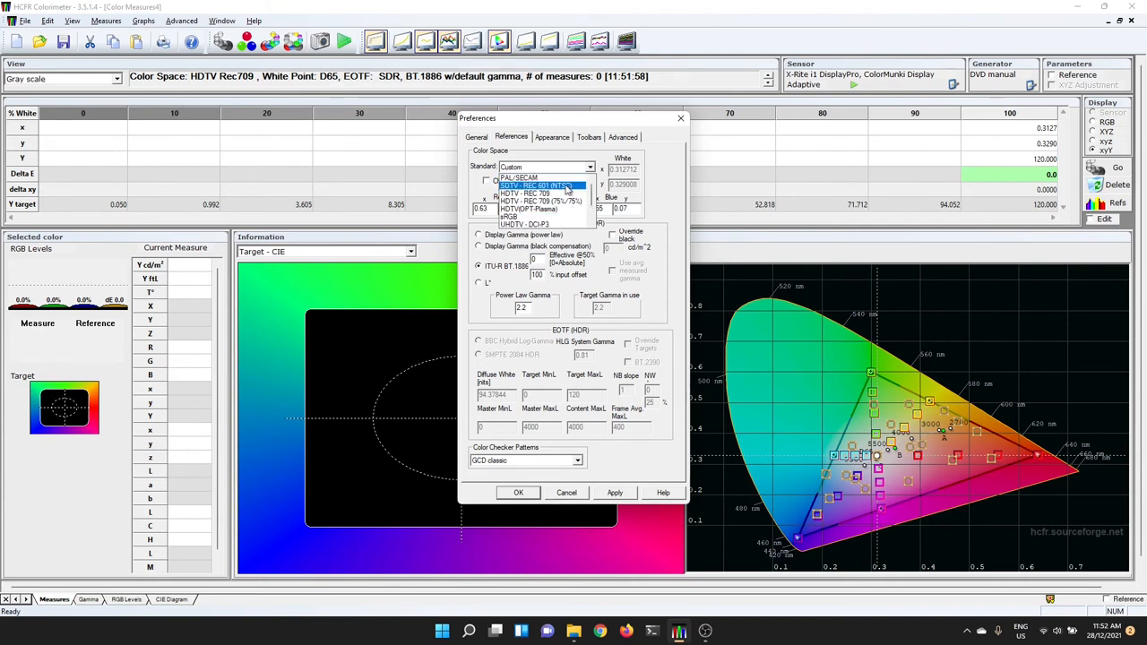
left_click(534, 185)
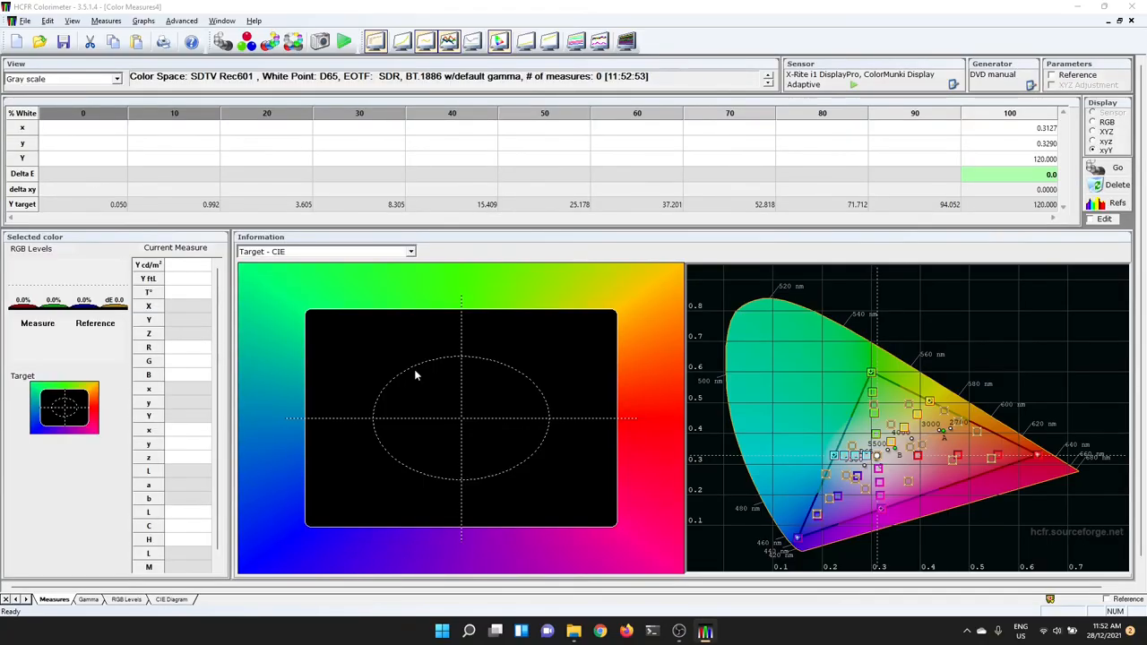
mouse_move(204, 88)
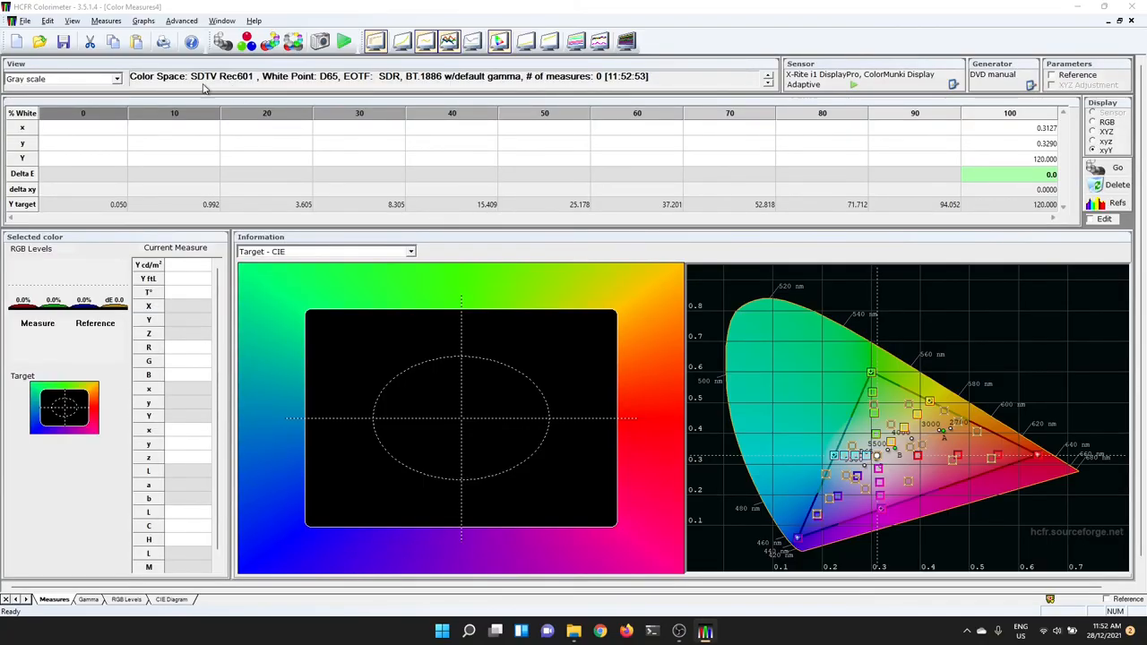
mouse_move(254, 86)
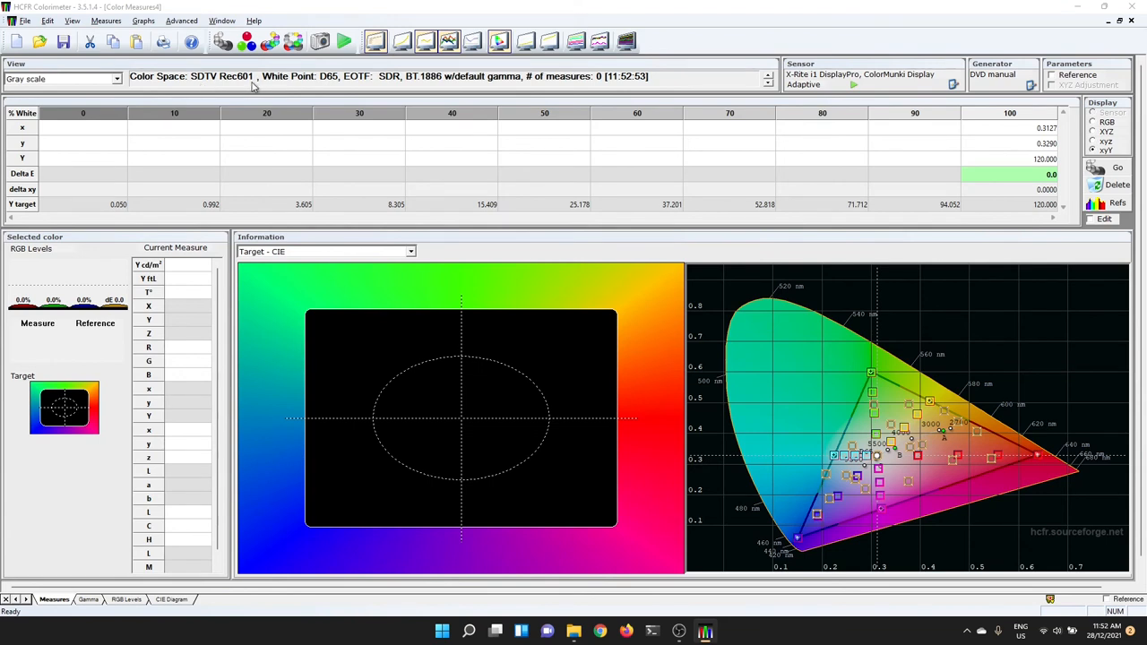
mouse_move(330, 82)
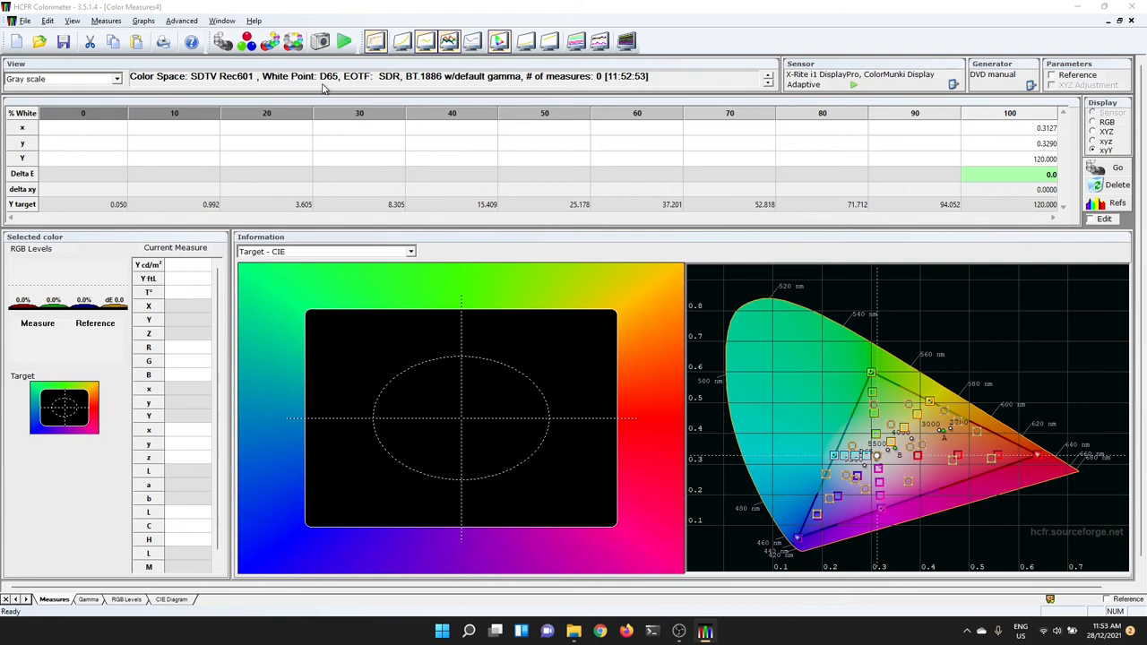
mouse_move(326, 88)
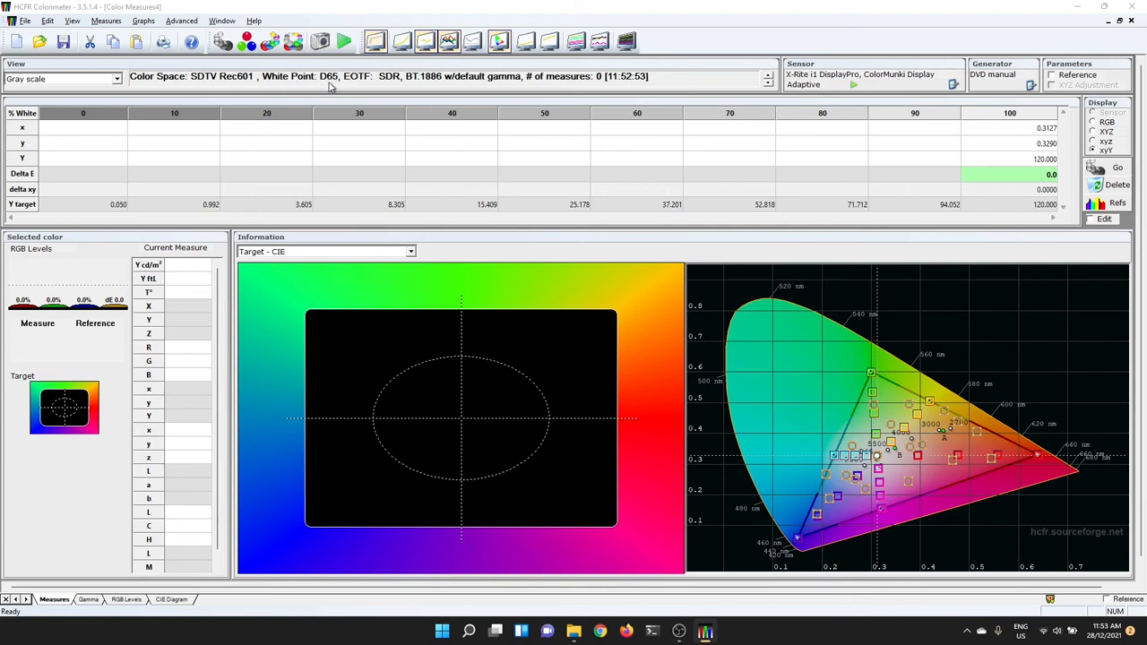
mouse_move(260, 109)
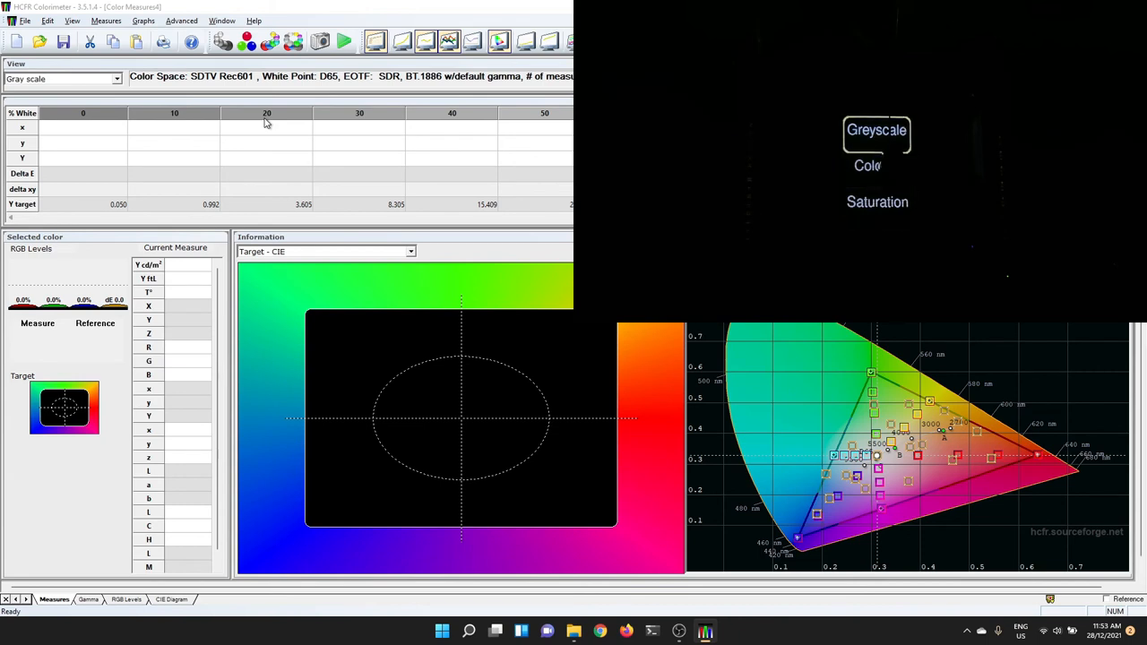
mouse_move(249, 119)
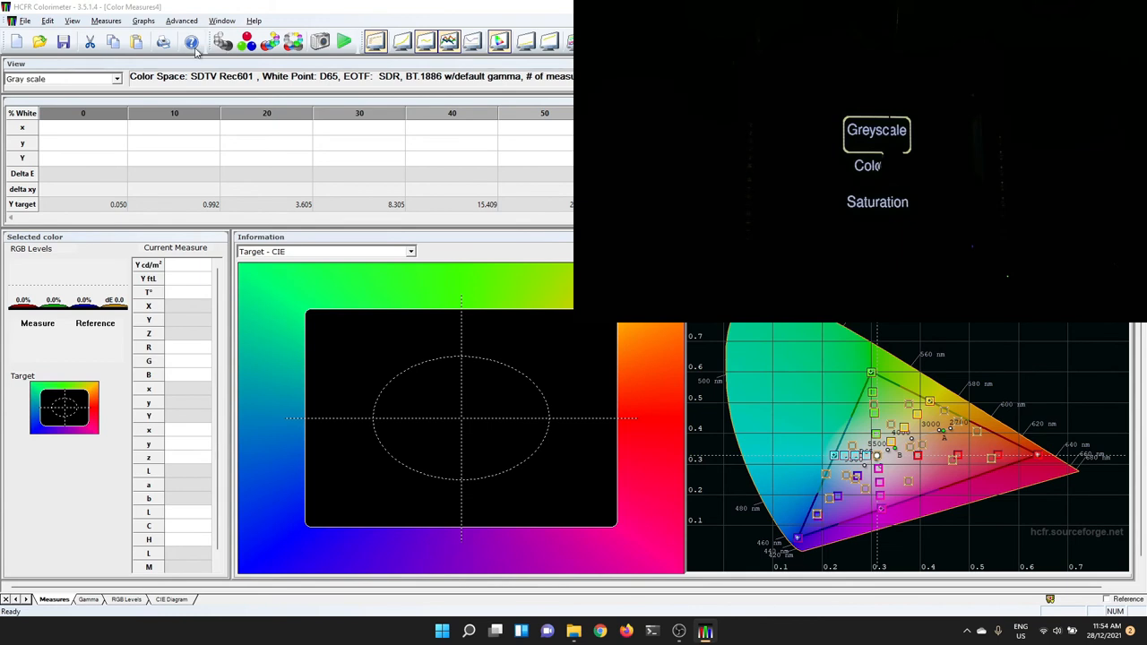
- Reopen Preferences to recheck the reference settings and close it unchanged
left_click(190, 43)
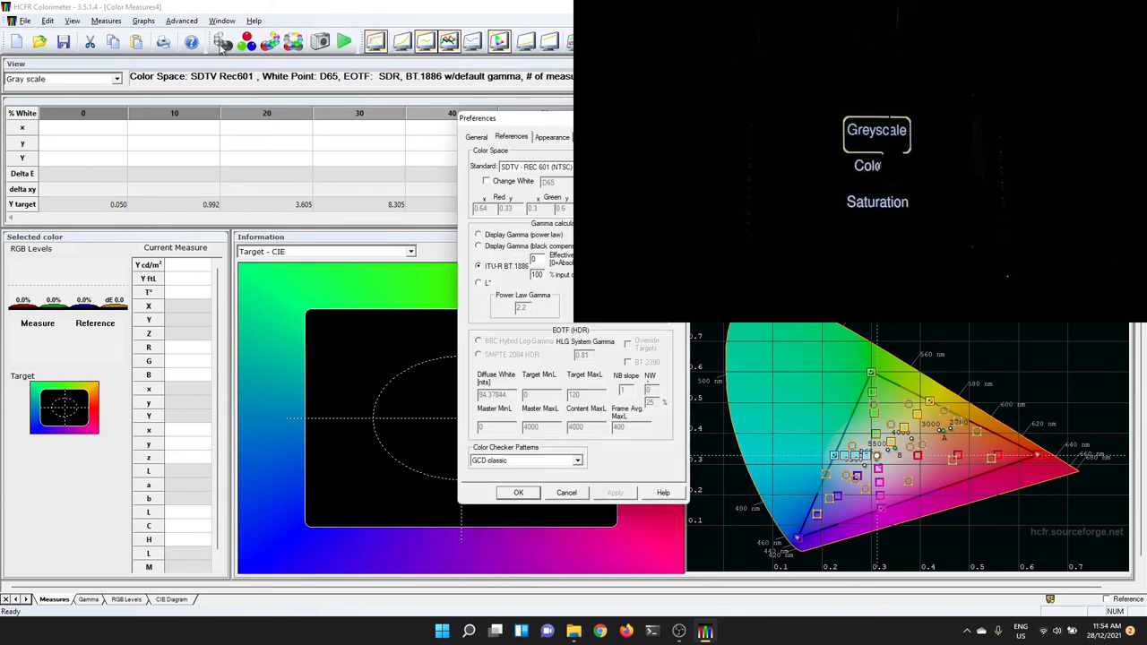
mouse_move(661, 336)
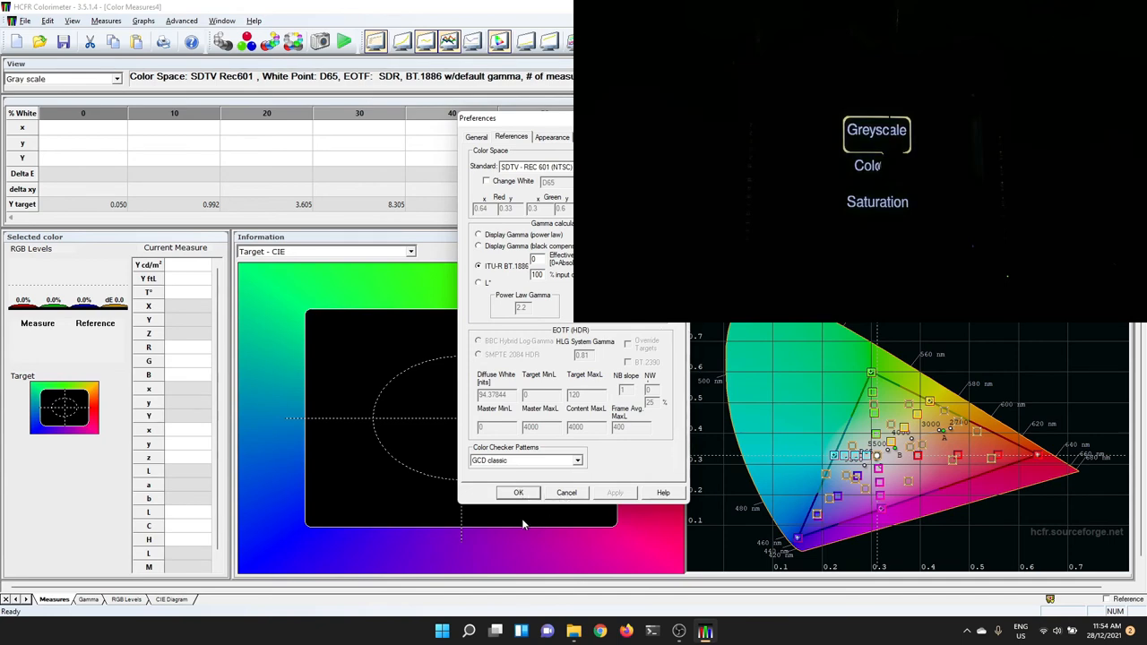
left_click(518, 491)
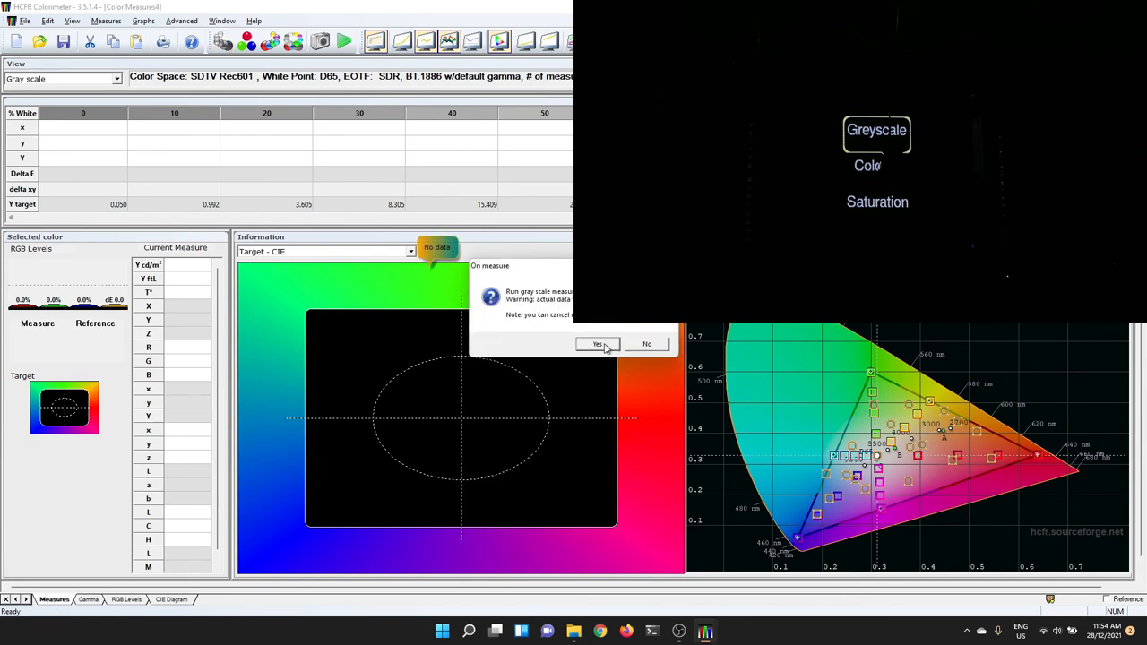
- Confirm running the greyscale series and record the 0% black reading
left_click(596, 344)
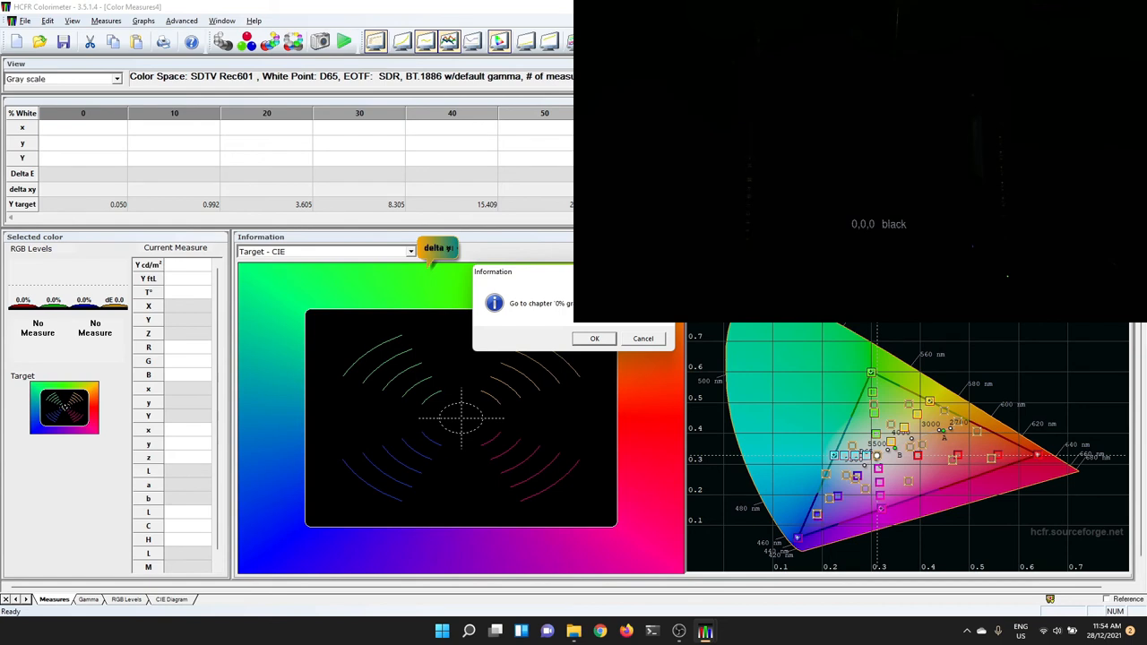
left_click(595, 337)
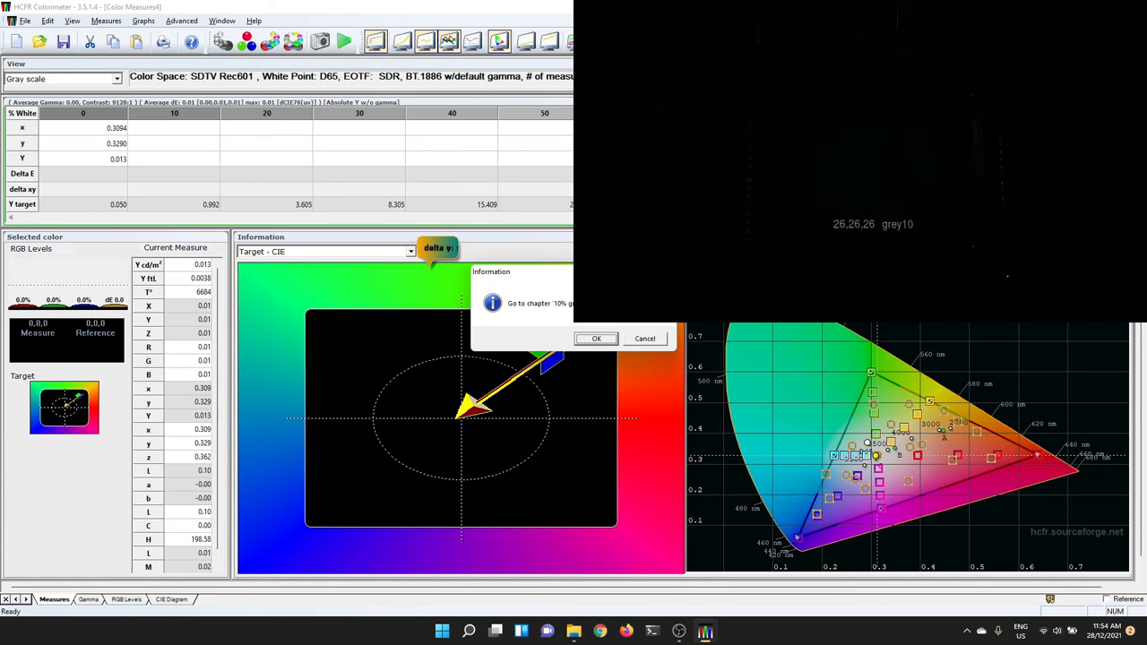
- Take the 10% and 20% grey readings, the 20% column showing delta E 0.3
left_click(595, 338)
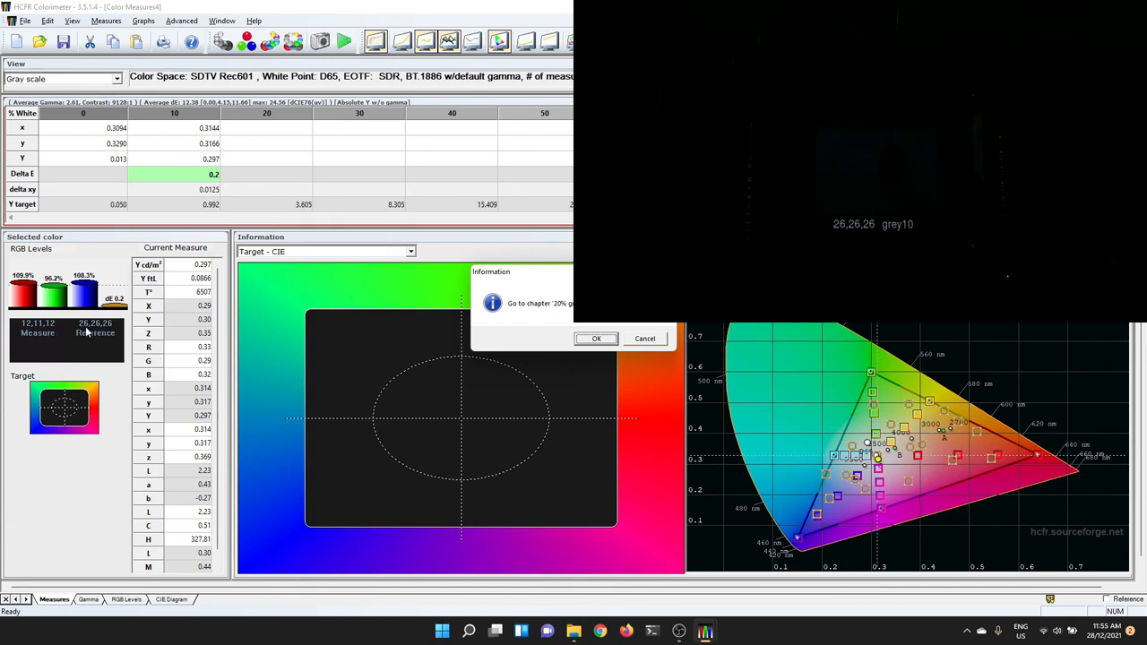
mouse_move(101, 331)
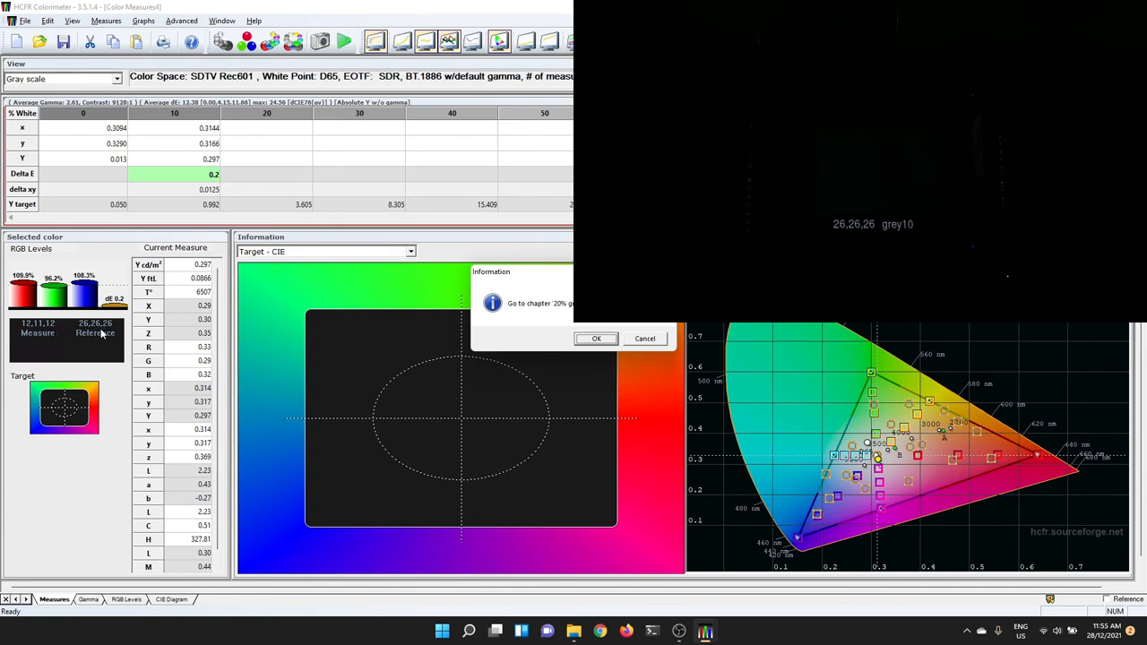
mouse_move(102, 335)
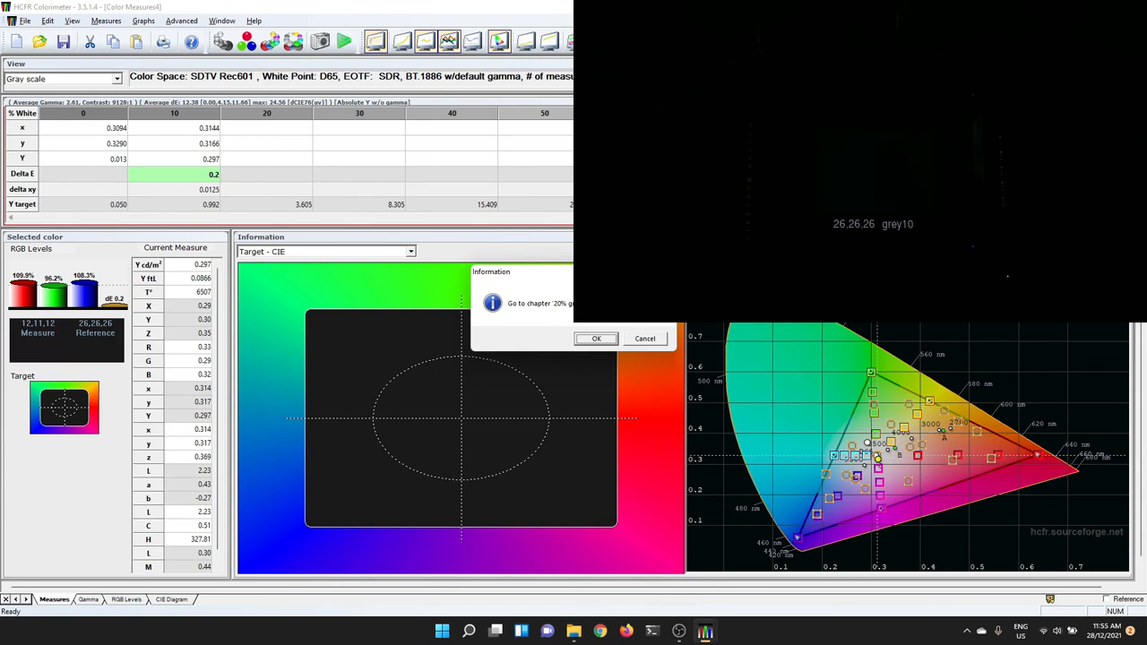
left_click(595, 337)
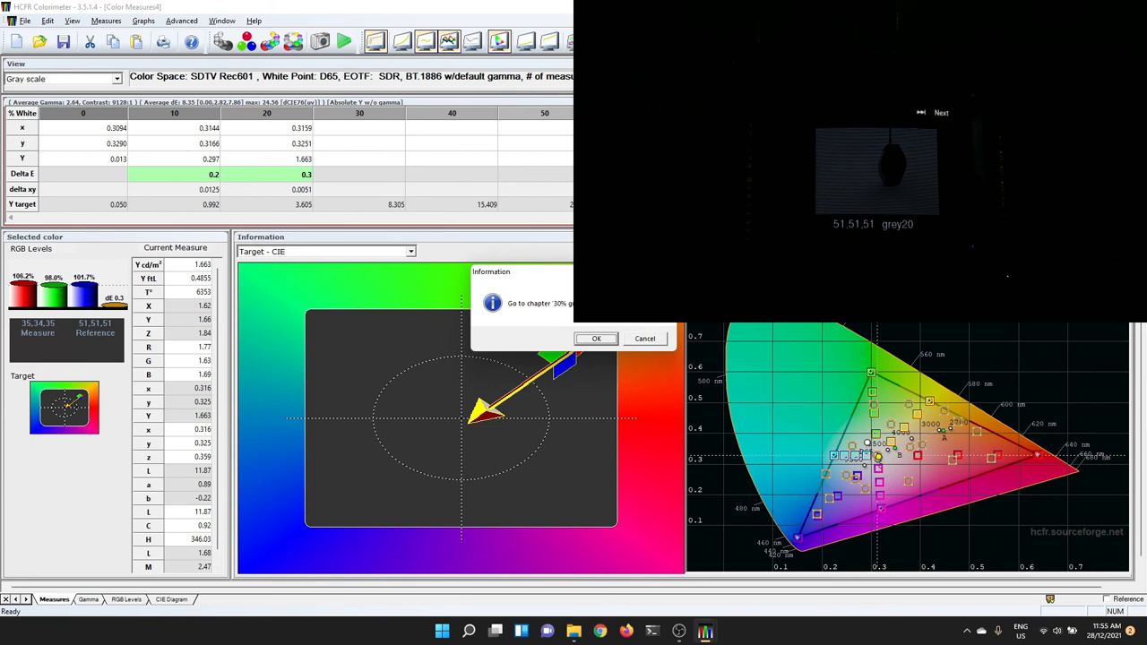
- Measure the 30%, 40%, 50%, 60%, 70%, 80%, 90% and 100% white patches to complete the table
left_click(595, 337)
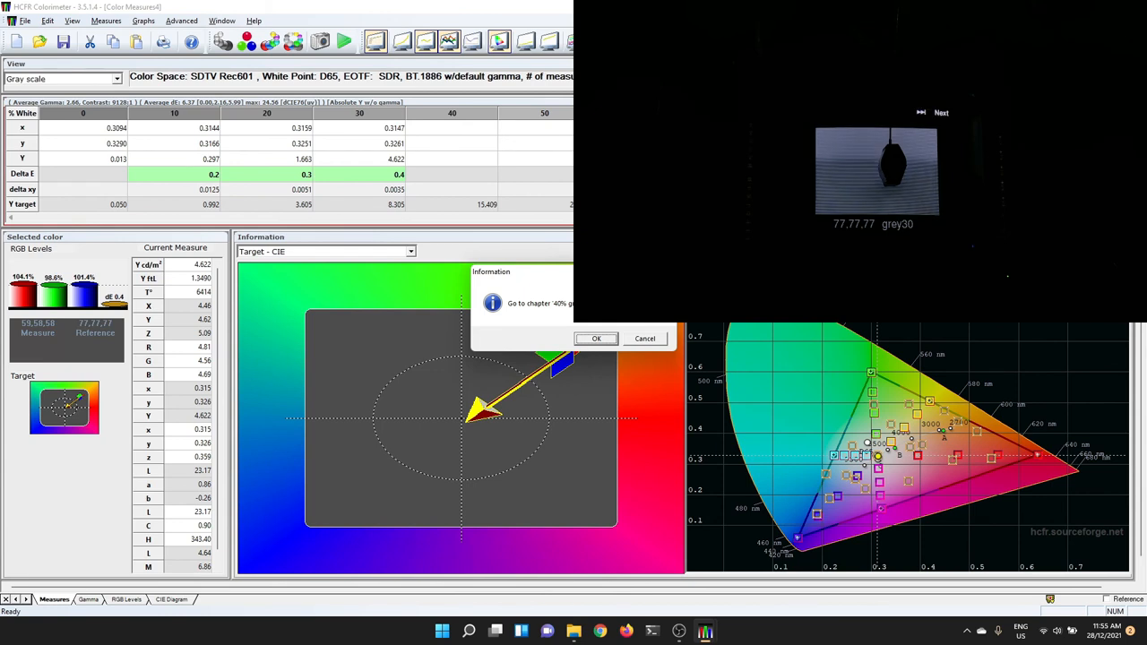
left_click(595, 339)
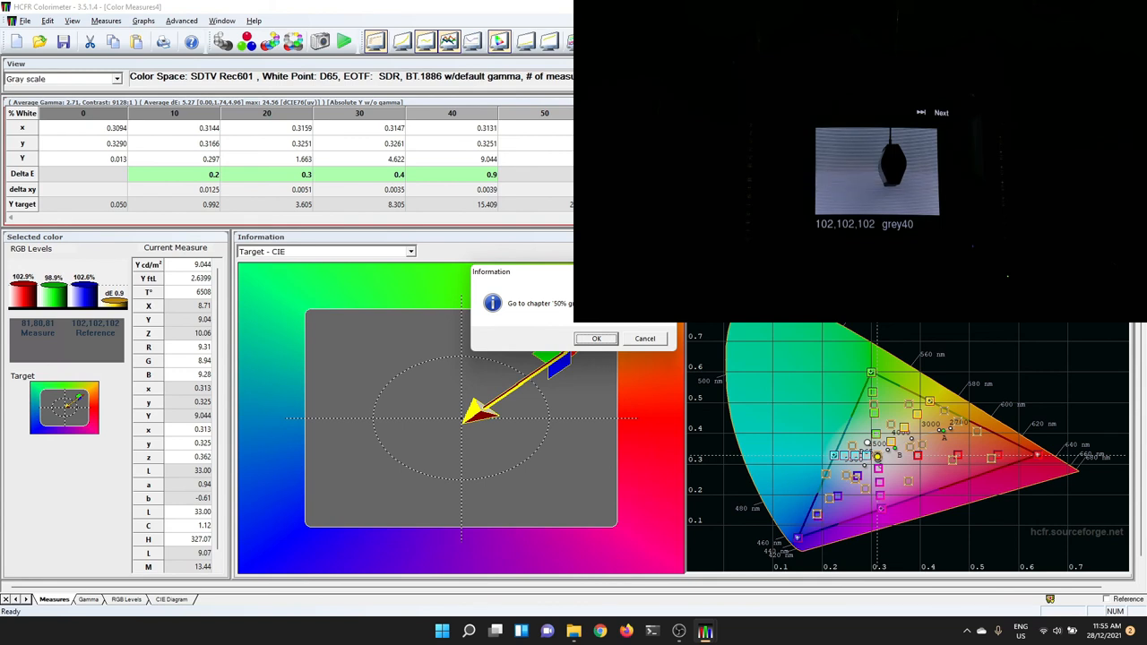
left_click(595, 337)
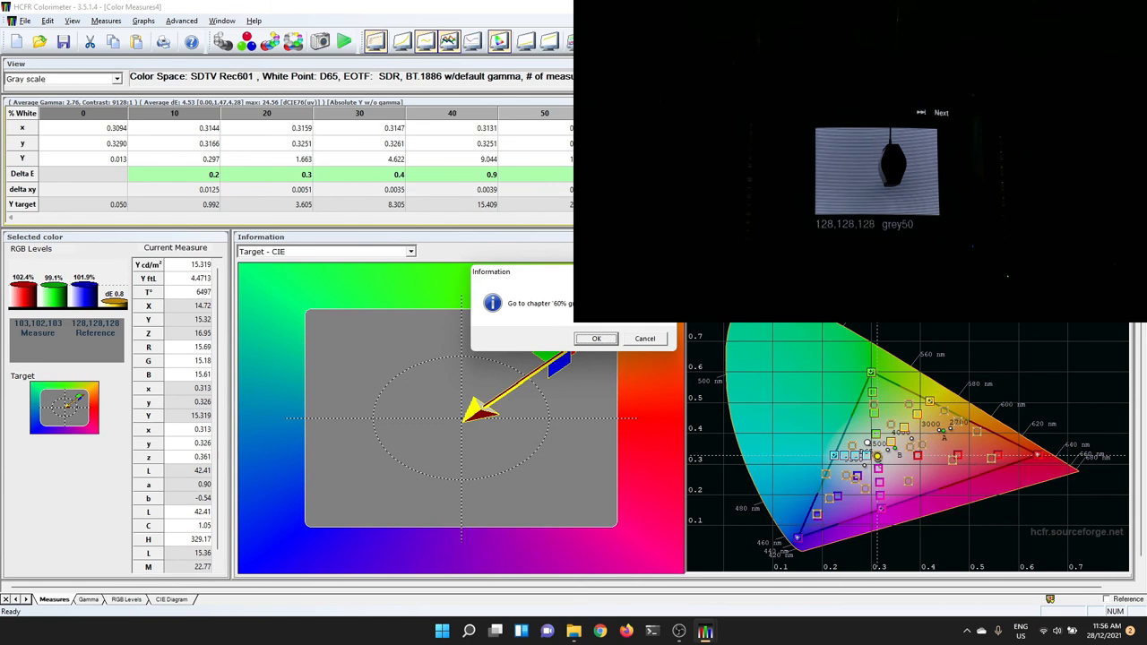
left_click(940, 111)
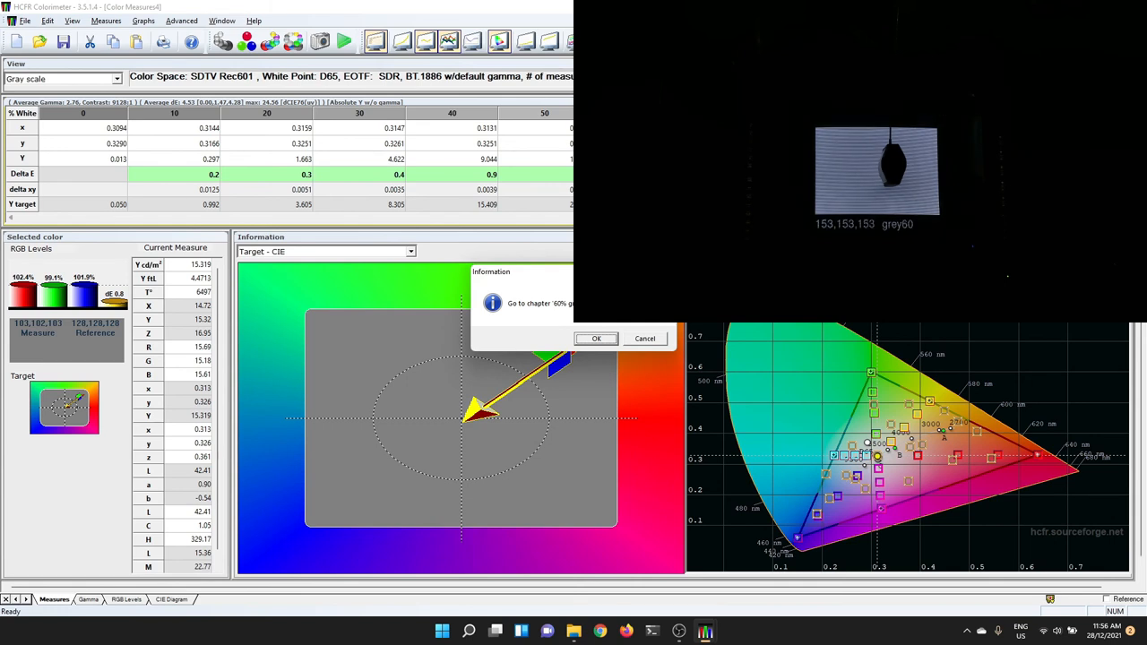
left_click(595, 337)
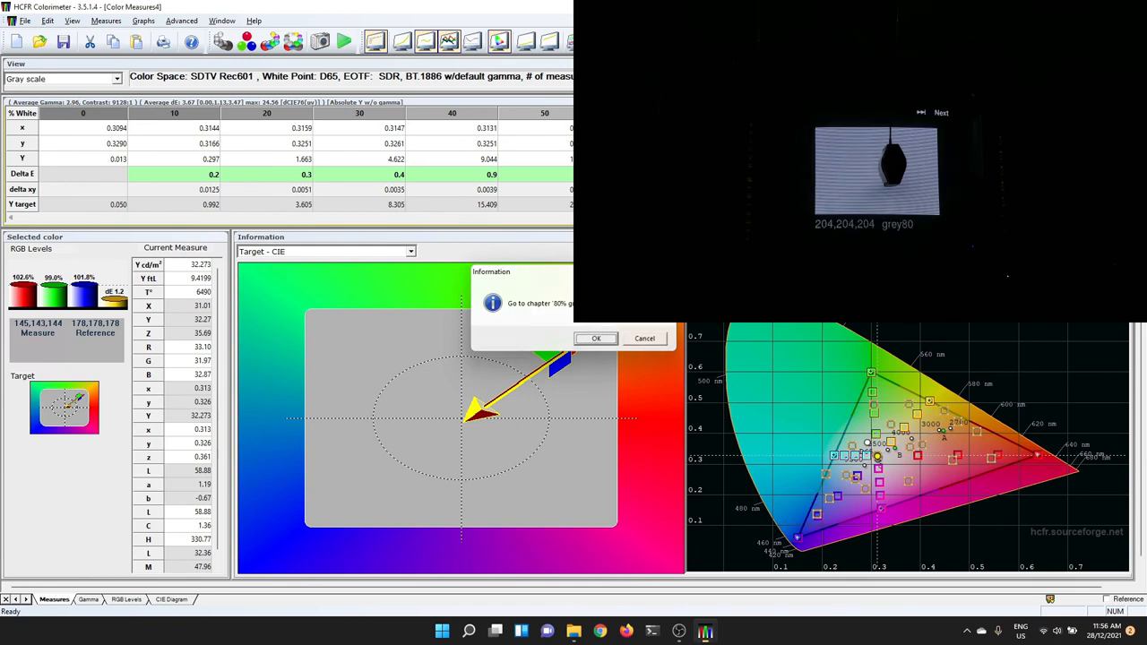
left_click(595, 337)
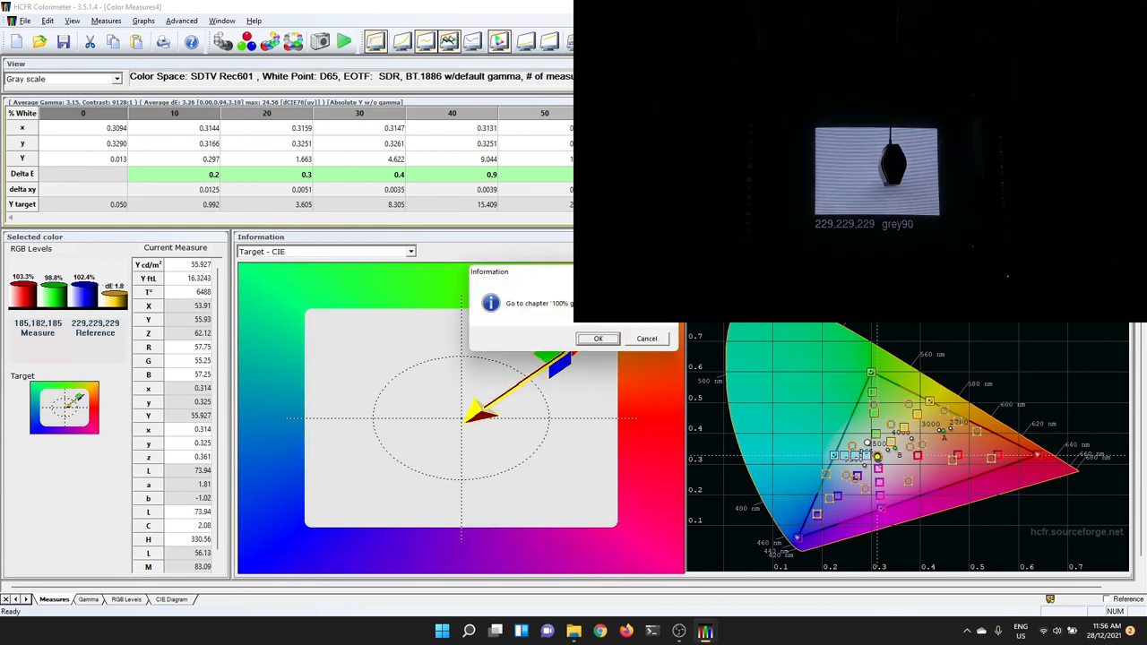
left_click(599, 337)
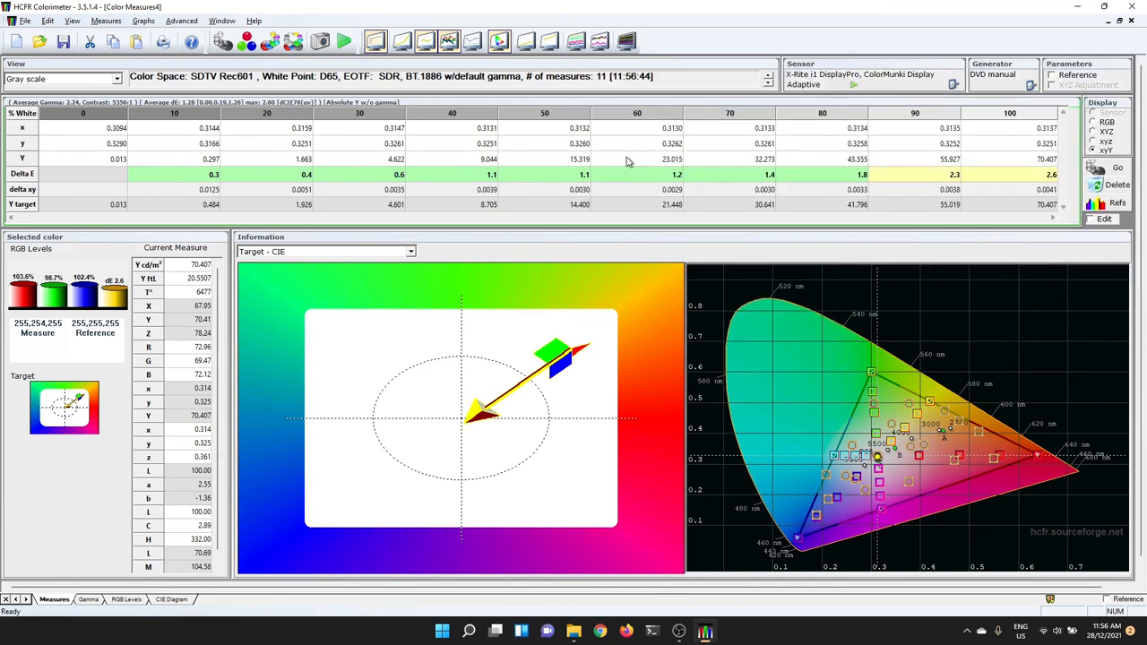
mouse_move(681, 197)
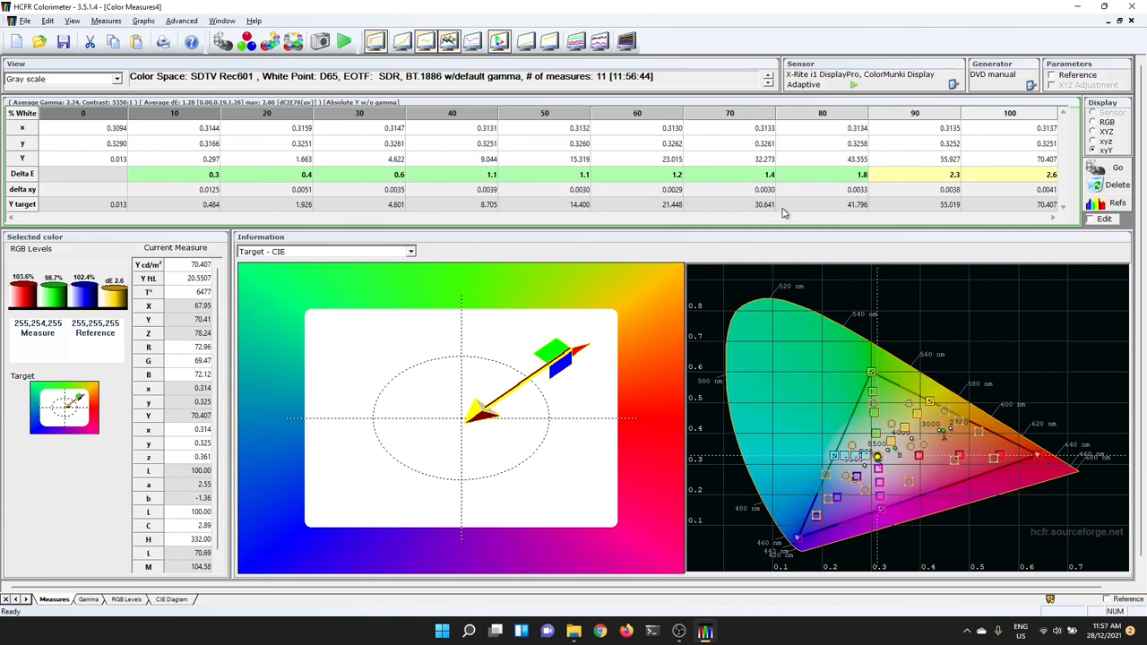
mouse_move(803, 172)
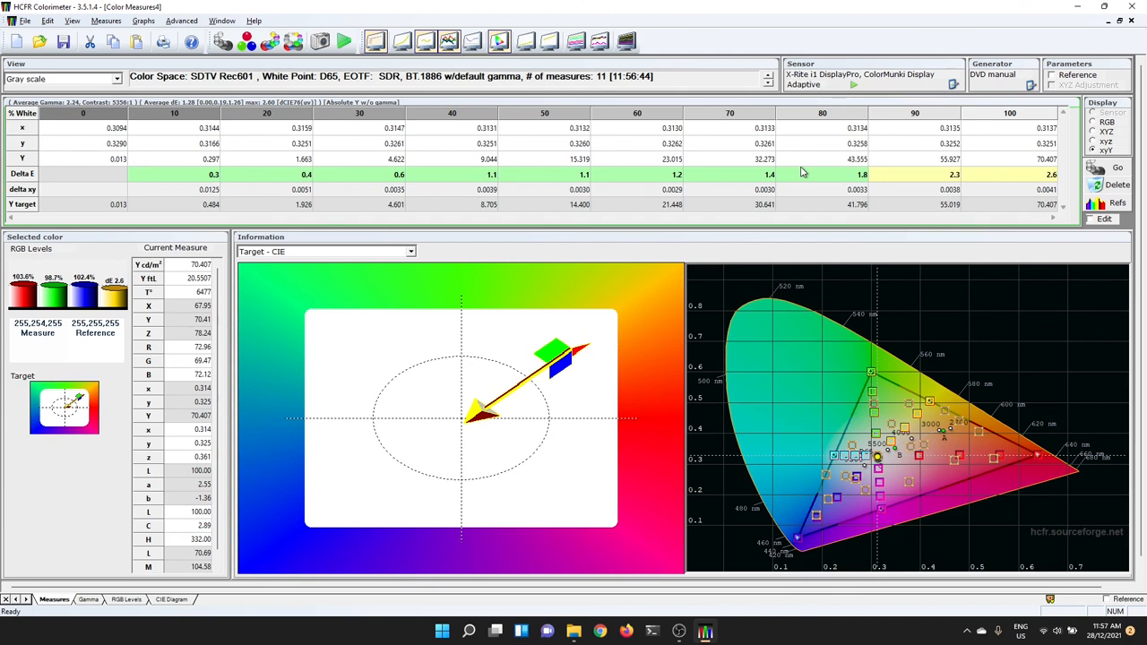
mouse_move(172, 181)
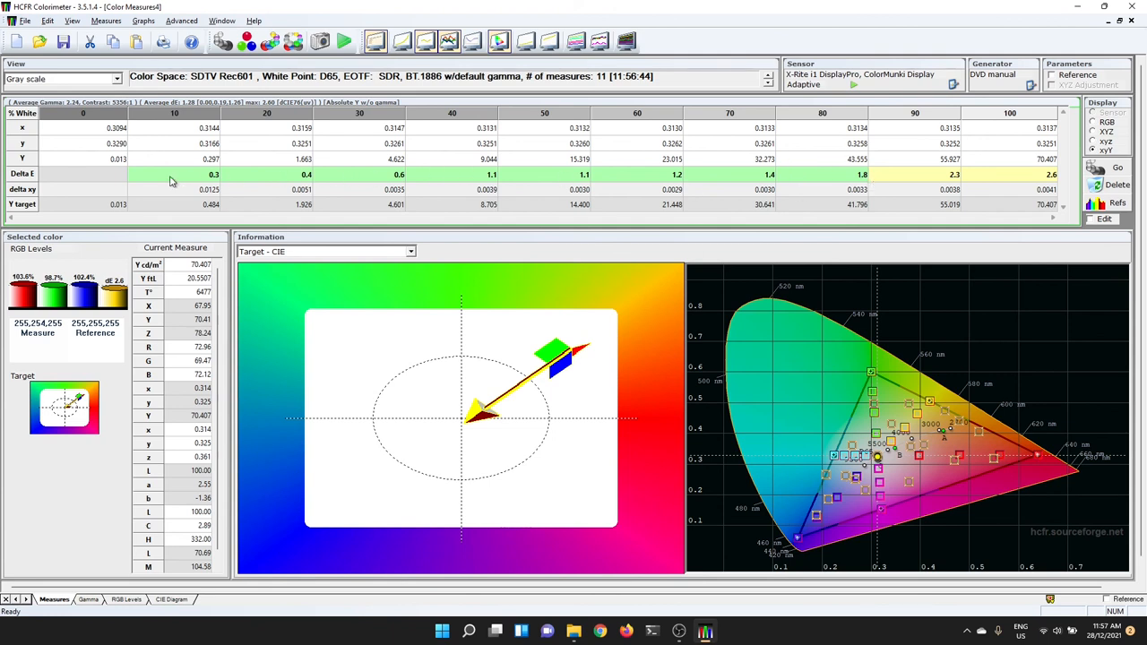
mouse_move(686, 177)
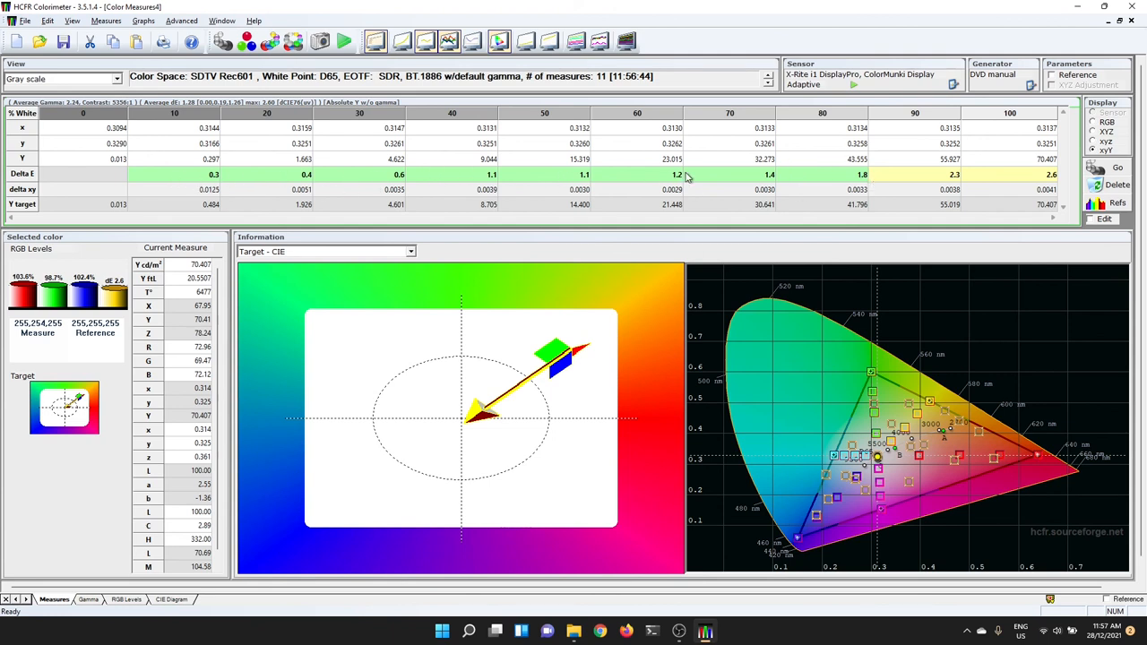
mouse_move(1010, 179)
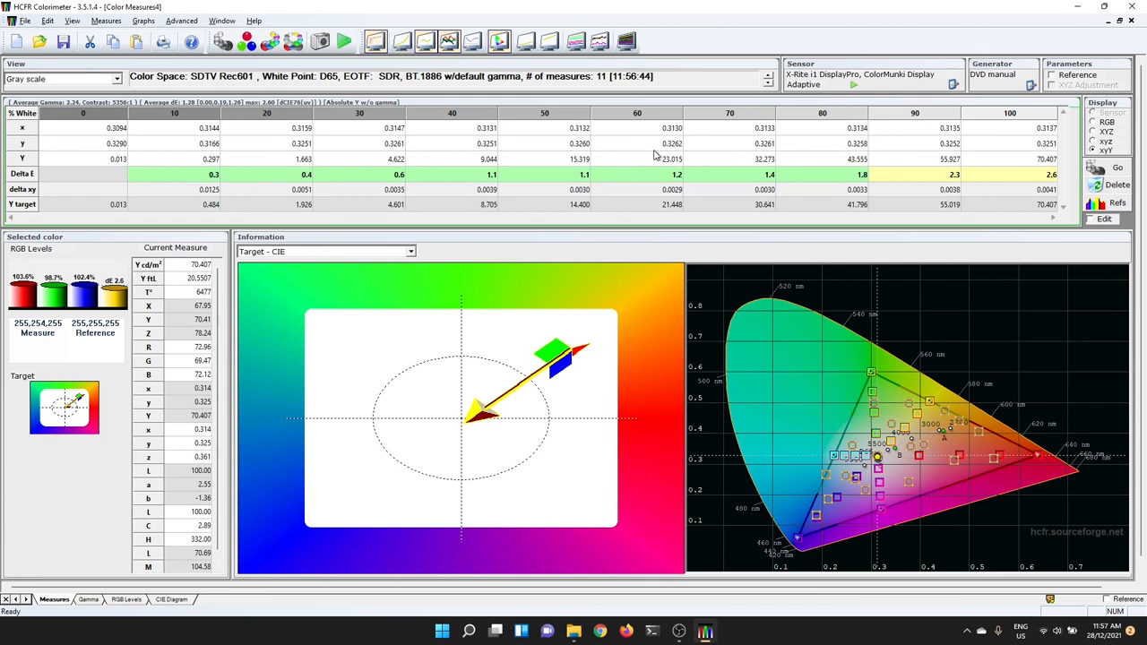
mouse_move(511, 165)
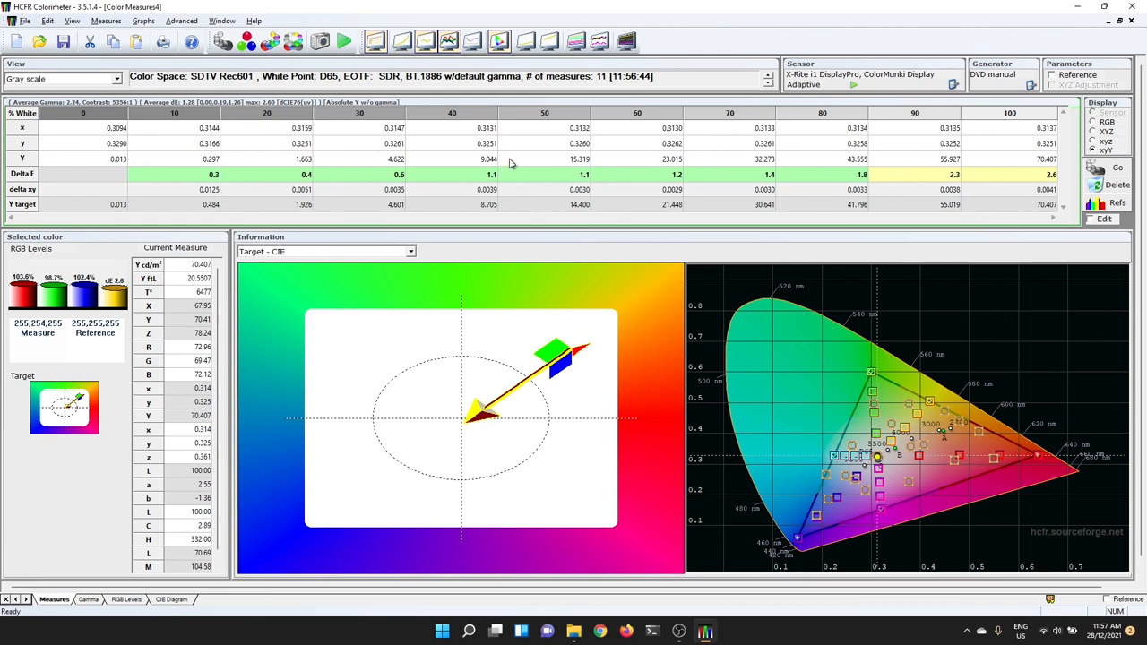
mouse_move(373, 172)
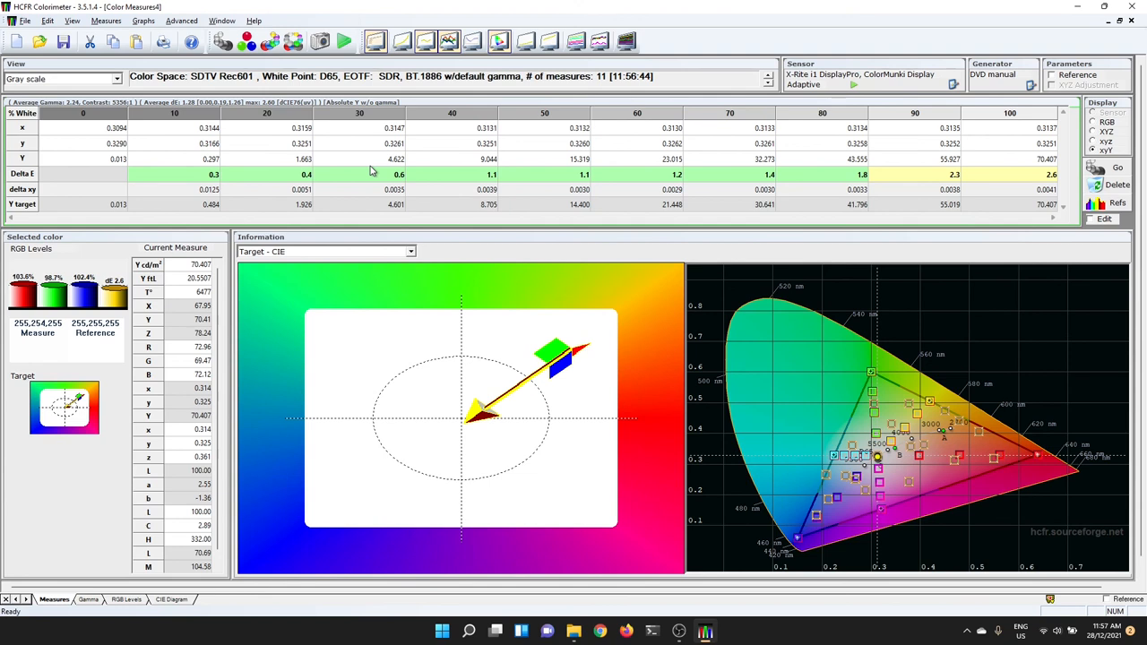
mouse_move(248, 43)
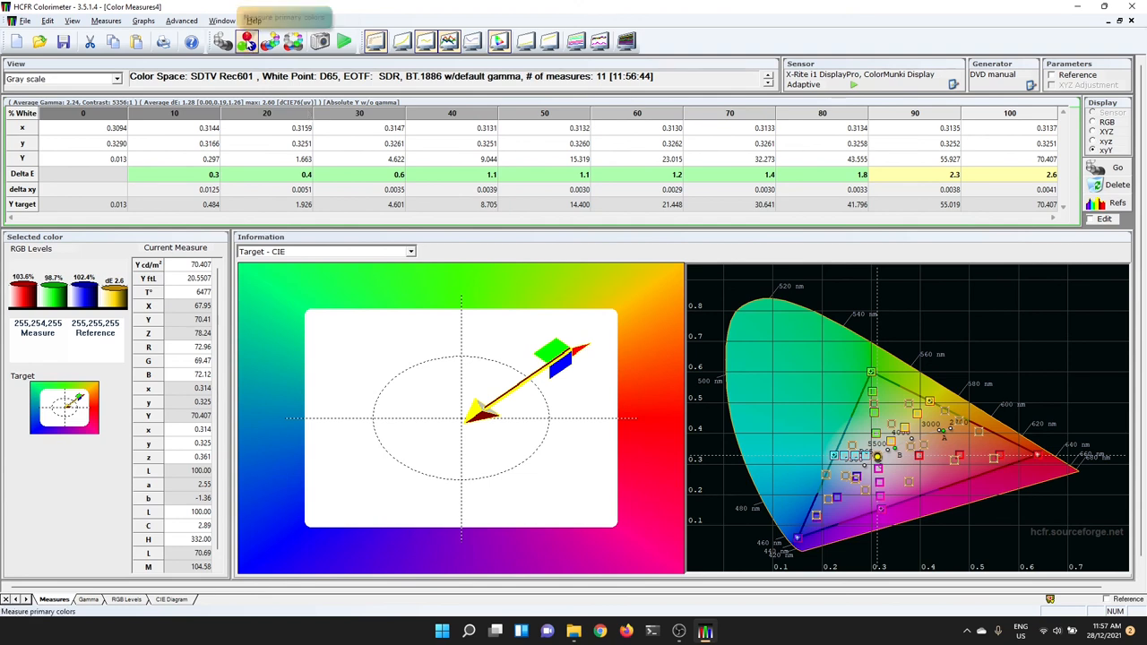
mouse_move(271, 43)
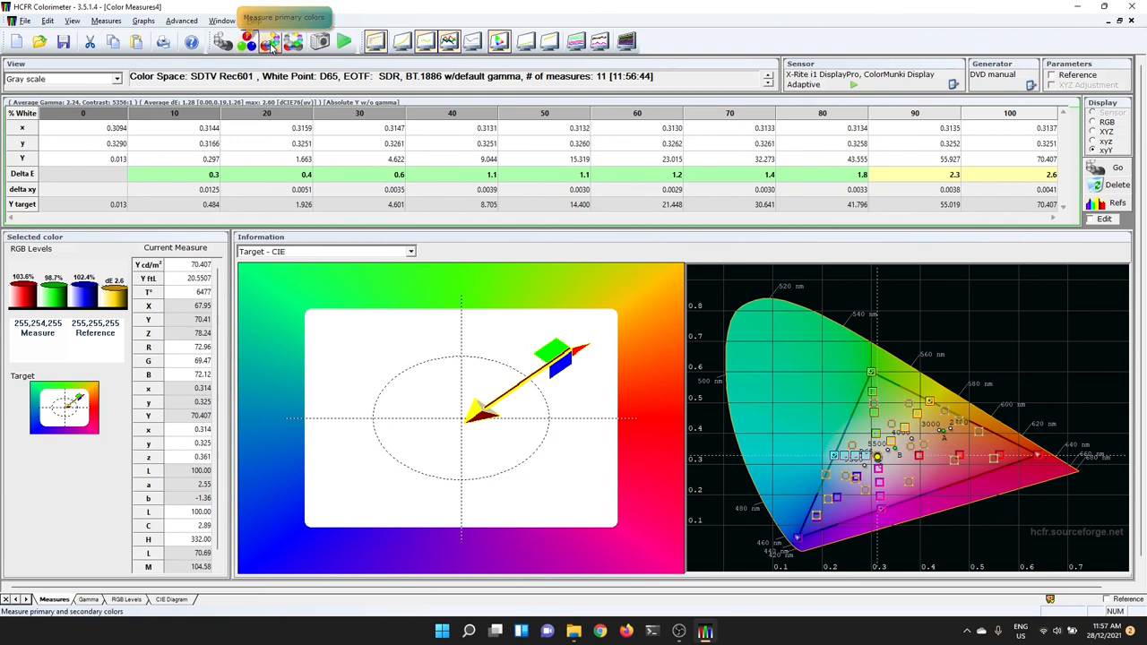
mouse_move(273, 43)
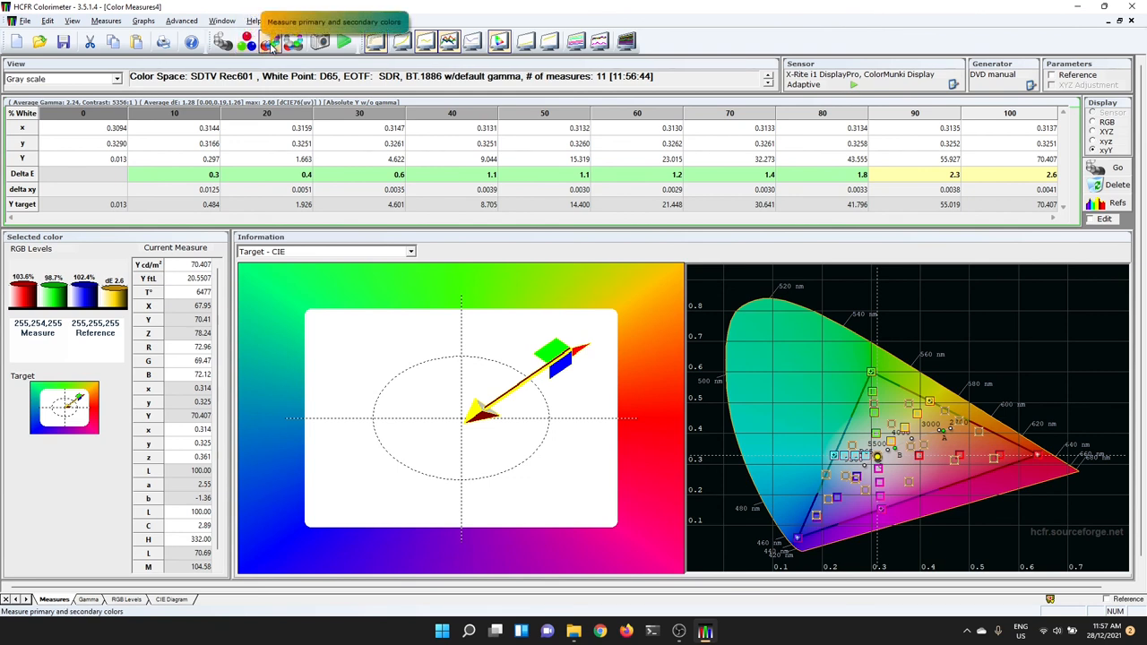
mouse_move(380, 172)
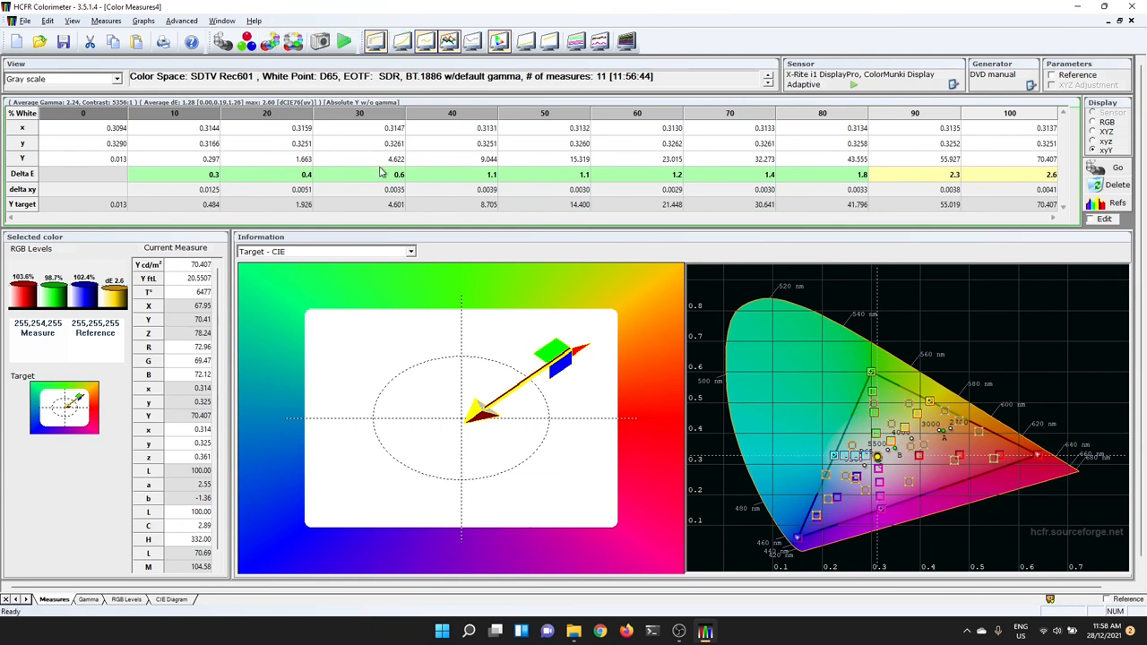
mouse_move(487, 168)
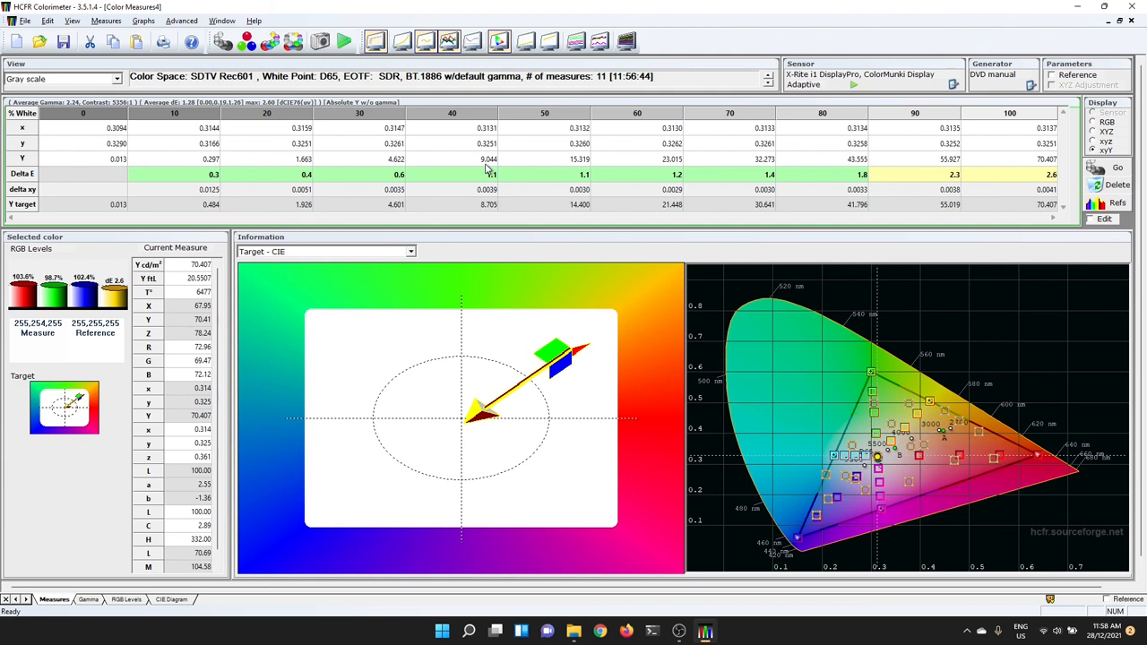
mouse_move(480, 177)
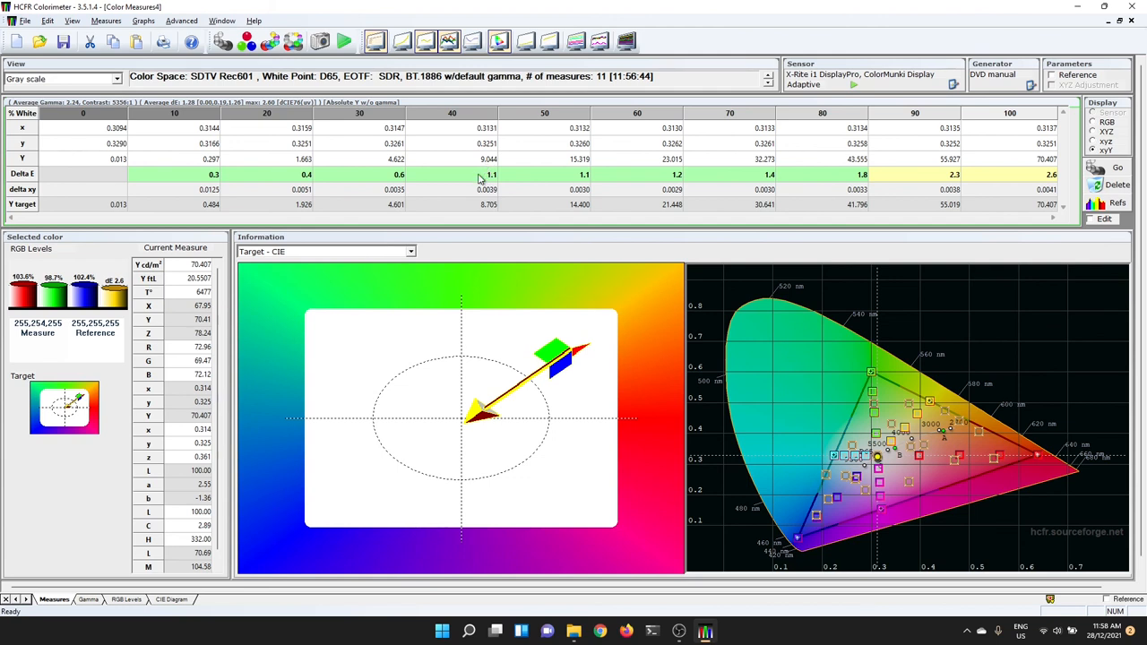
mouse_move(615, 163)
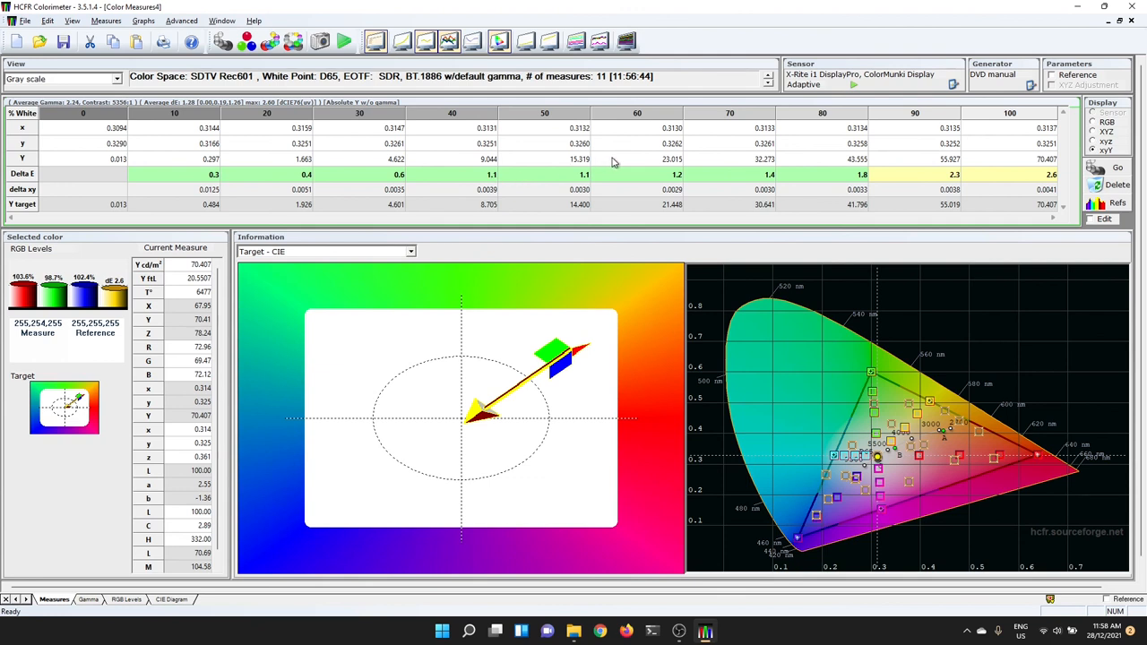
mouse_move(677, 631)
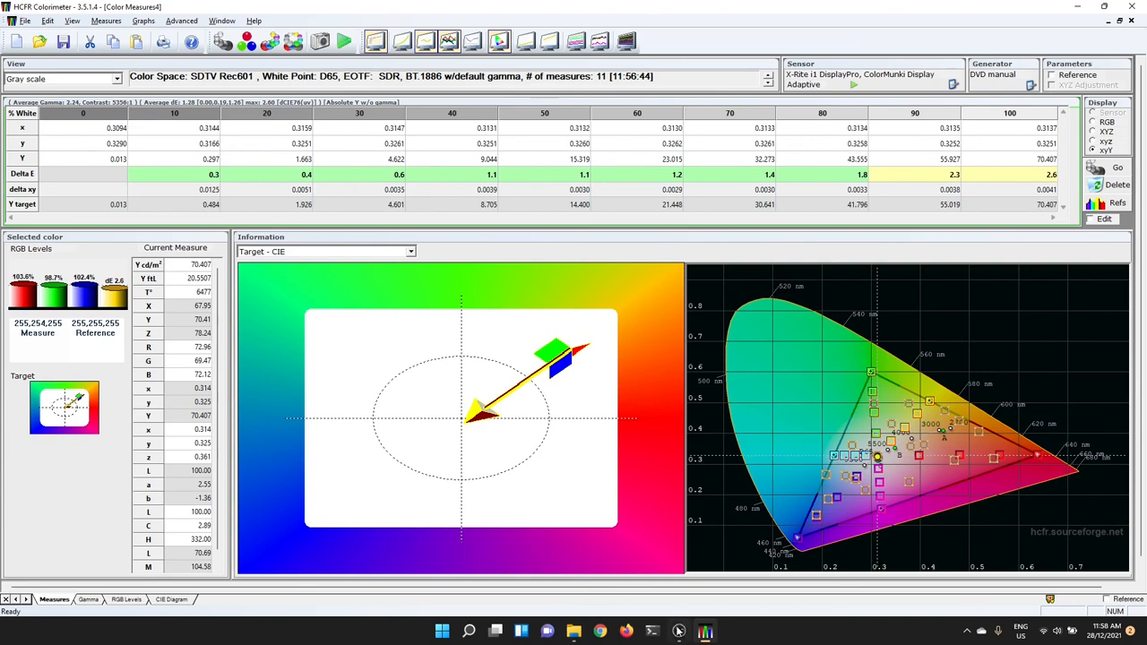